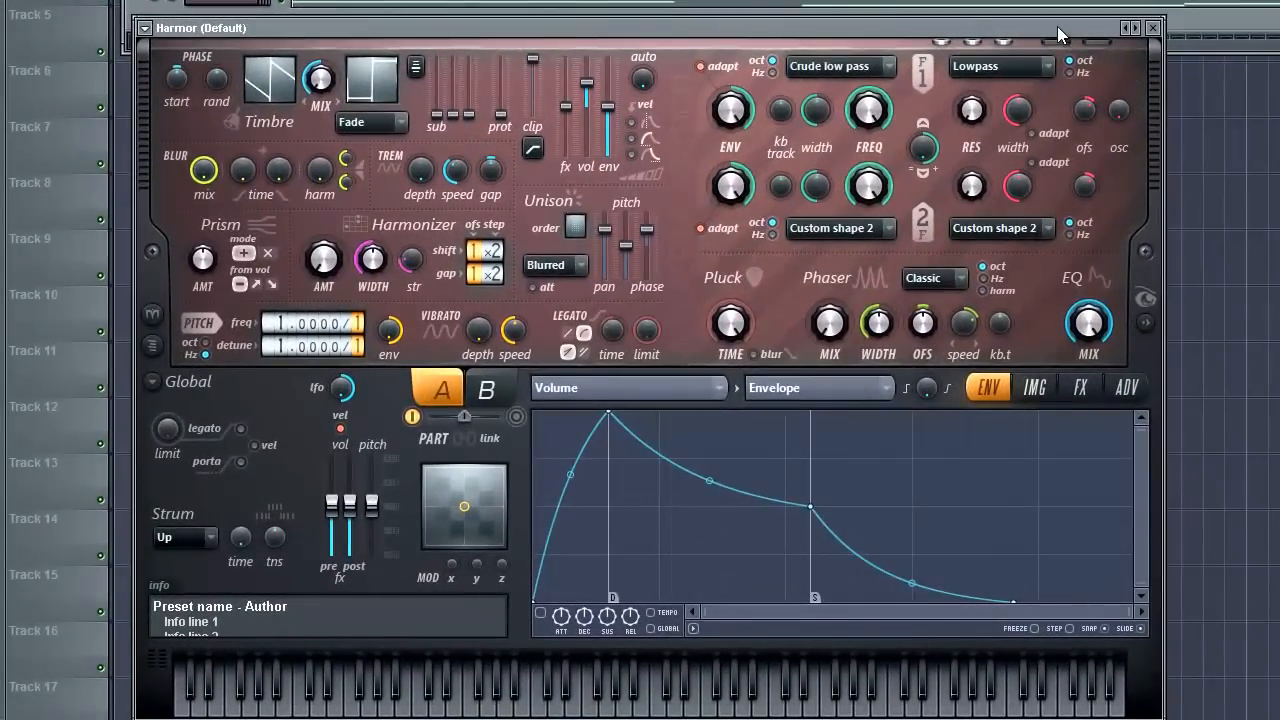
Raise the volume envelope's sustain point to full level for a flat pad top.
{"action": "left_click_drag", "start_coordinate": [1060, 28], "coordinate": [1147, 28]}
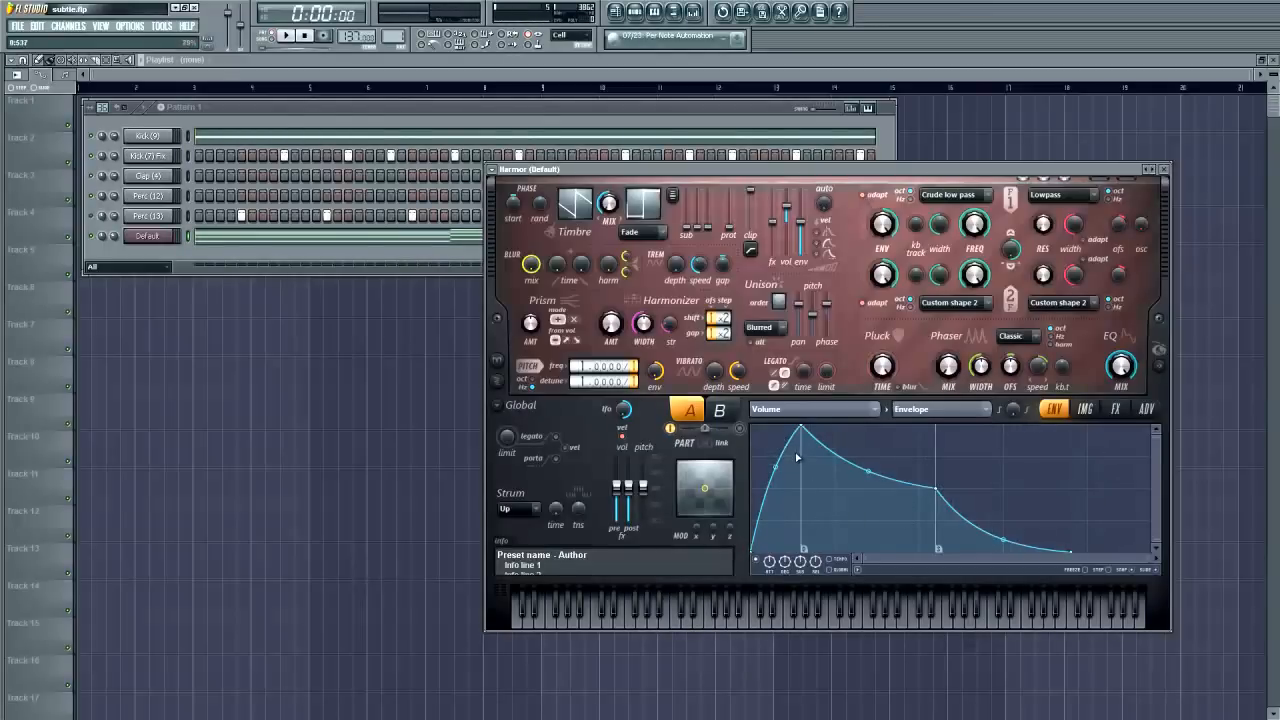
{"action": "mouse_move", "coordinate": [775, 519]}
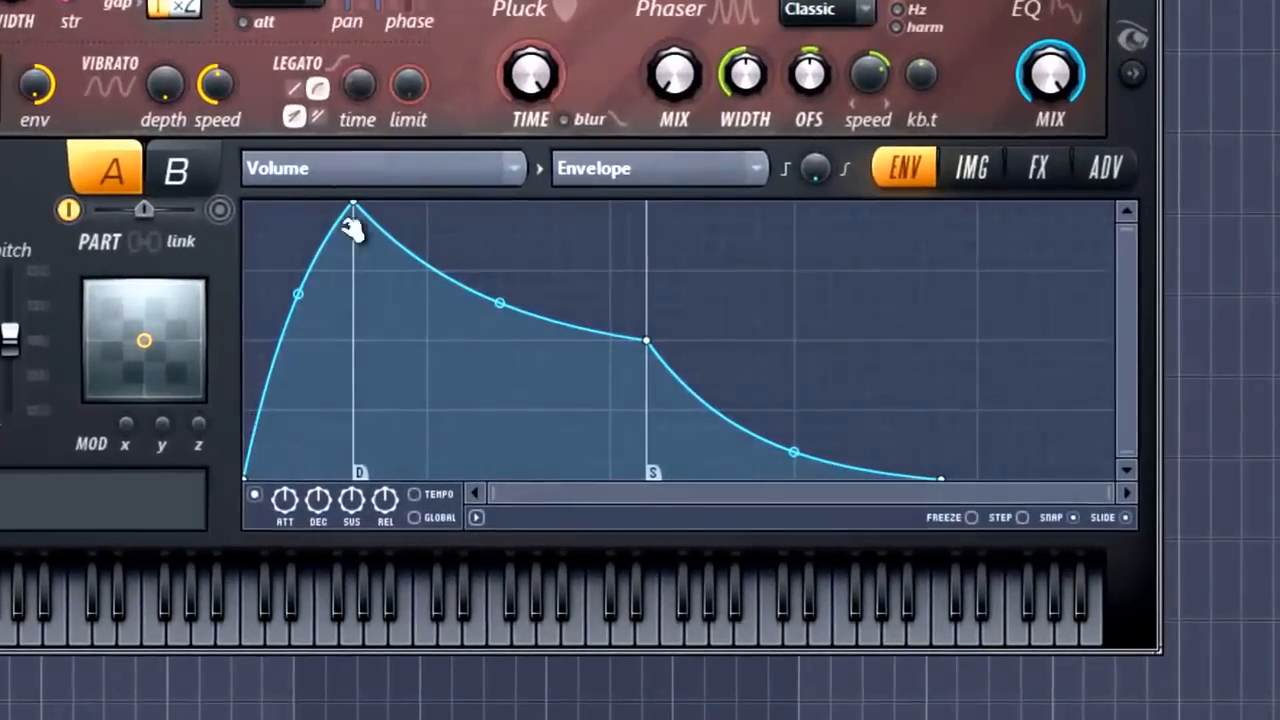
{"action": "mouse_move", "coordinate": [645, 340]}
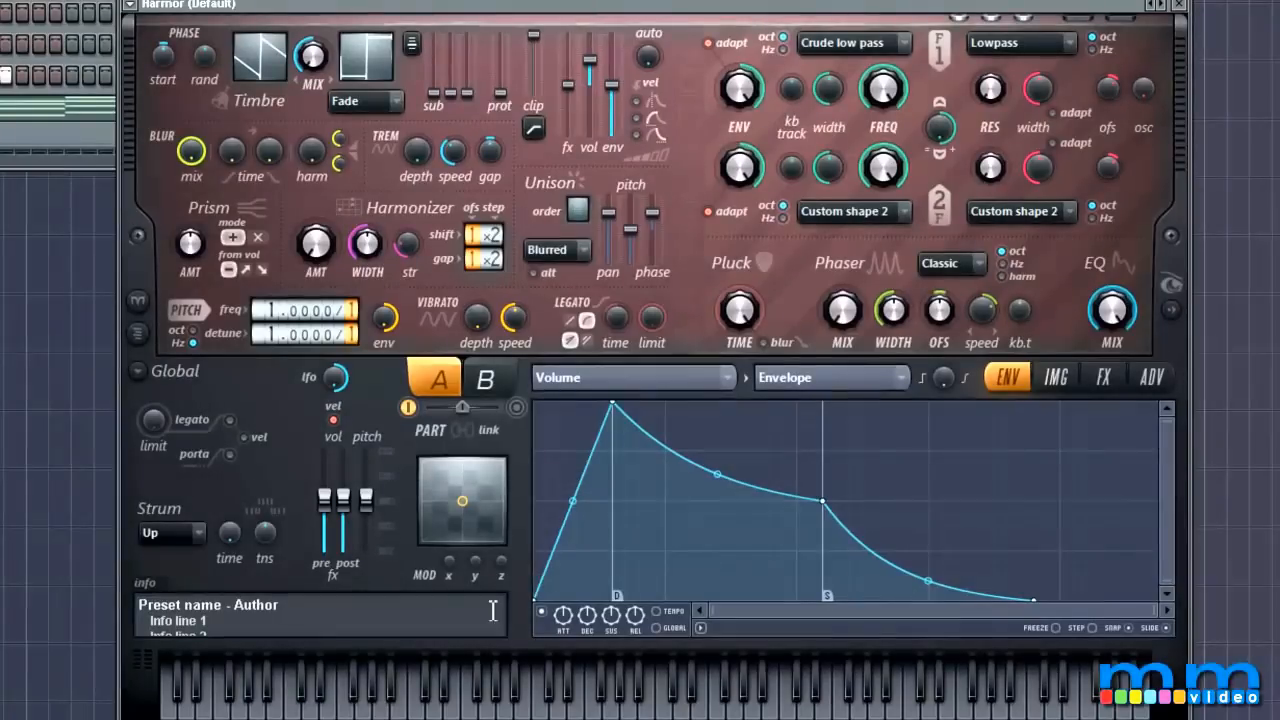
{"action": "mouse_move", "coordinate": [620, 500]}
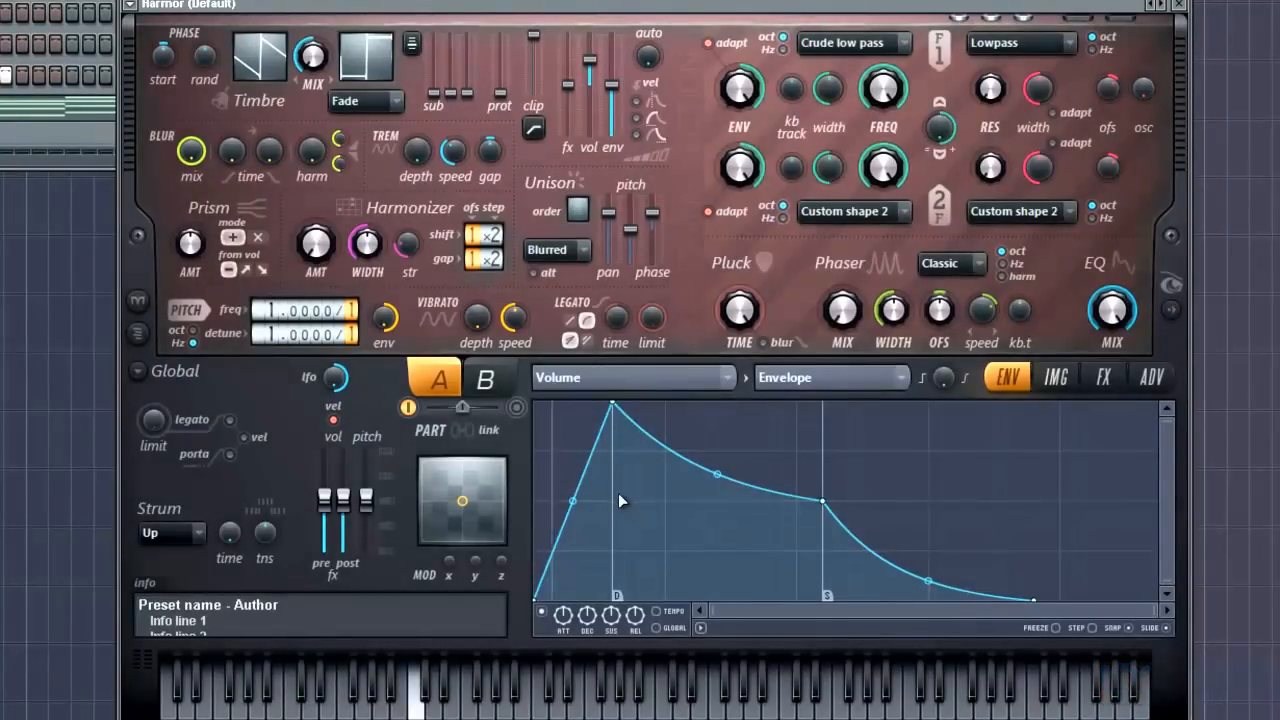
{"action": "mouse_move", "coordinate": [723, 453]}
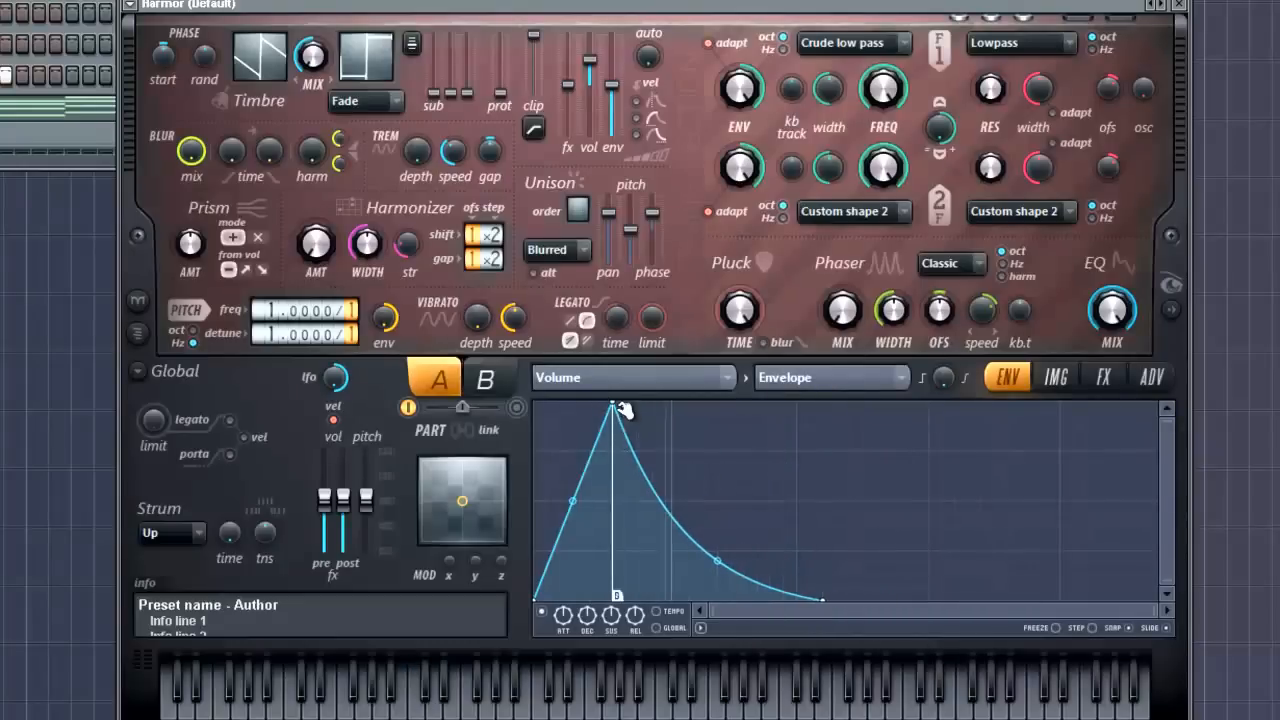
{"action": "left_click_drag", "start_coordinate": [613, 405], "coordinate": [680, 405]}
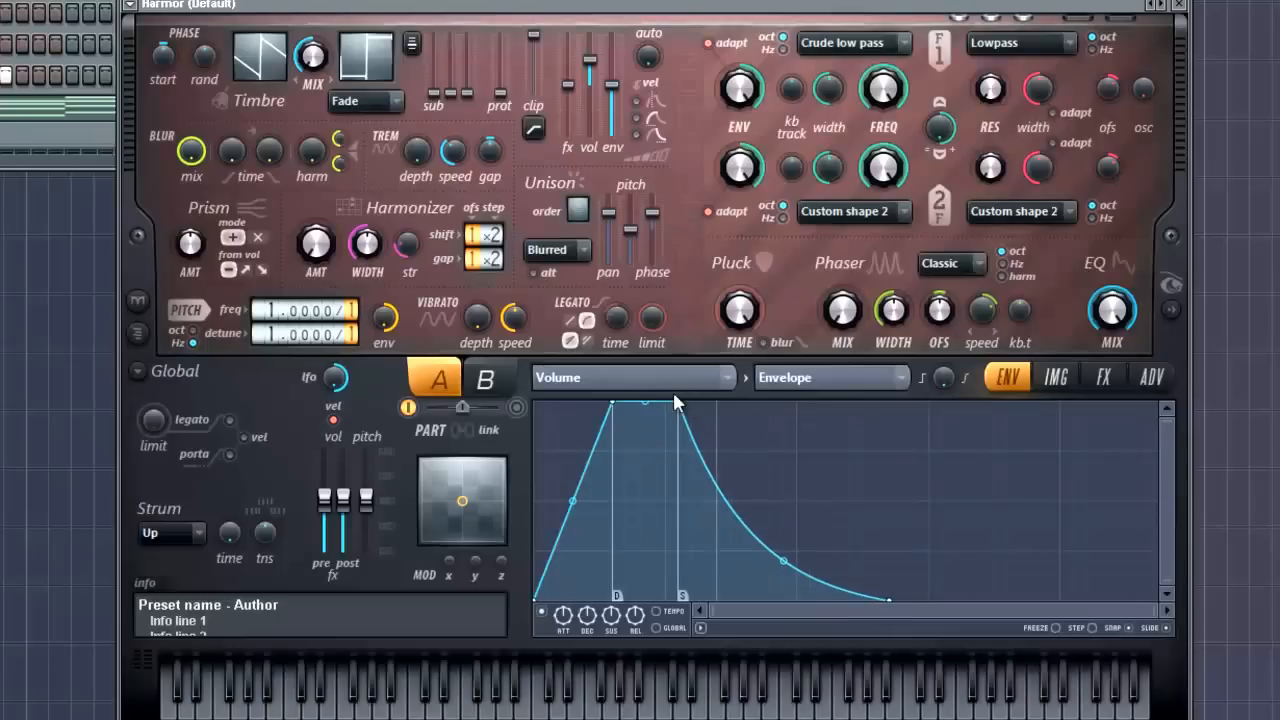
{"action": "mouse_move", "coordinate": [672, 410]}
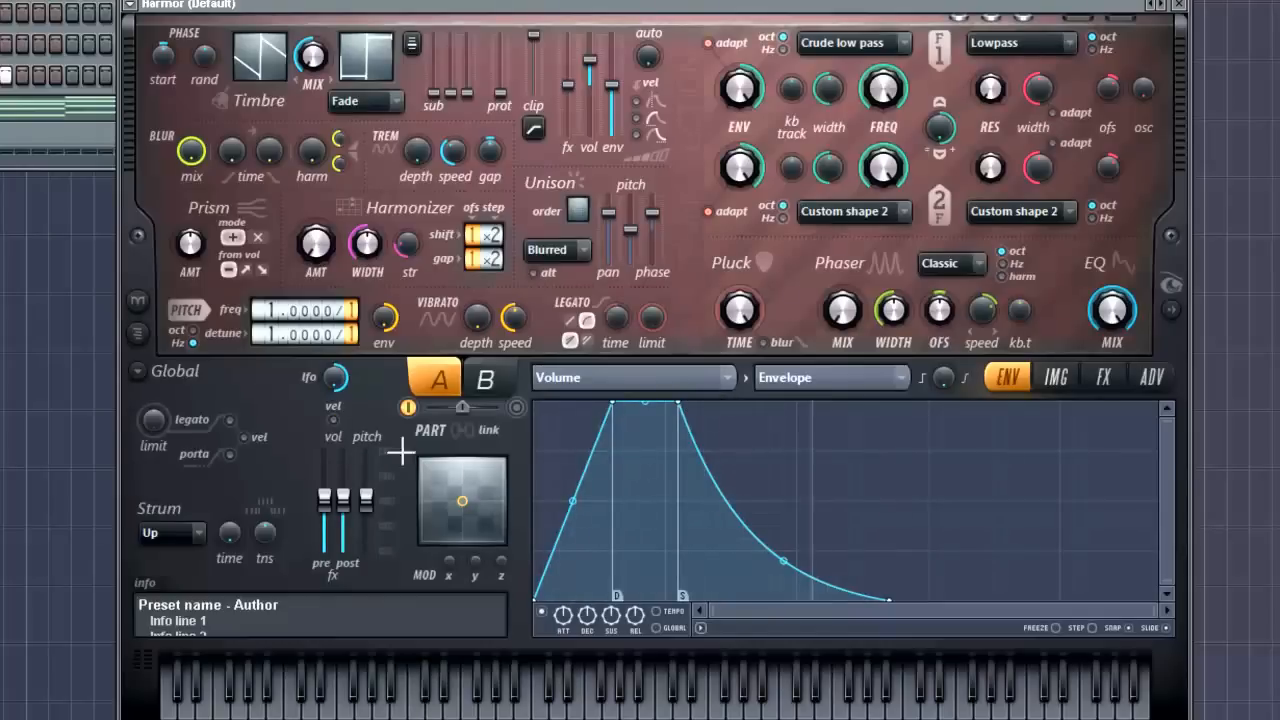
{"action": "mouse_move", "coordinate": [345, 430]}
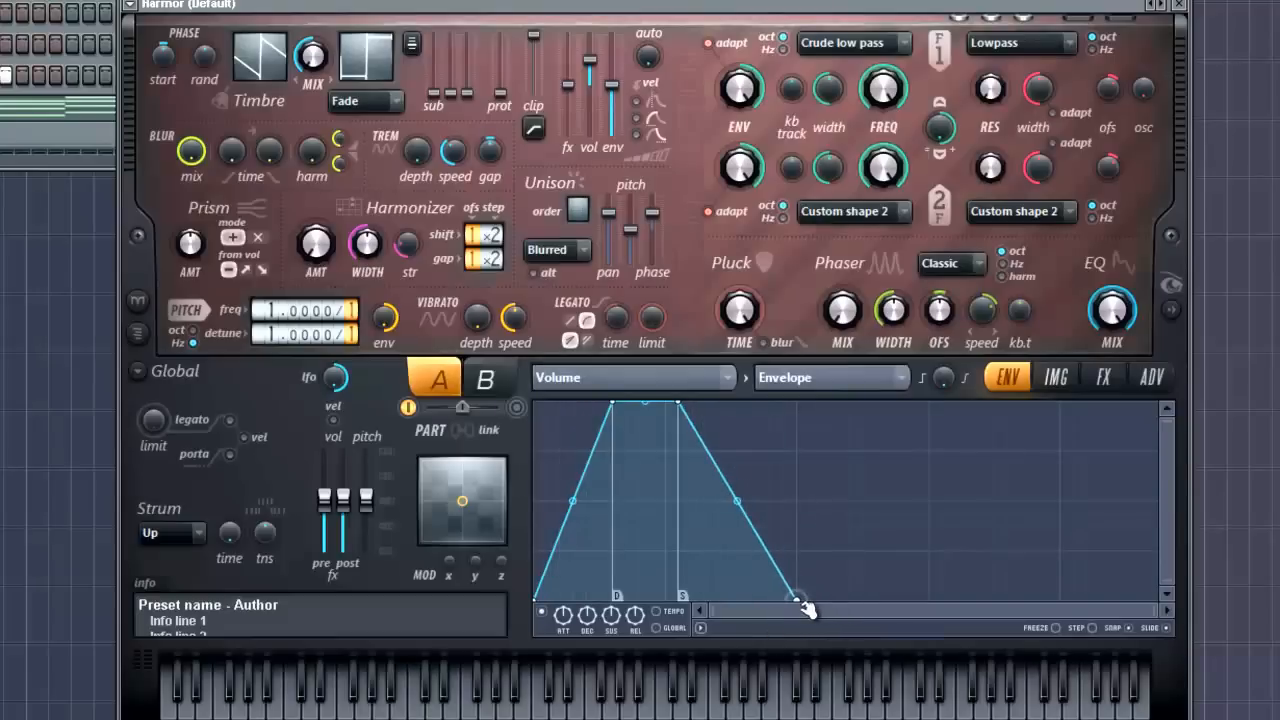
Pull the volume envelope's release end point out, then back in for a shorter release.
{"action": "left_click_drag", "start_coordinate": [800, 598], "coordinate": [795, 598]}
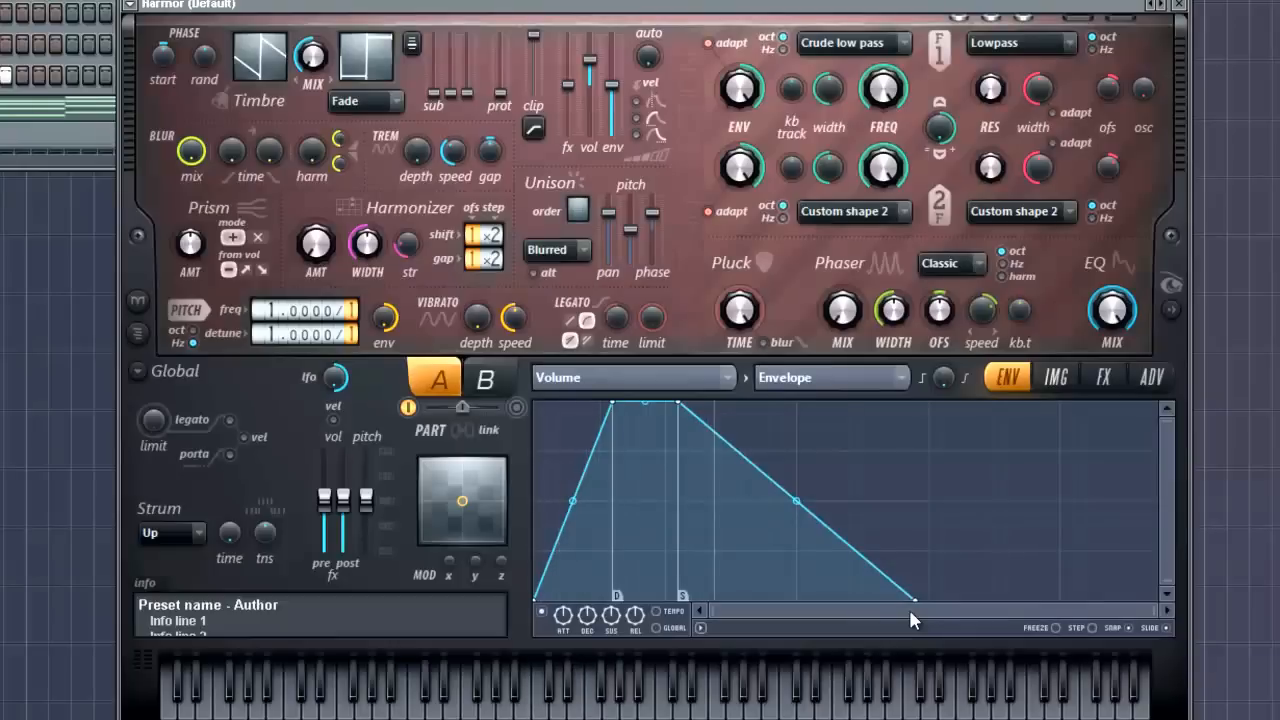
{"action": "left_click_drag", "start_coordinate": [915, 600], "coordinate": [785, 600]}
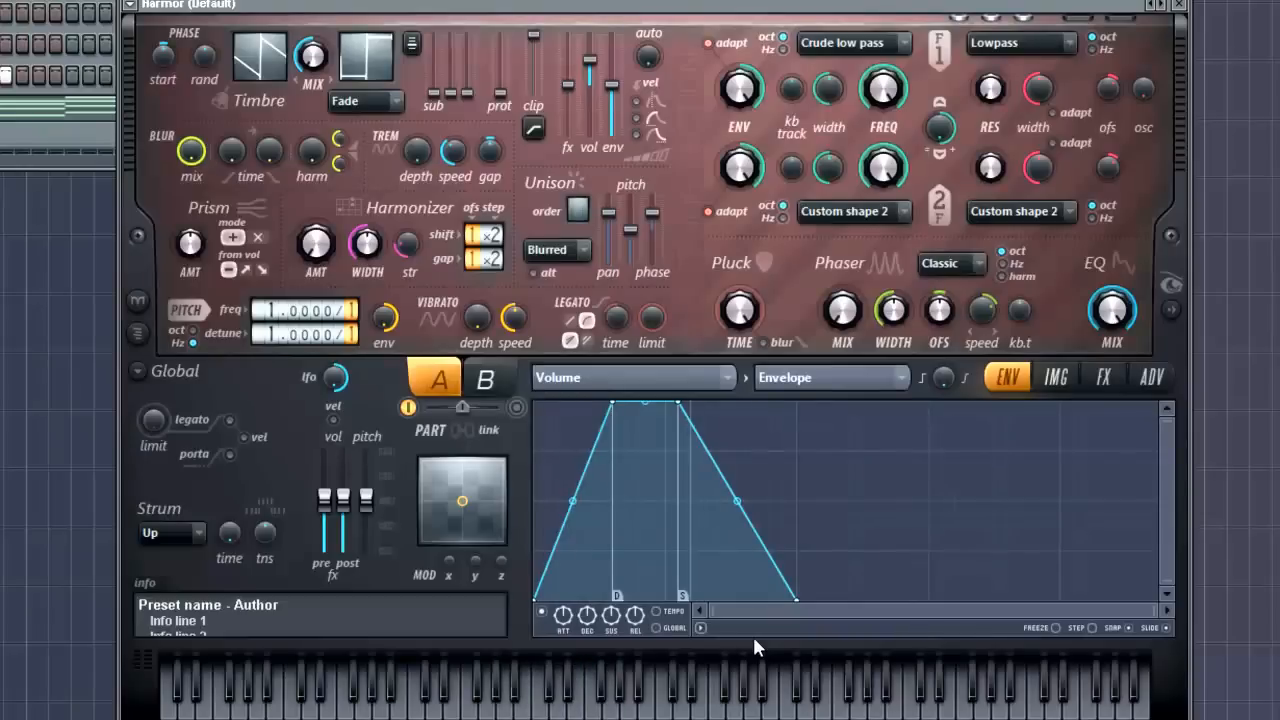
{"action": "mouse_move", "coordinate": [665, 627]}
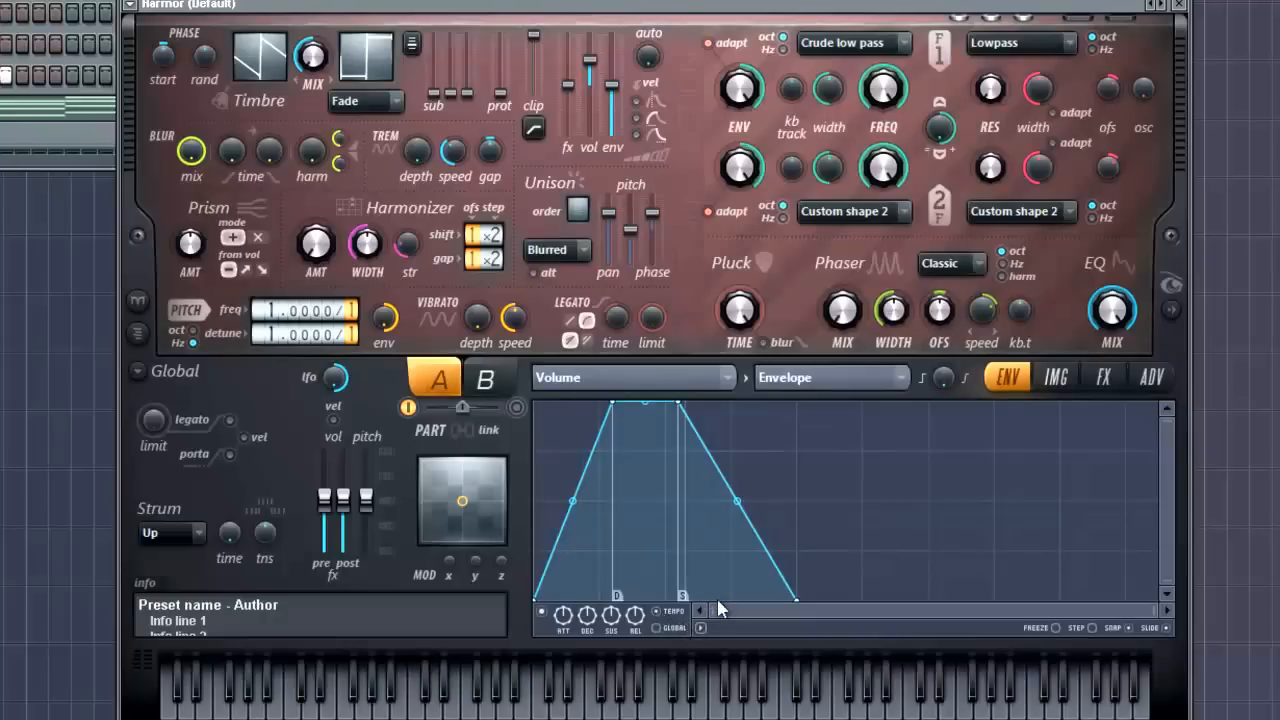
{"action": "mouse_move", "coordinate": [618, 482]}
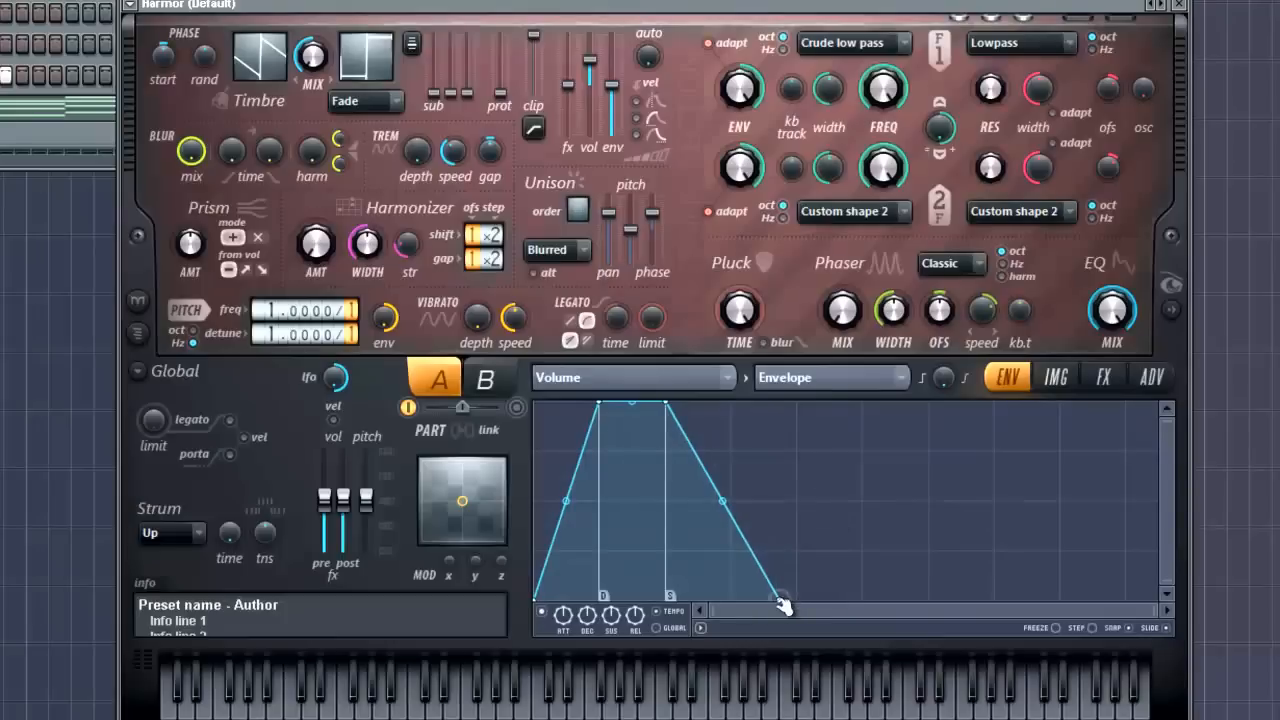
Move the volume envelope's release end point left to shorten the release slightly.
{"action": "left_click_drag", "start_coordinate": [785, 605], "coordinate": [722, 603]}
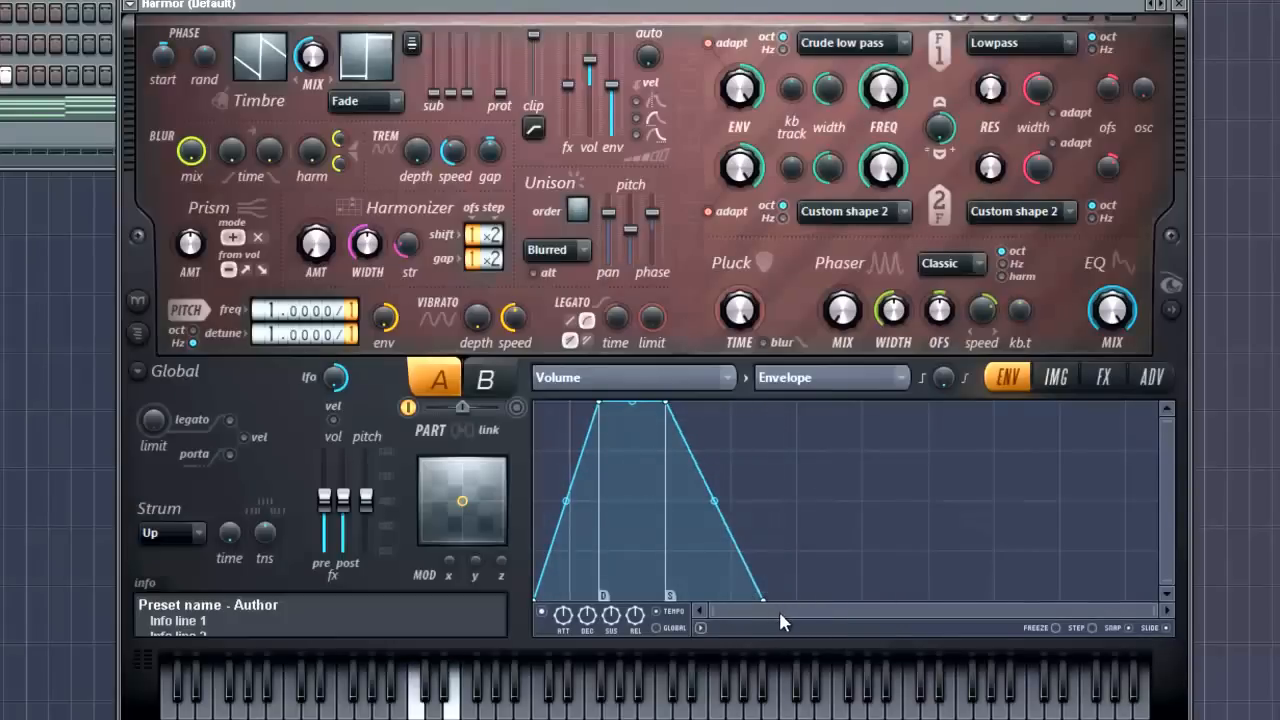
{"action": "mouse_move", "coordinate": [820, 420]}
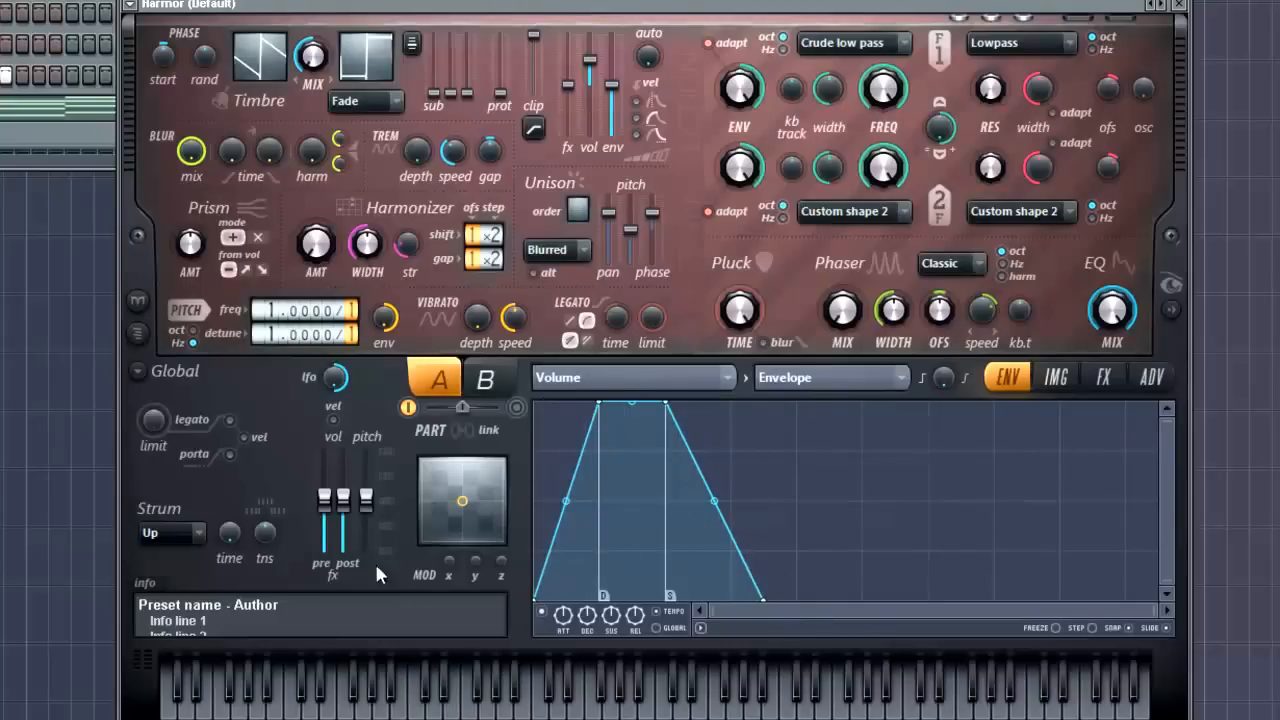
{"action": "mouse_move", "coordinate": [810, 431]}
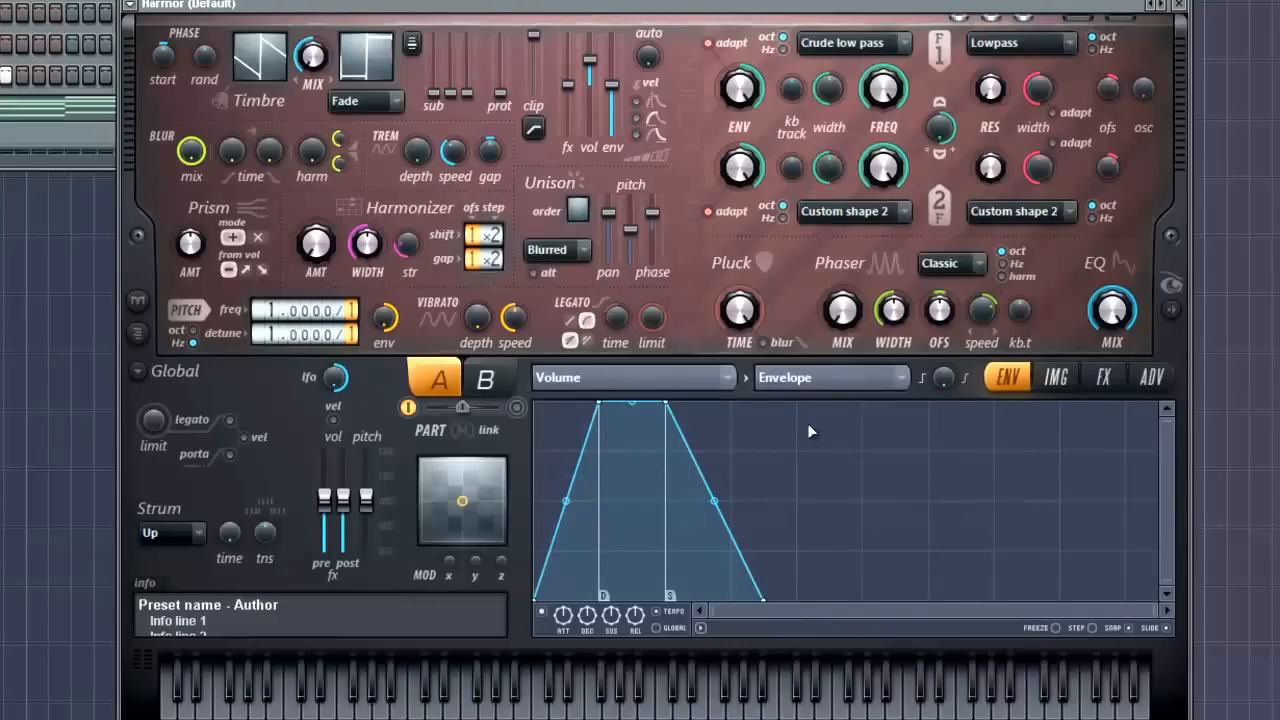
{"action": "mouse_move", "coordinate": [847, 431]}
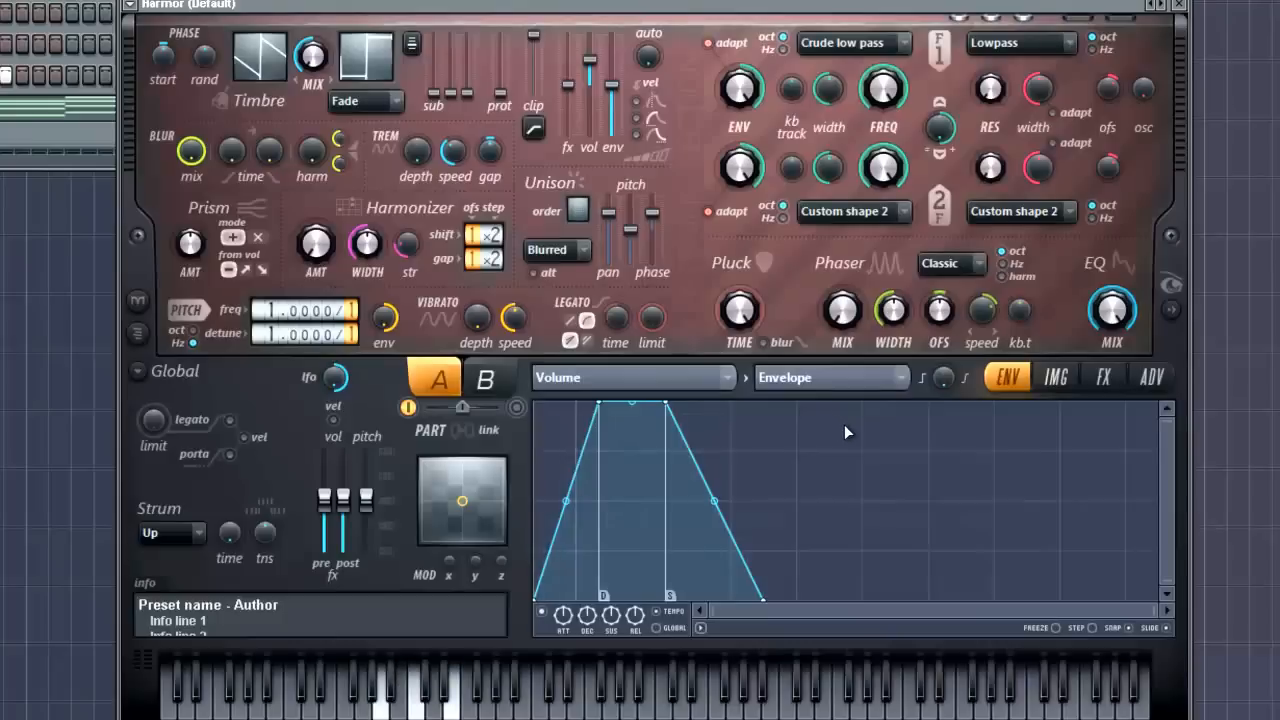
{"action": "mouse_move", "coordinate": [881, 486]}
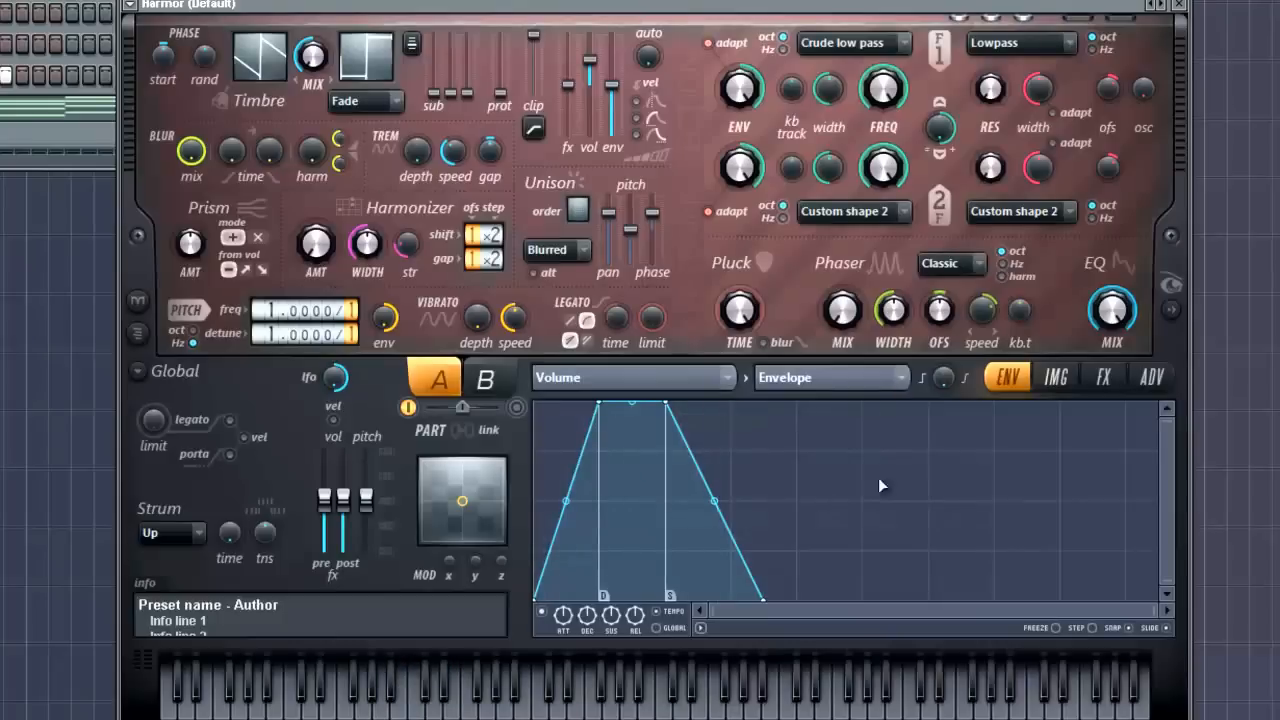
{"action": "mouse_move", "coordinate": [741, 454]}
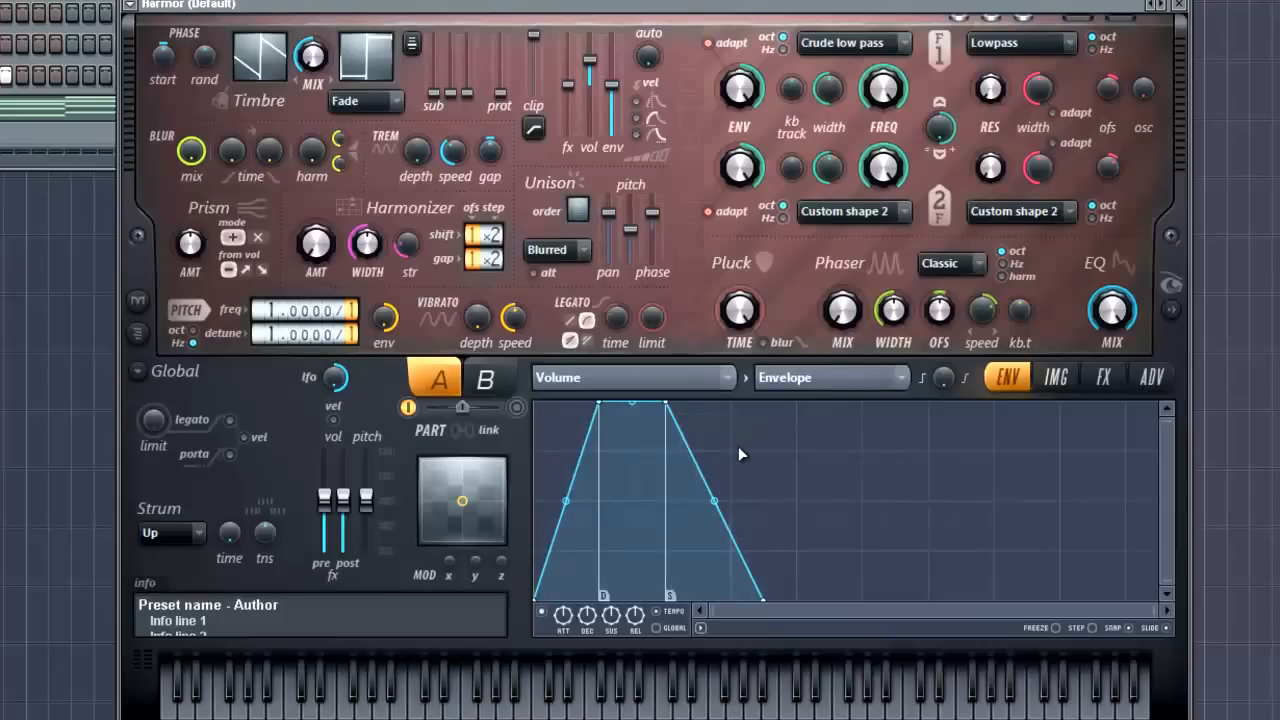
{"action": "mouse_move", "coordinate": [691, 458]}
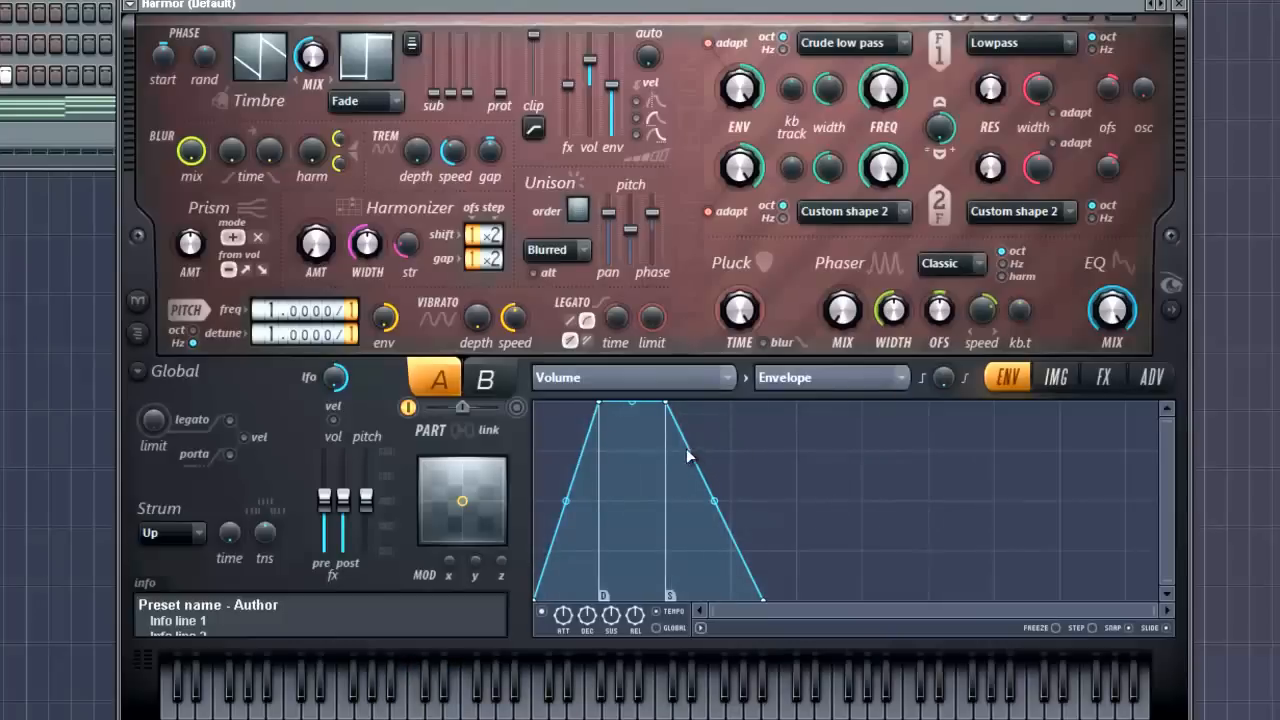
{"action": "mouse_move", "coordinate": [800, 365]}
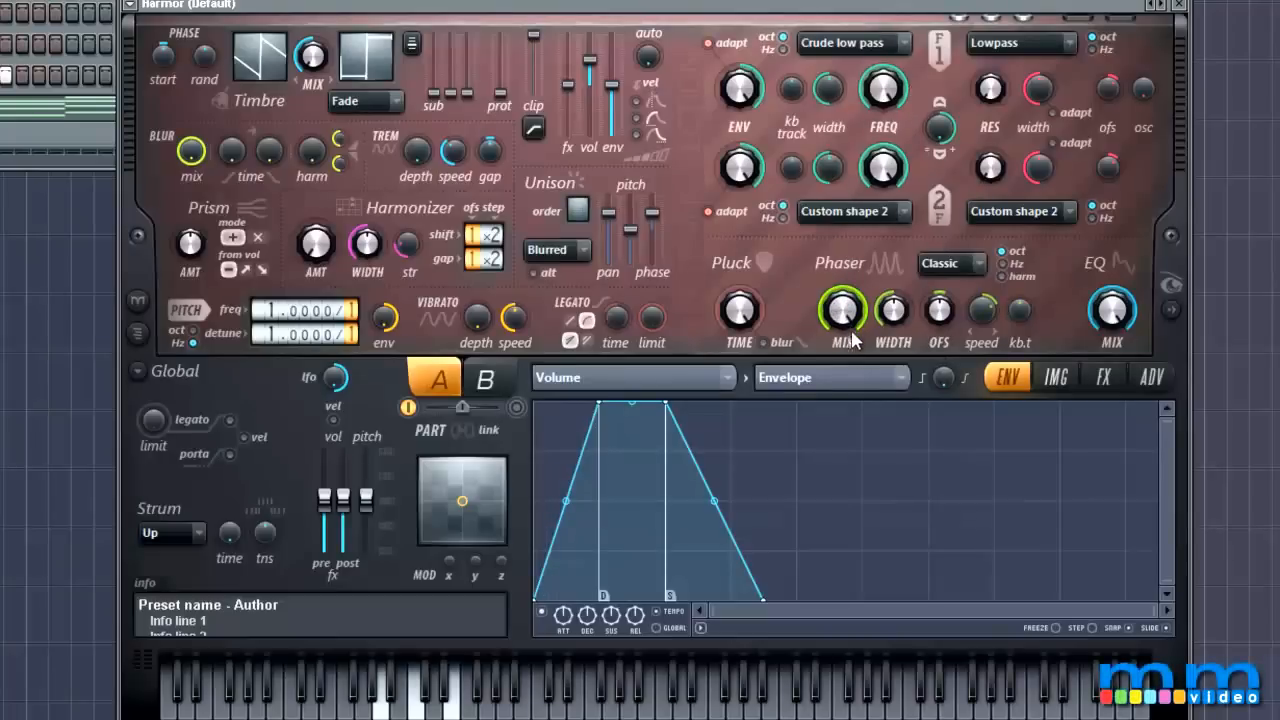
{"action": "mouse_move", "coordinate": [1050, 290]}
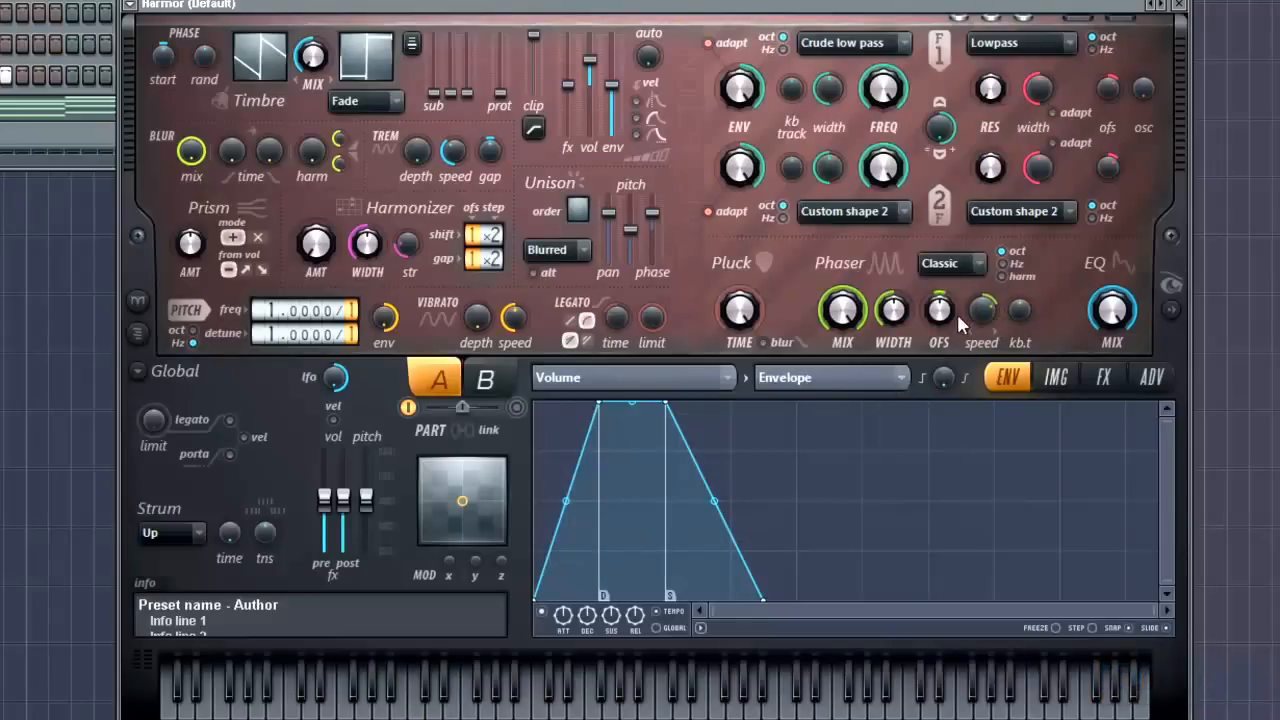
Target Phaser width with the envelope and draw a rising slow-then-fast curve.
{"action": "left_click", "coordinate": [630, 377]}
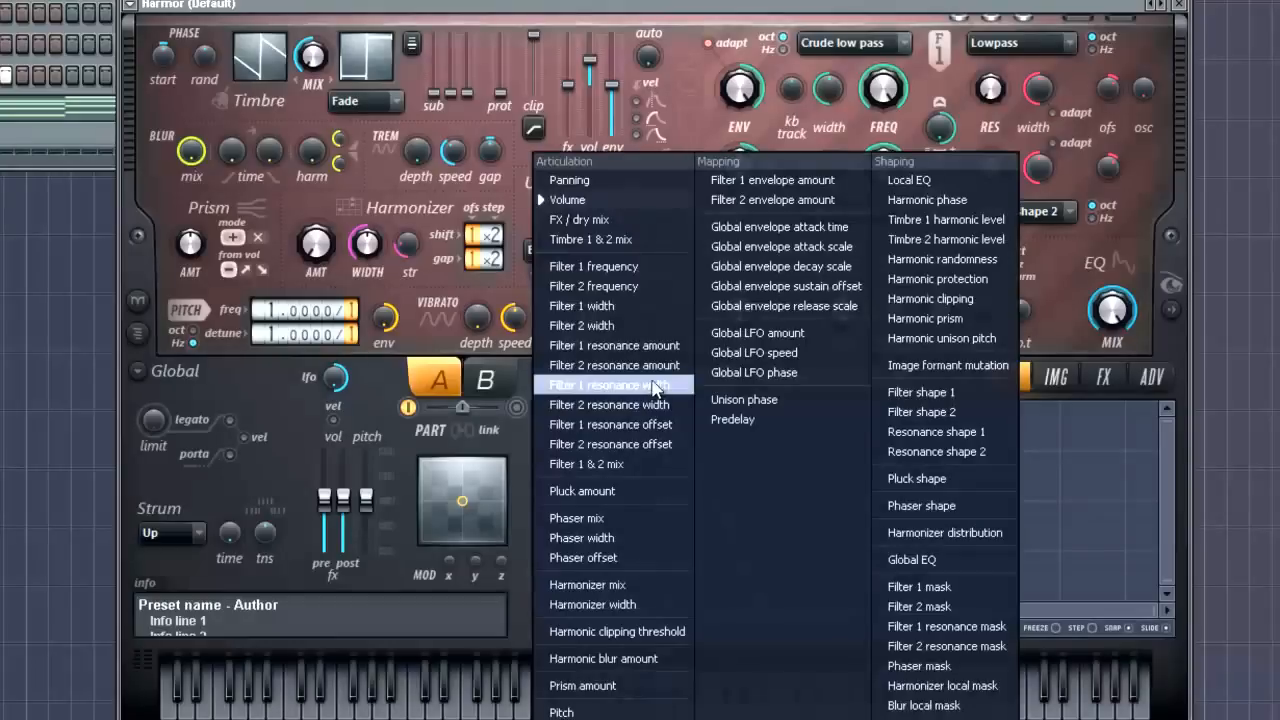
{"action": "left_click", "coordinate": [577, 517]}
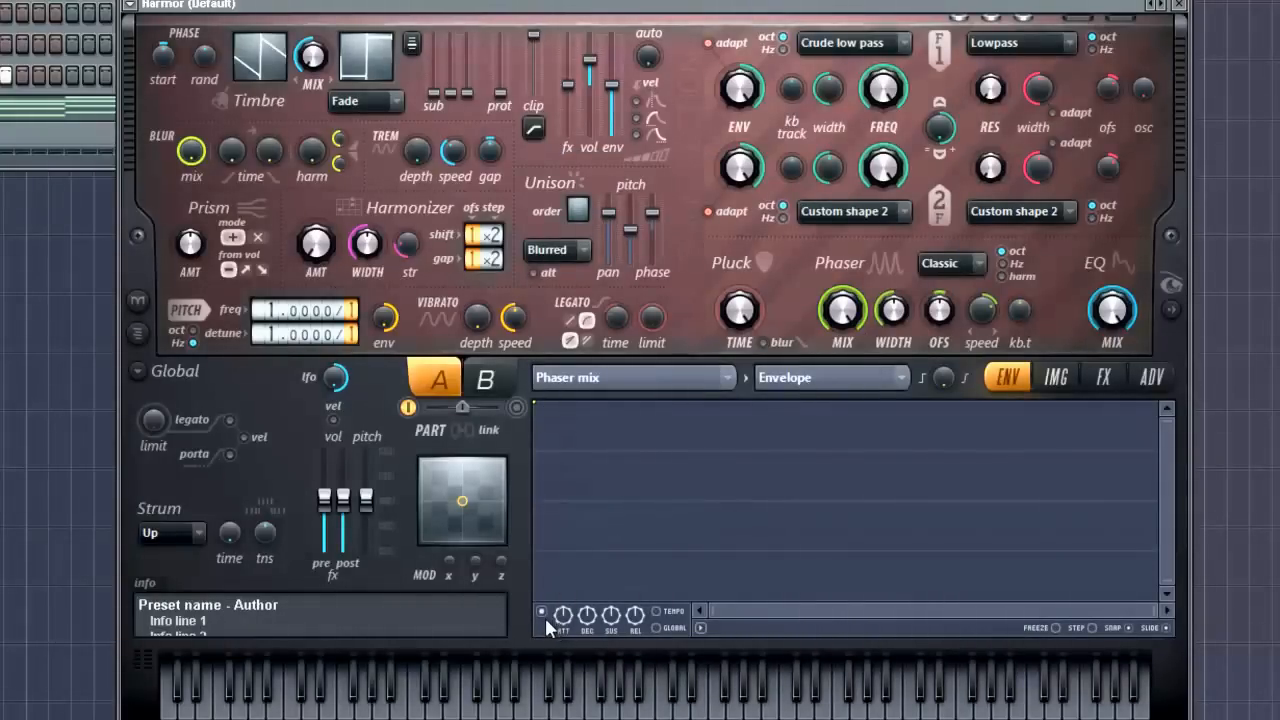
{"action": "mouse_move", "coordinate": [700, 388]}
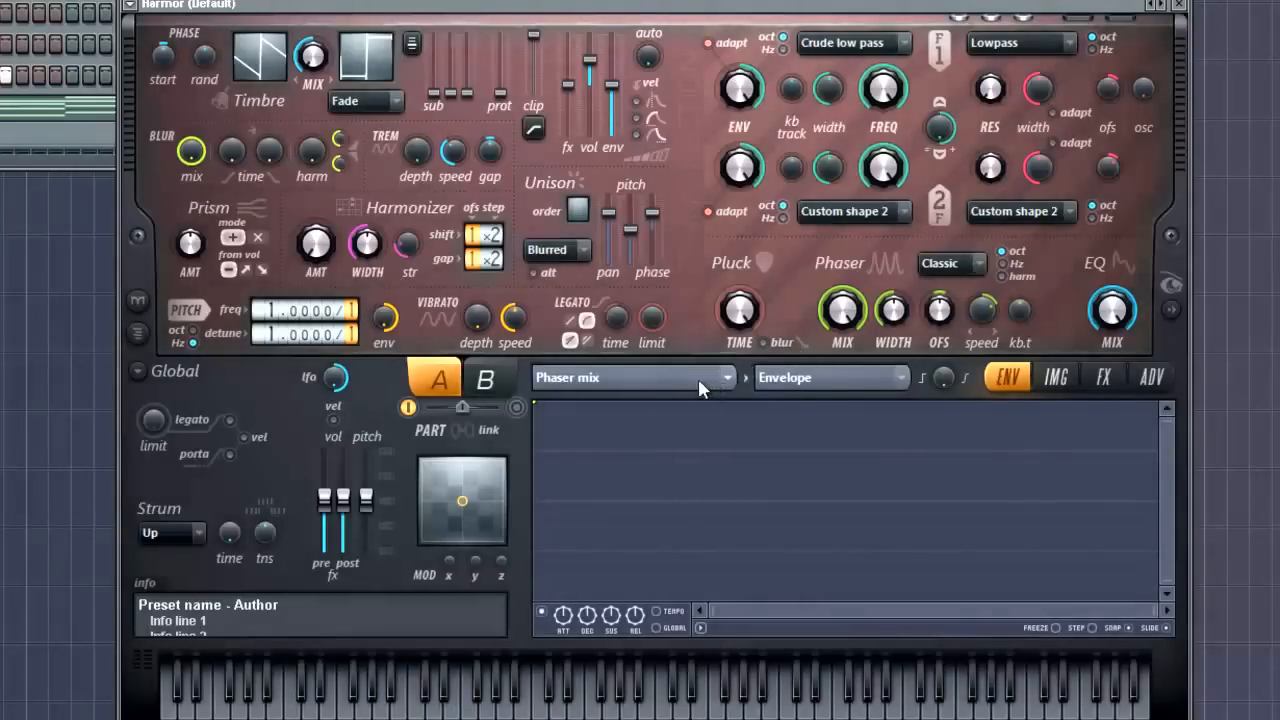
{"action": "left_click", "coordinate": [635, 377]}
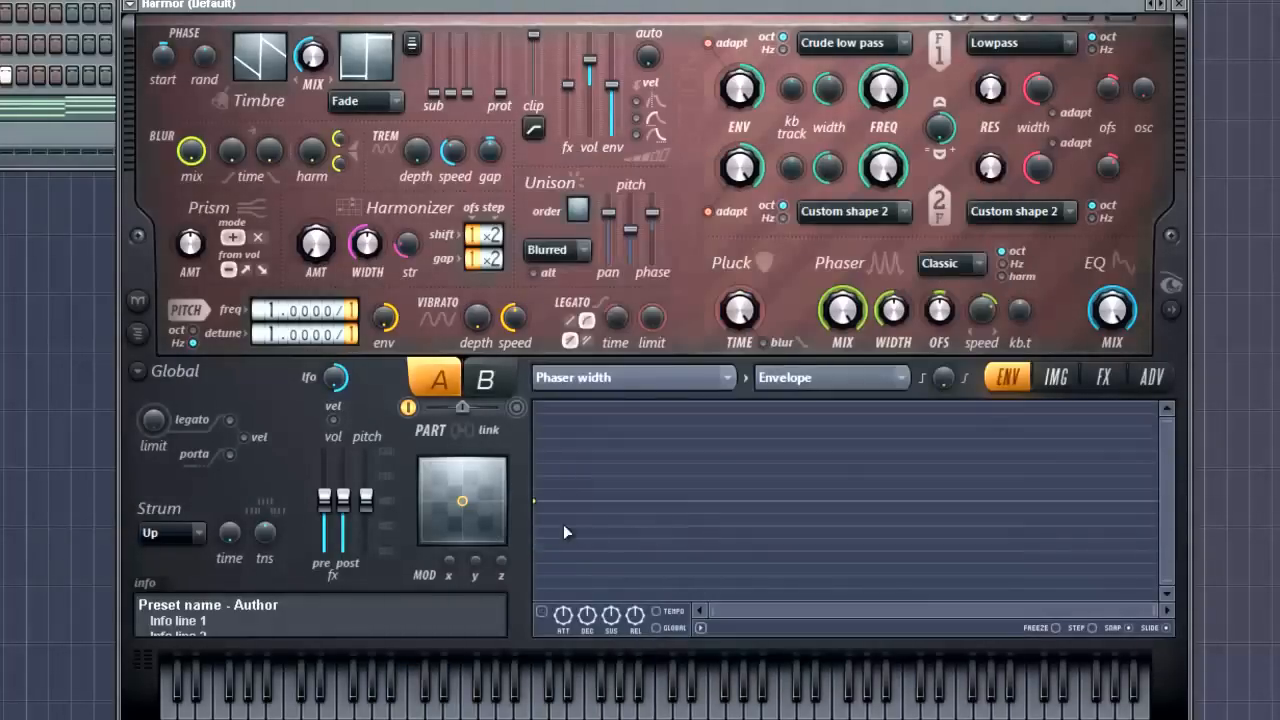
{"action": "mouse_move", "coordinate": [908, 473]}
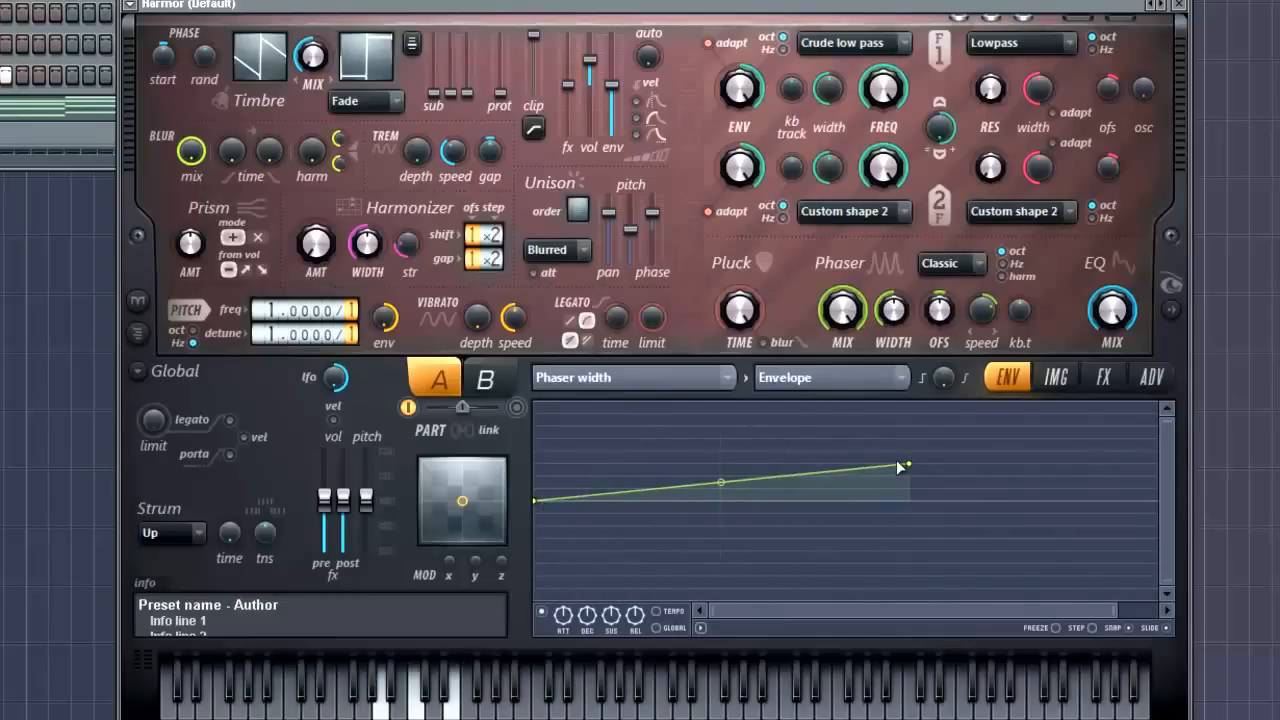
{"action": "left_click_drag", "start_coordinate": [905, 467], "coordinate": [1040, 427]}
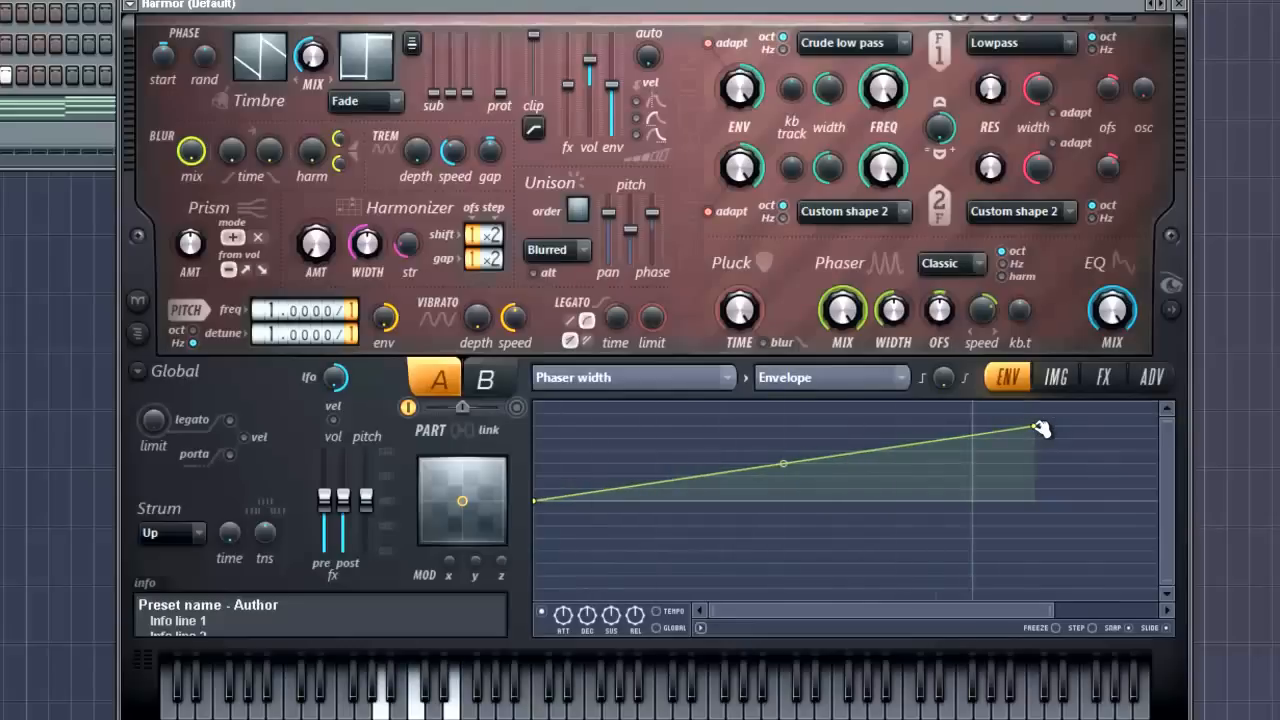
{"action": "left_click_drag", "start_coordinate": [1037, 428], "coordinate": [915, 410]}
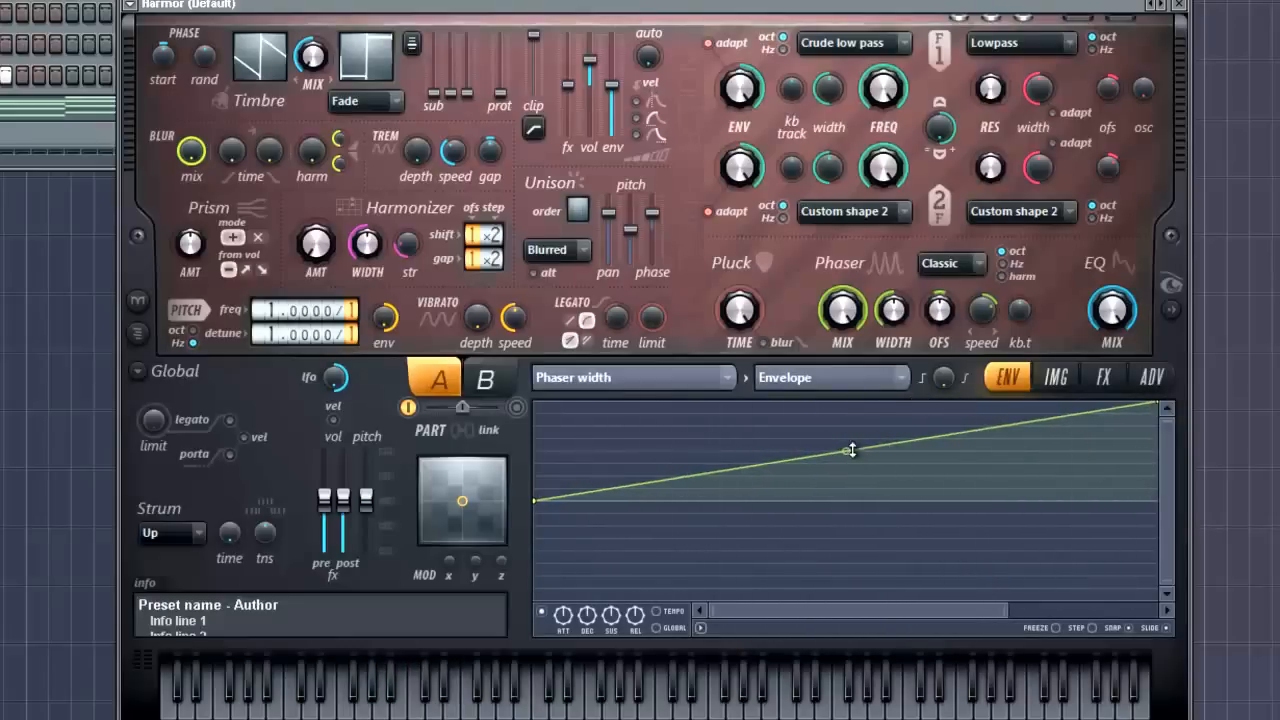
{"action": "left_click_drag", "start_coordinate": [851, 449], "coordinate": [847, 486]}
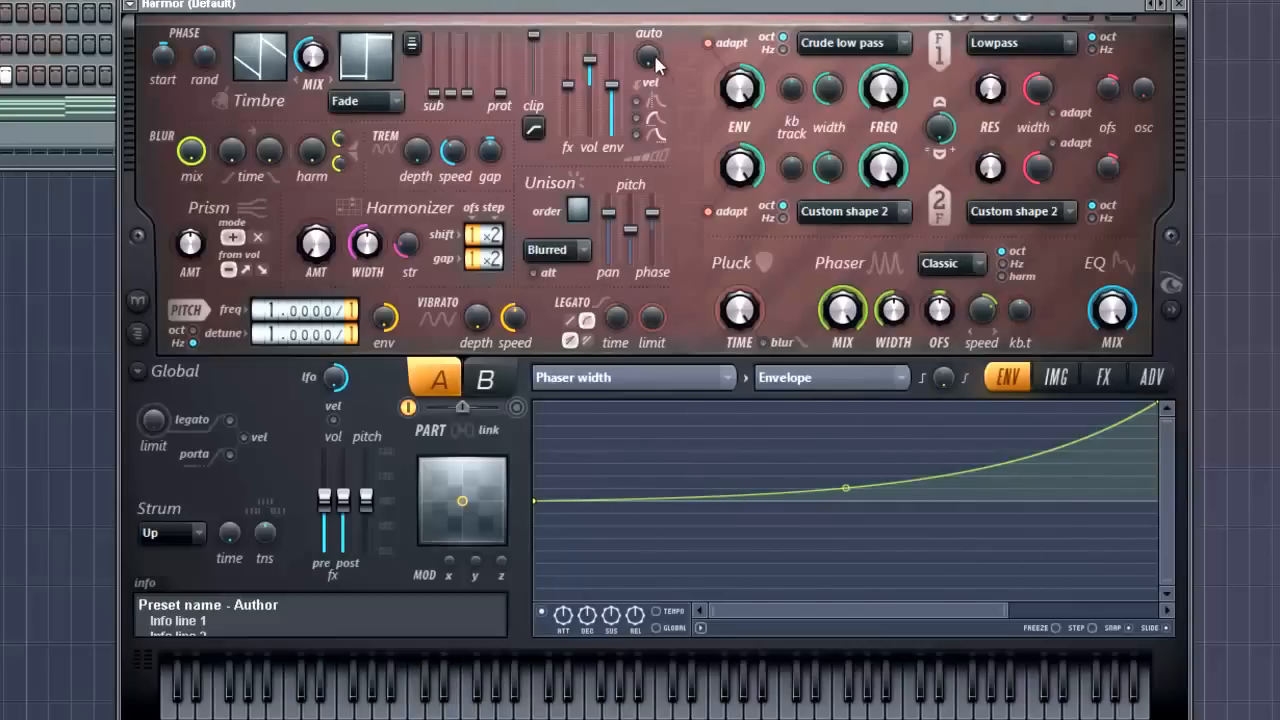
{"action": "mouse_move", "coordinate": [980, 330]}
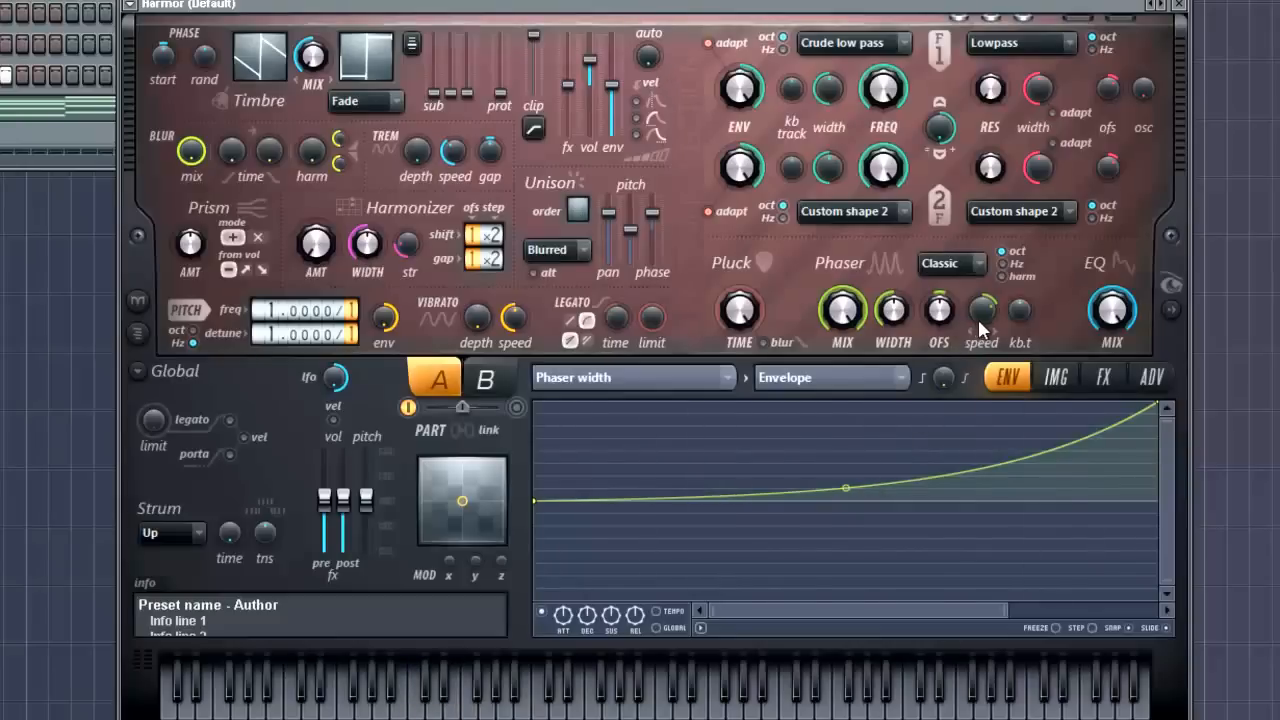
{"action": "mouse_move", "coordinate": [995, 247]}
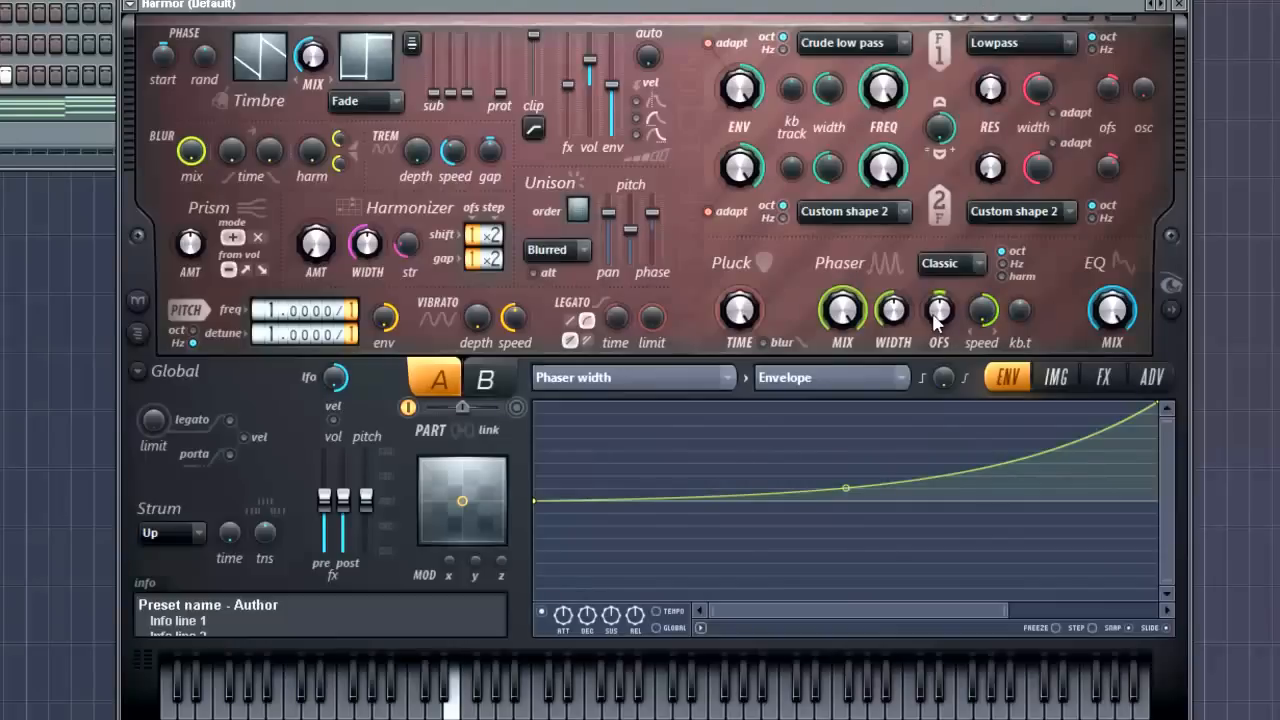
{"action": "mouse_move", "coordinate": [1018, 539]}
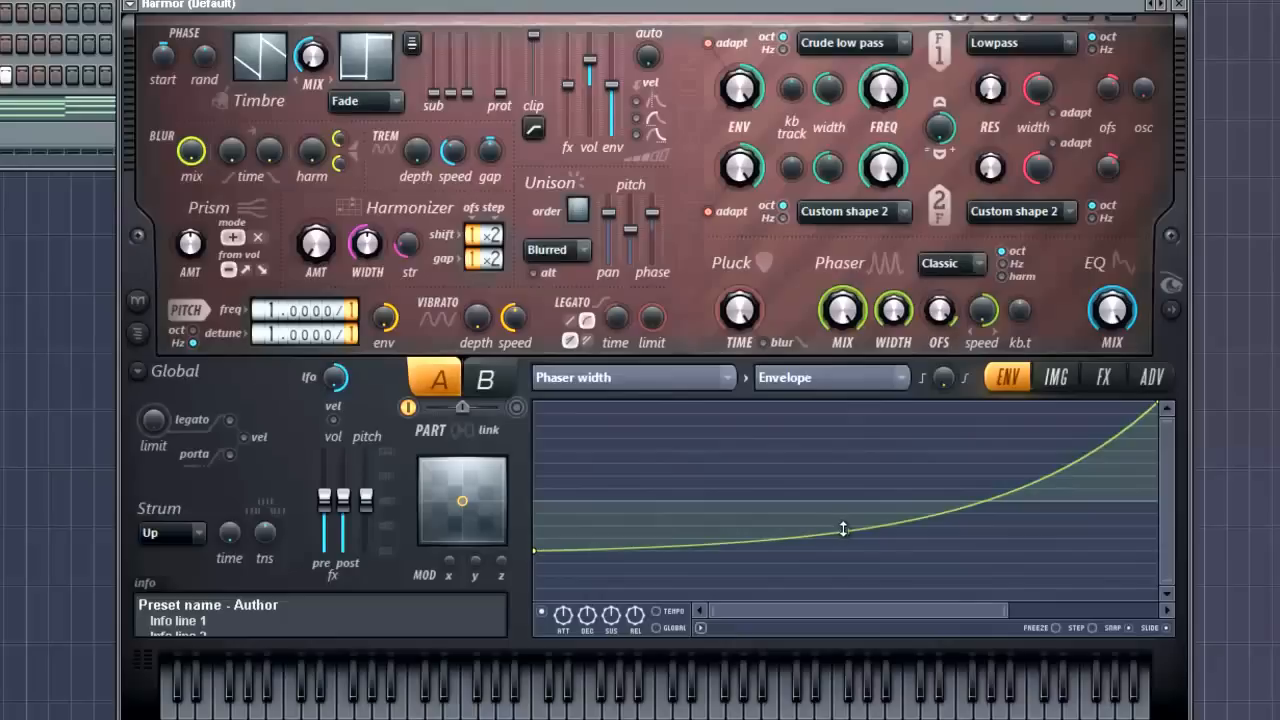
Straighten the Phaser width envelope into a linear ramp from zero to maximum.
{"action": "left_click_drag", "start_coordinate": [843, 529], "coordinate": [845, 476]}
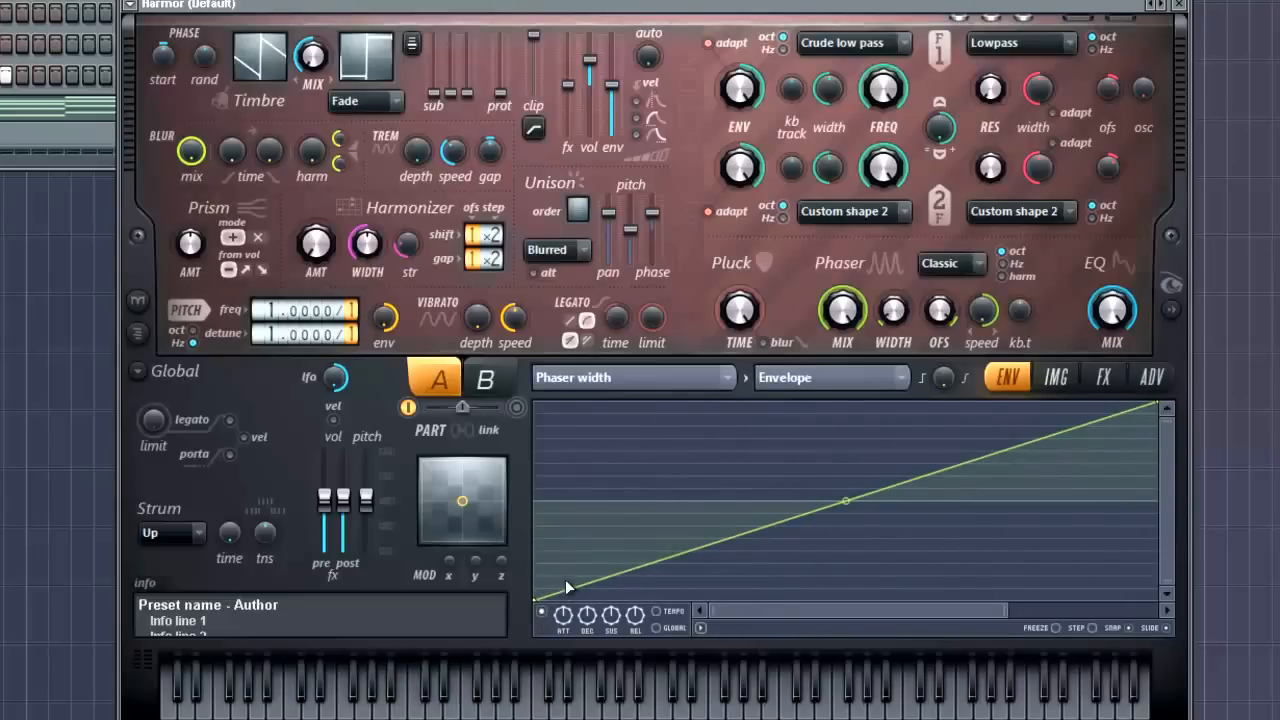
{"action": "mouse_move", "coordinate": [748, 498]}
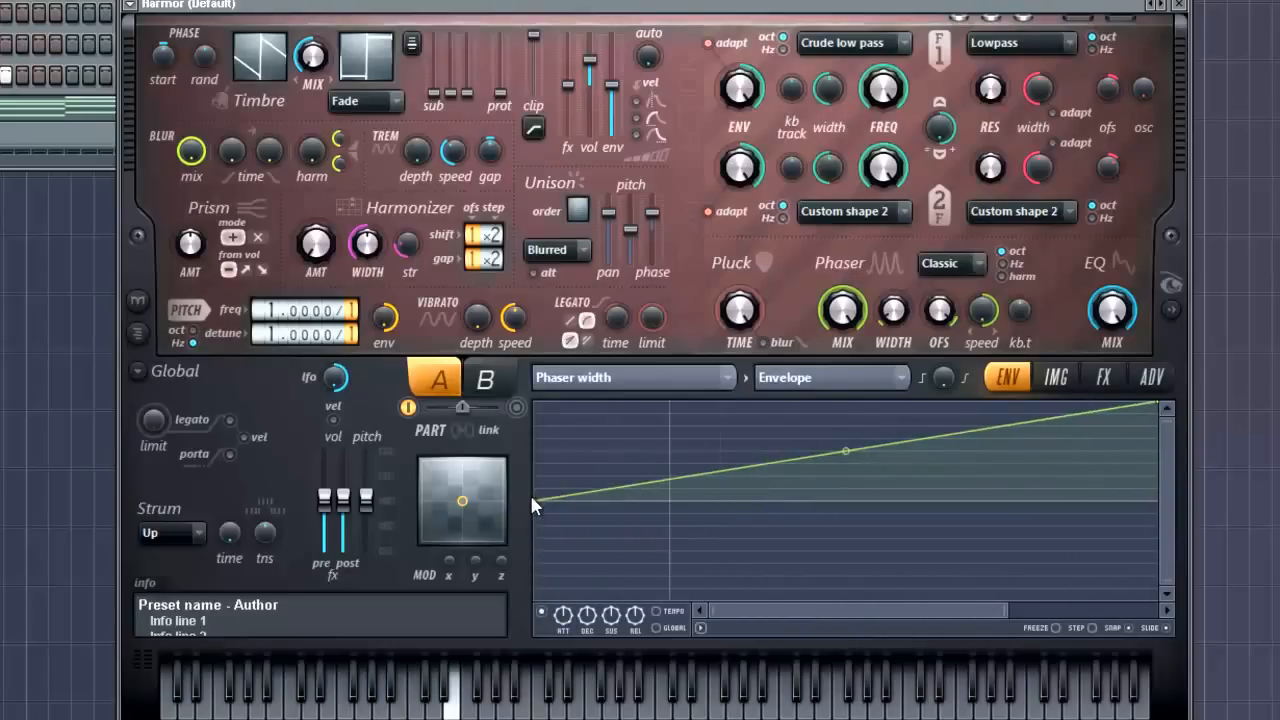
{"action": "left_click_drag", "start_coordinate": [846, 452], "coordinate": [846, 497]}
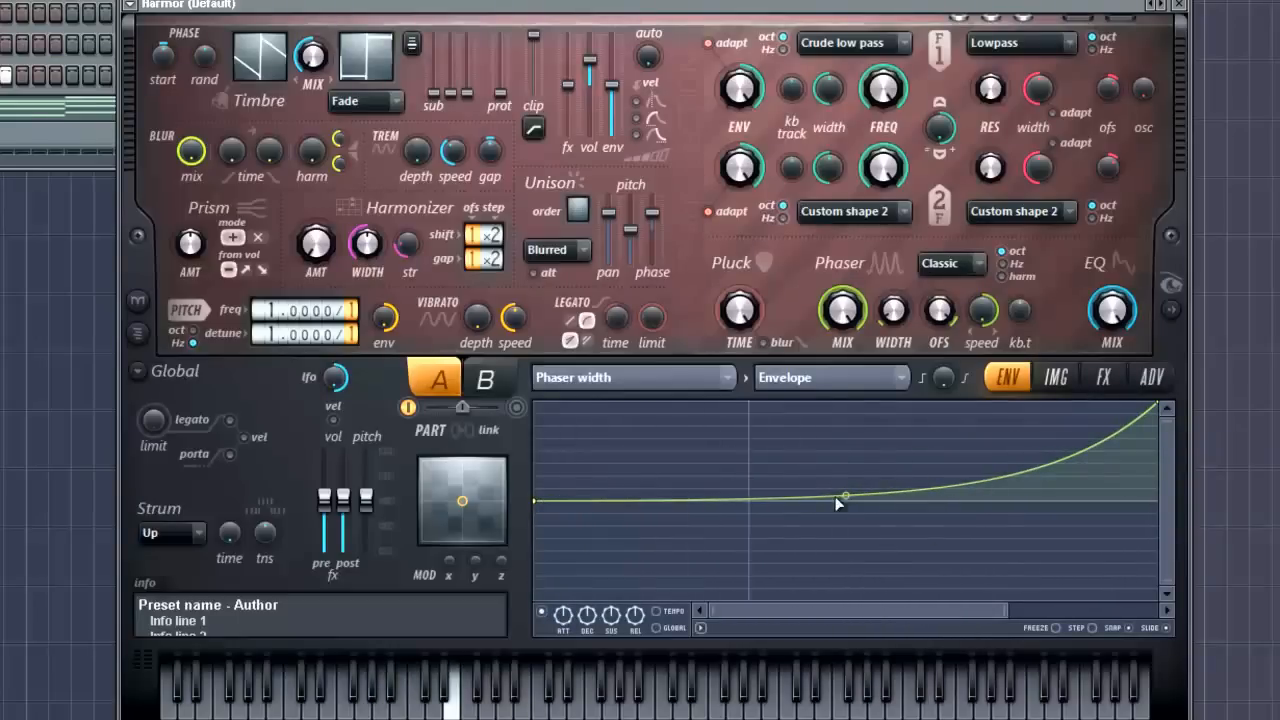
{"action": "left_click_drag", "start_coordinate": [845, 496], "coordinate": [850, 496]}
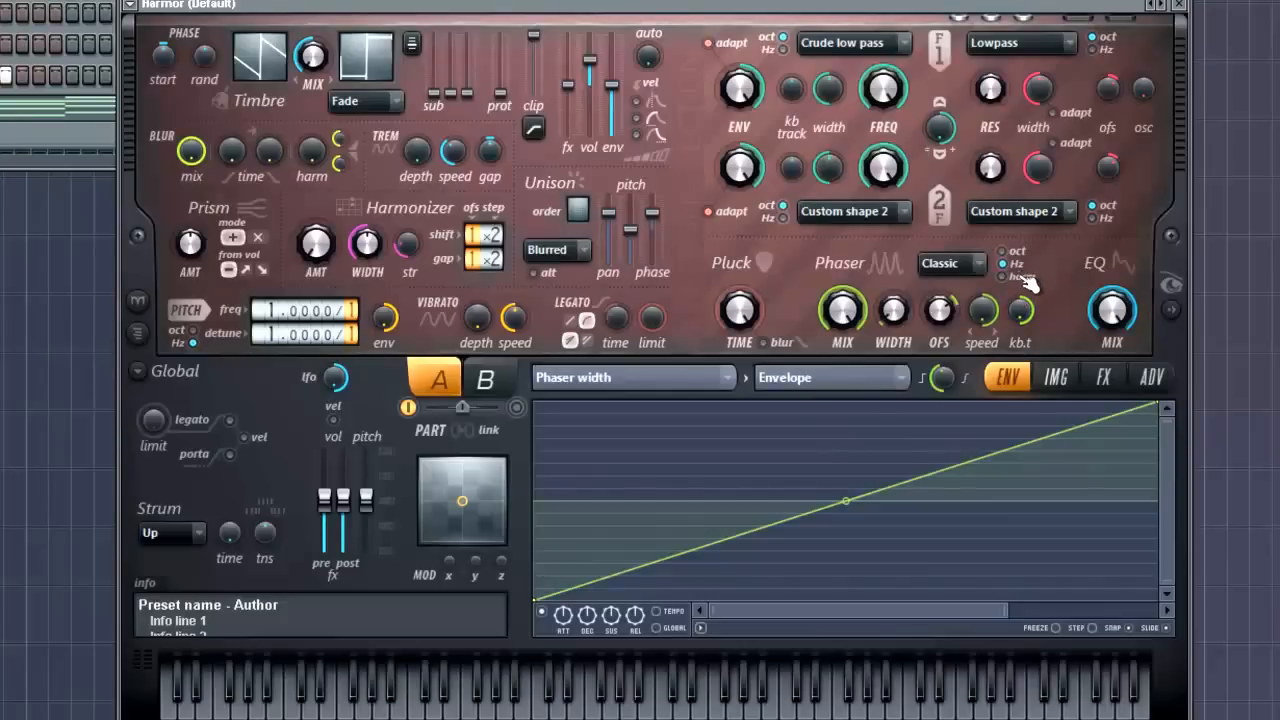
Target Phaser mix and draw a straight ramp reaching full over its first half.
{"action": "left_click", "coordinate": [1002, 277]}
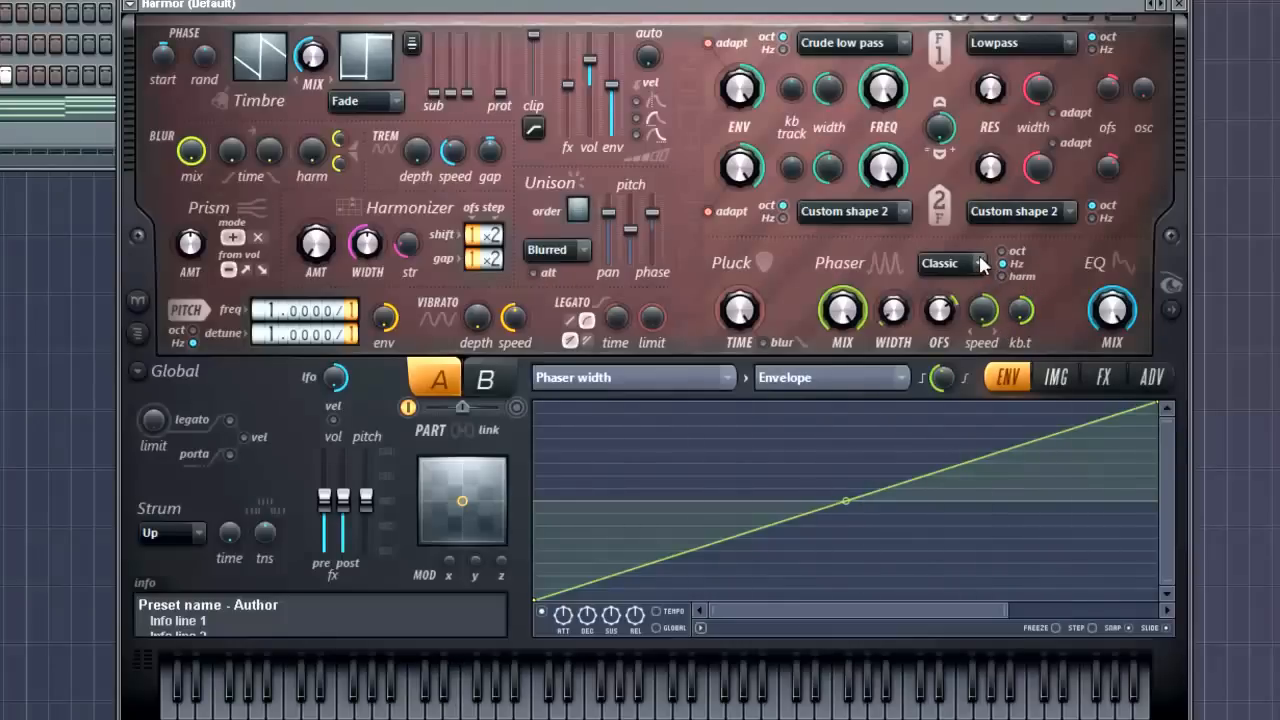
{"action": "left_click", "coordinate": [633, 377]}
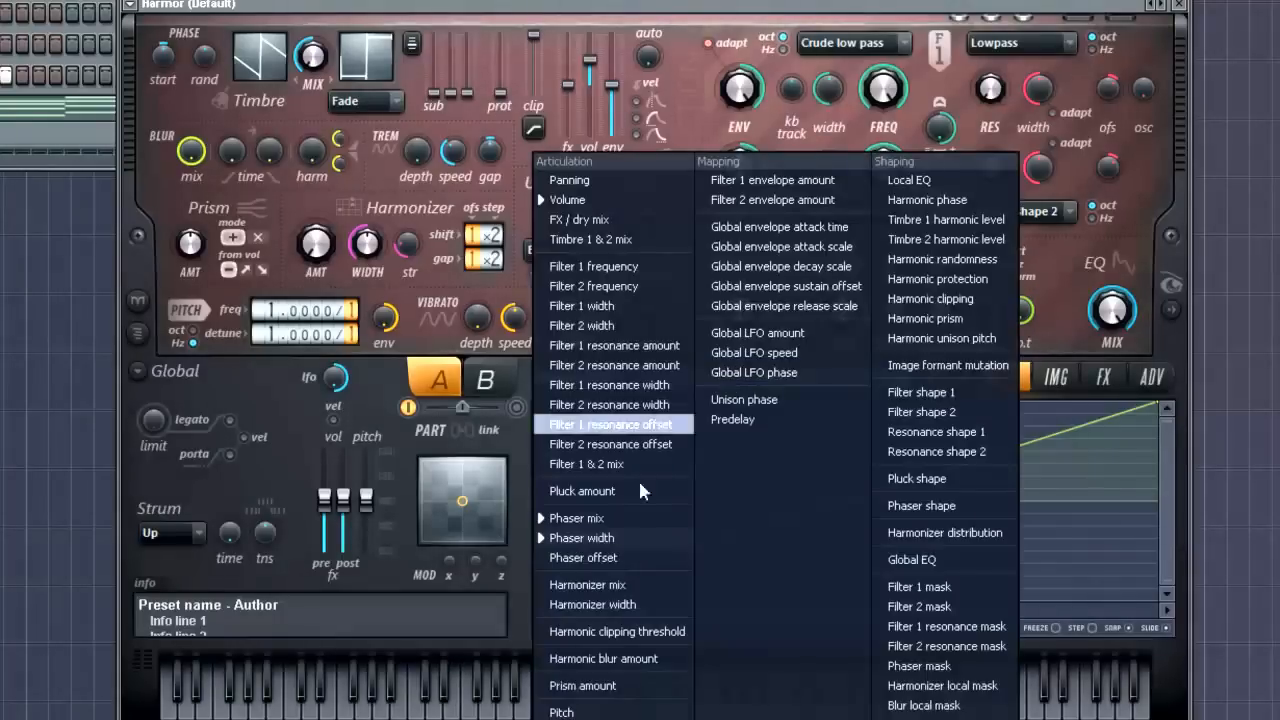
{"action": "left_click", "coordinate": [577, 517]}
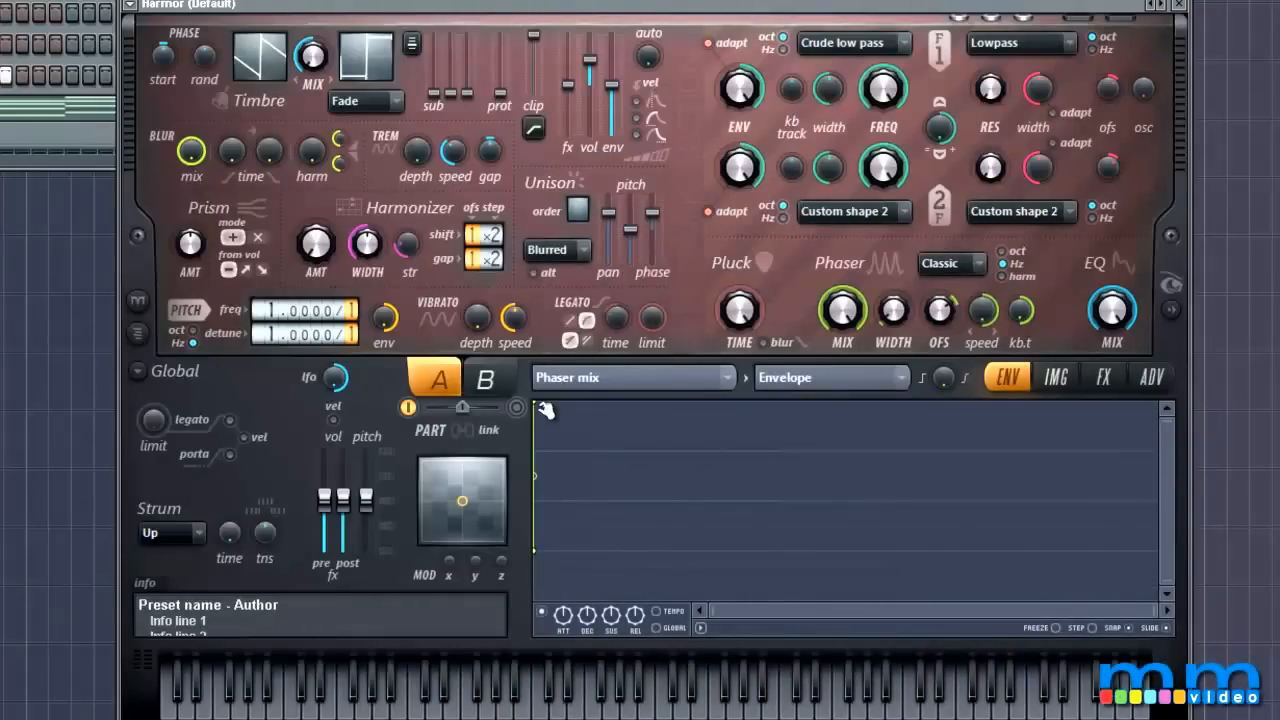
{"action": "mouse_move", "coordinate": [585, 540]}
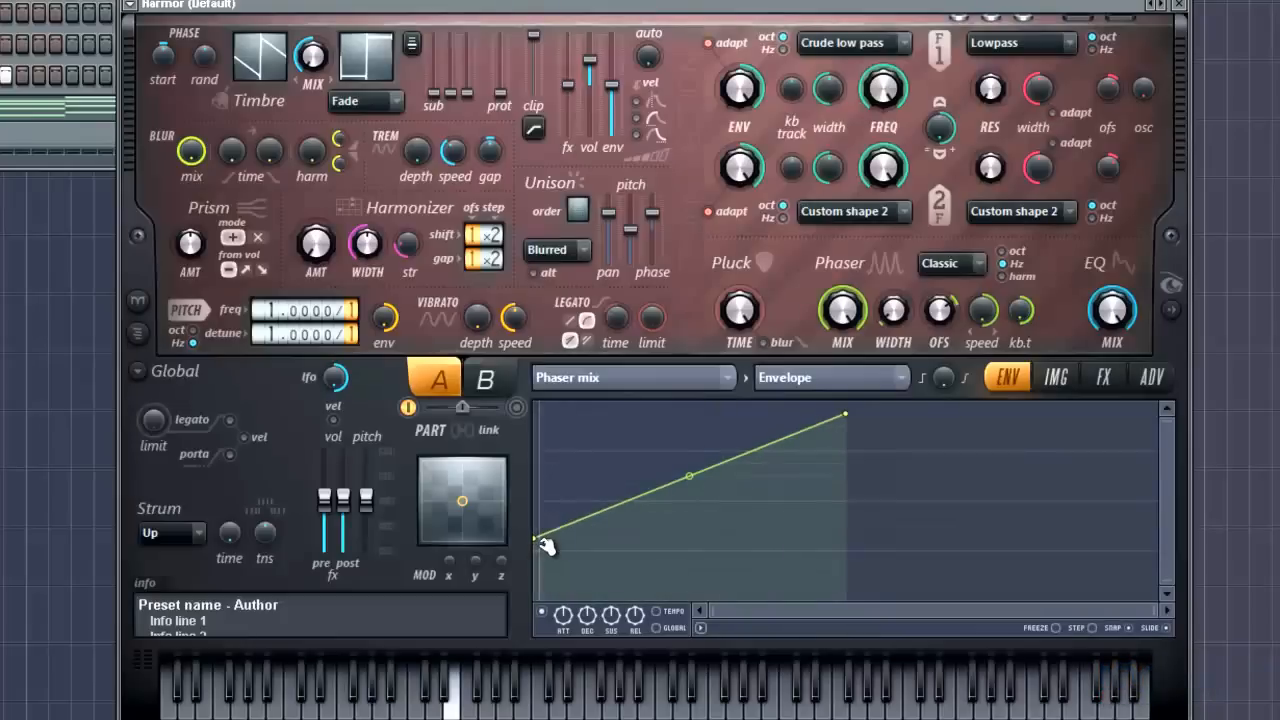
{"action": "left_click_drag", "start_coordinate": [689, 476], "coordinate": [689, 537]}
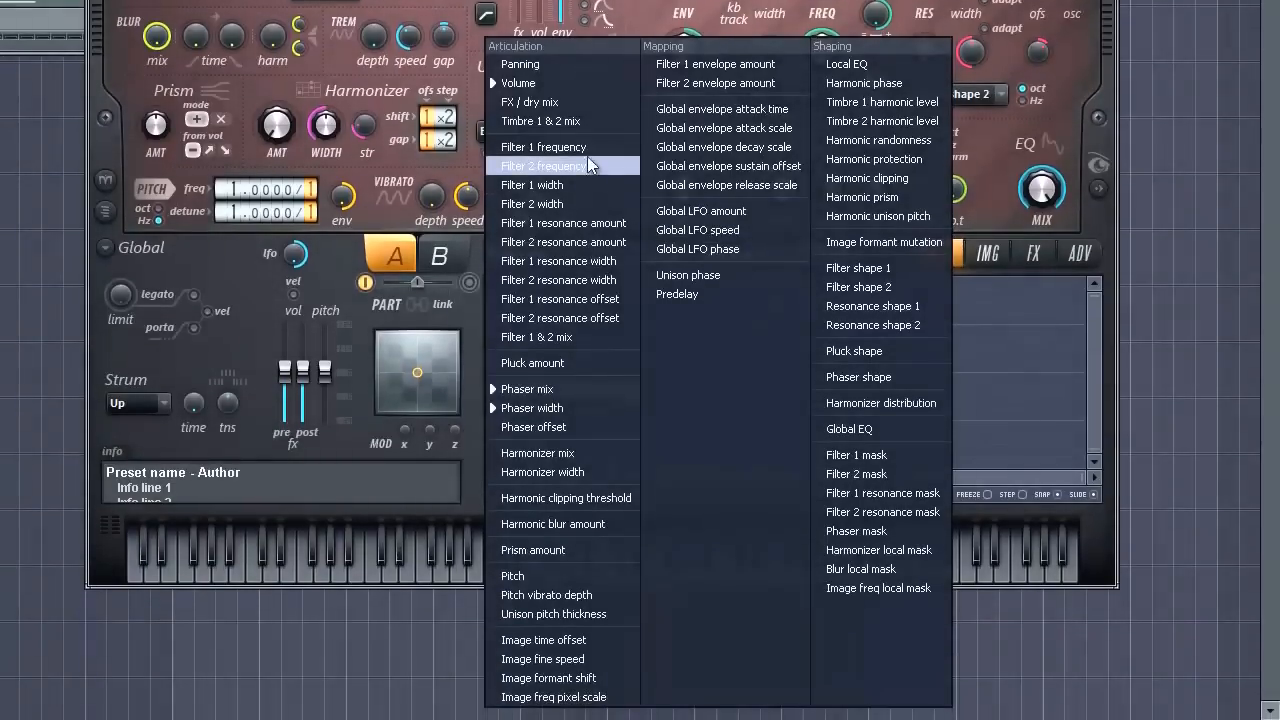
Select the Filter 1 frequency envelope and fine-tune its ramp's starting level near zero.
{"action": "left_click", "coordinate": [543, 146]}
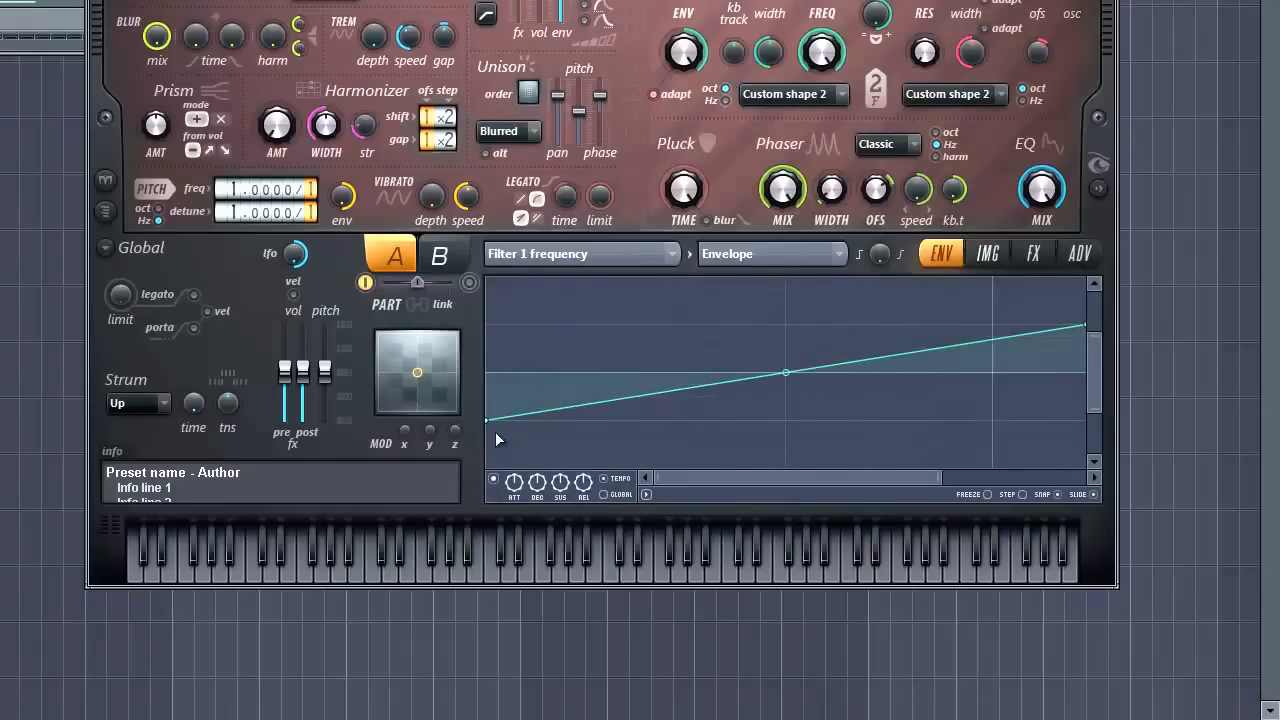
{"action": "left_click_drag", "start_coordinate": [488, 422], "coordinate": [493, 461]}
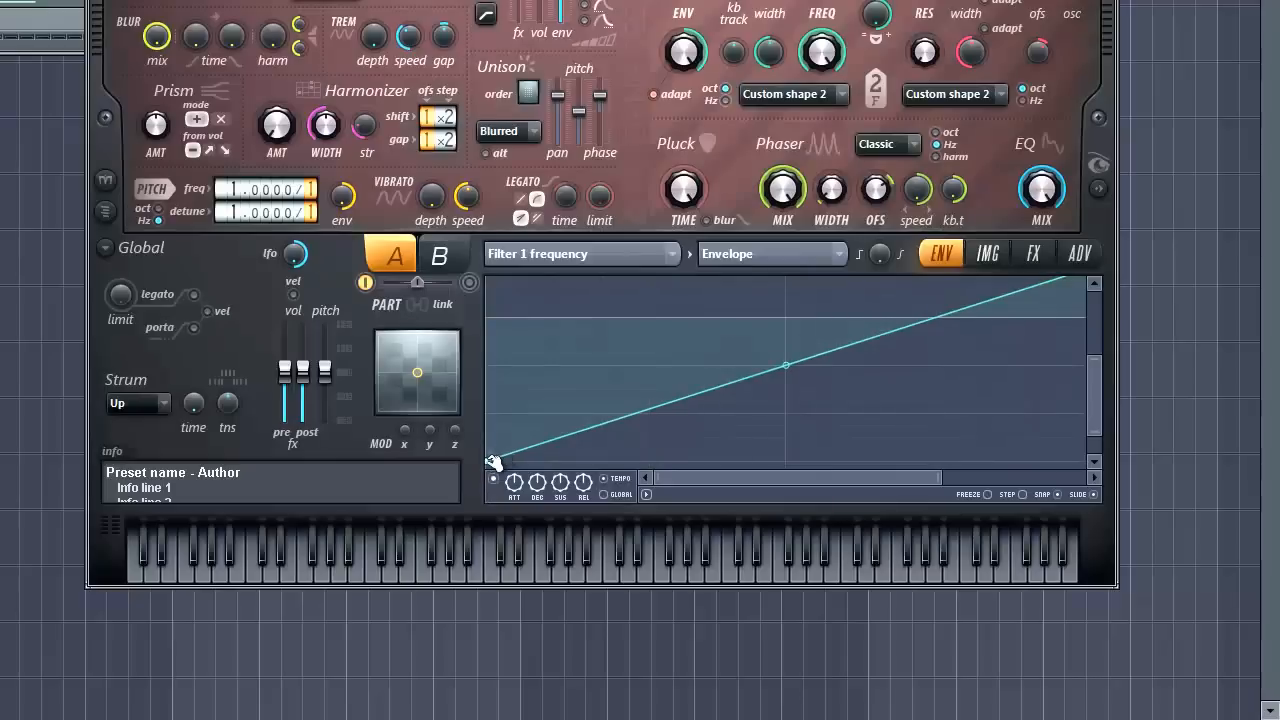
{"action": "left_click_drag", "start_coordinate": [490, 465], "coordinate": [490, 445]}
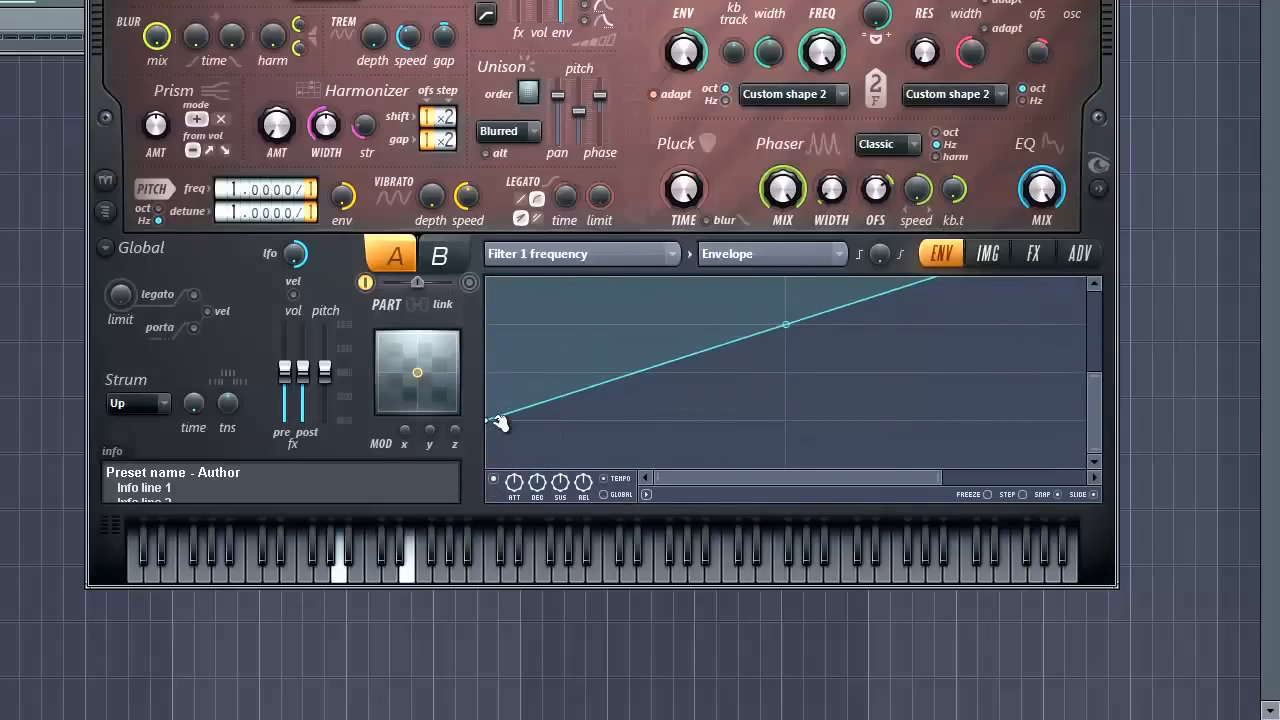
{"action": "left_click_drag", "start_coordinate": [500, 420], "coordinate": [495, 470]}
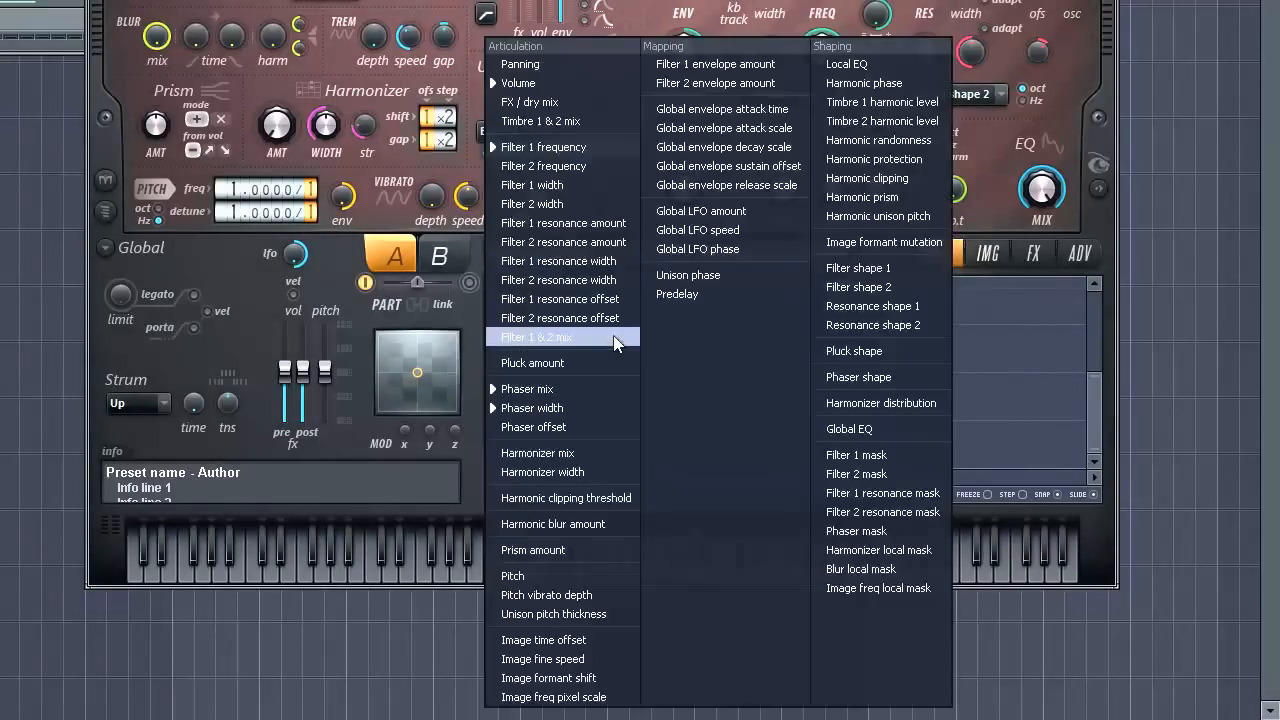
Raise the Phaser width envelope's starting point to about mid-height.
{"action": "left_click", "coordinate": [527, 388]}
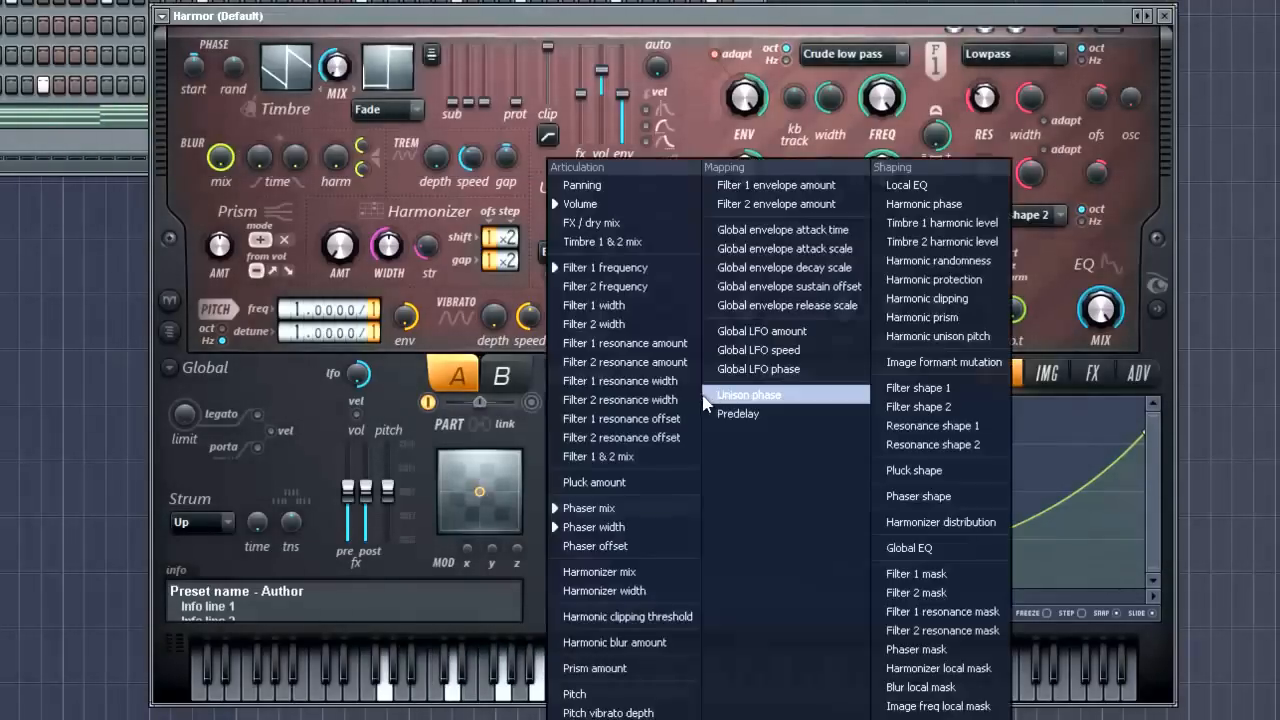
{"action": "left_click", "coordinate": [593, 527]}
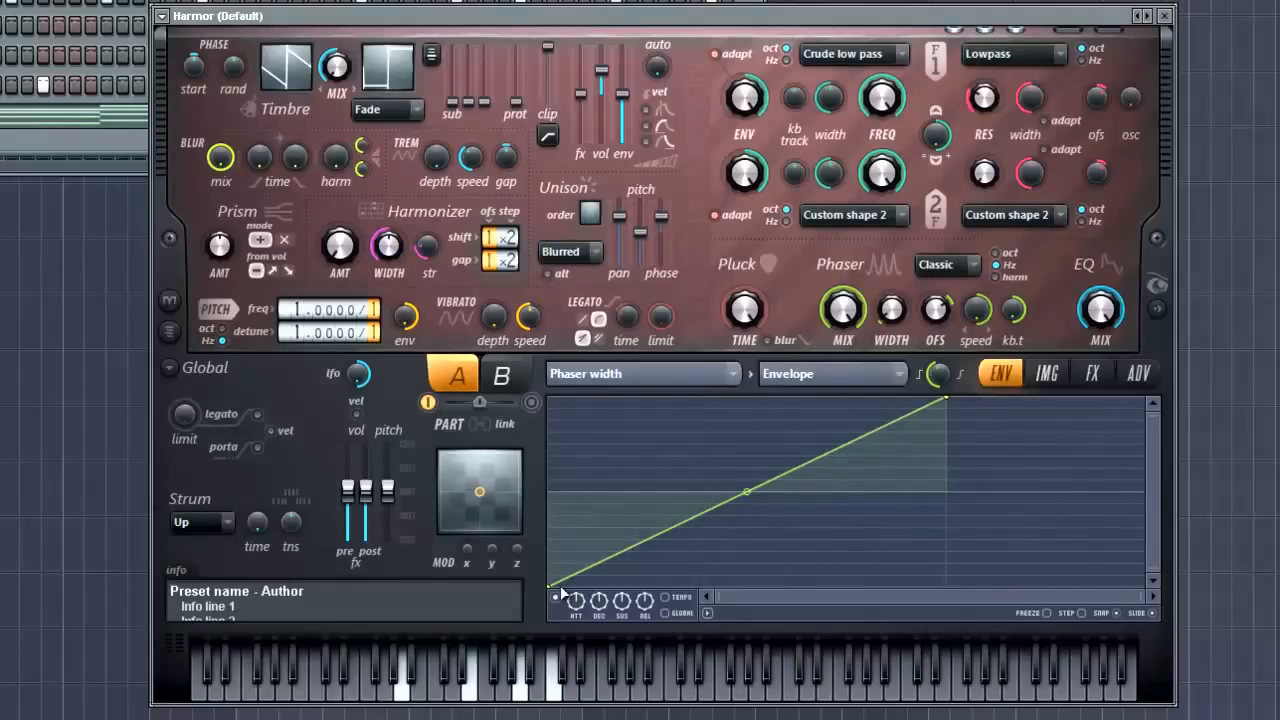
{"action": "left_click_drag", "start_coordinate": [555, 592], "coordinate": [560, 538]}
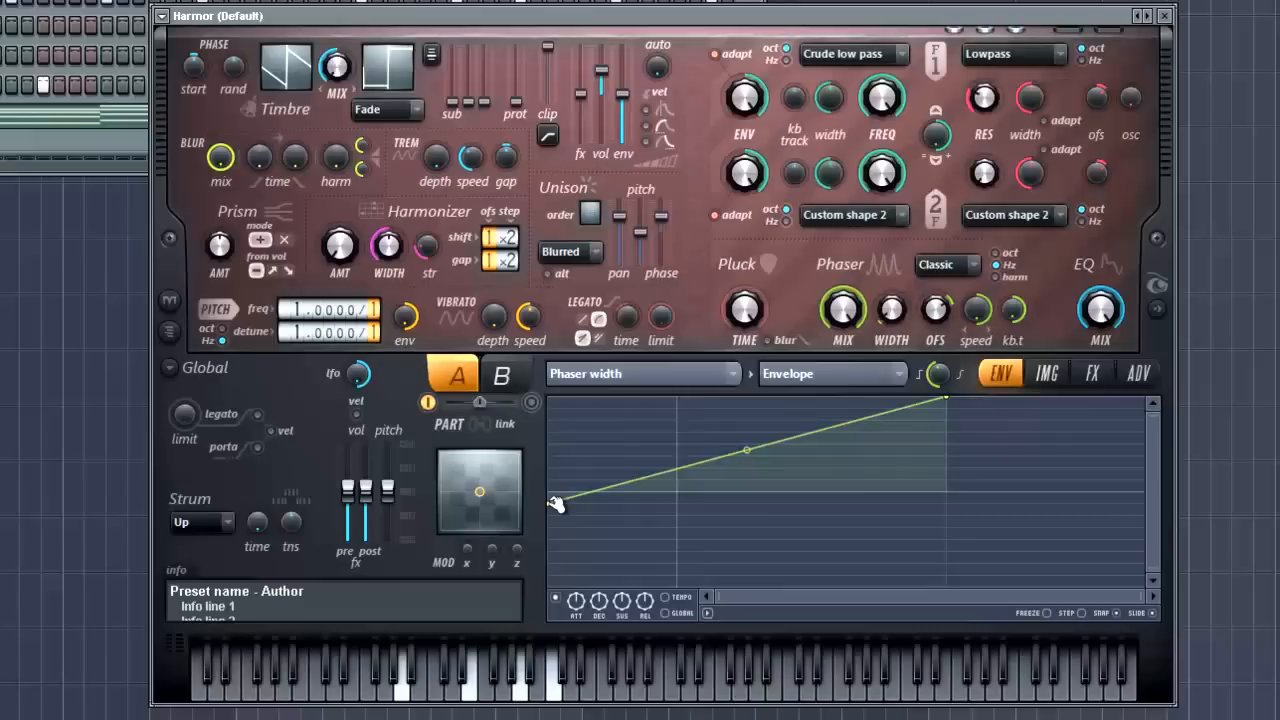
Switch the envelope editor back to the Filter 1 frequency envelope.
{"action": "left_click", "coordinate": [640, 373]}
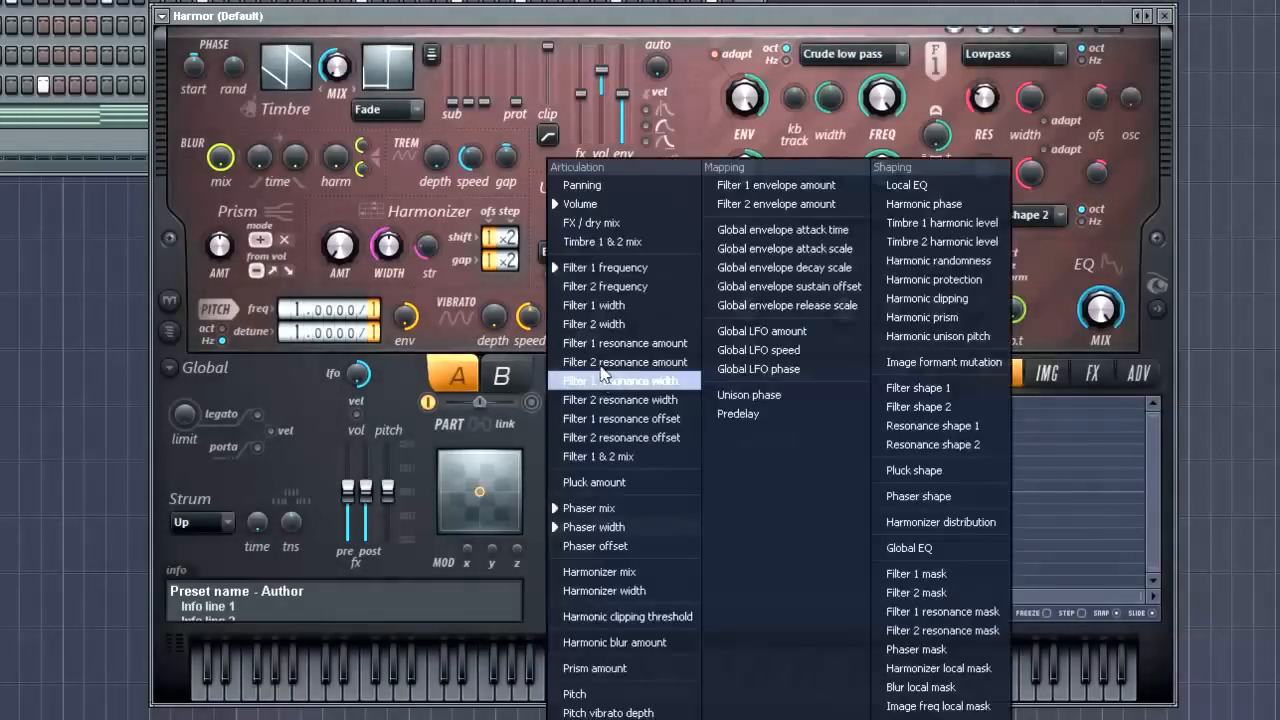
{"action": "mouse_move", "coordinate": [630, 204]}
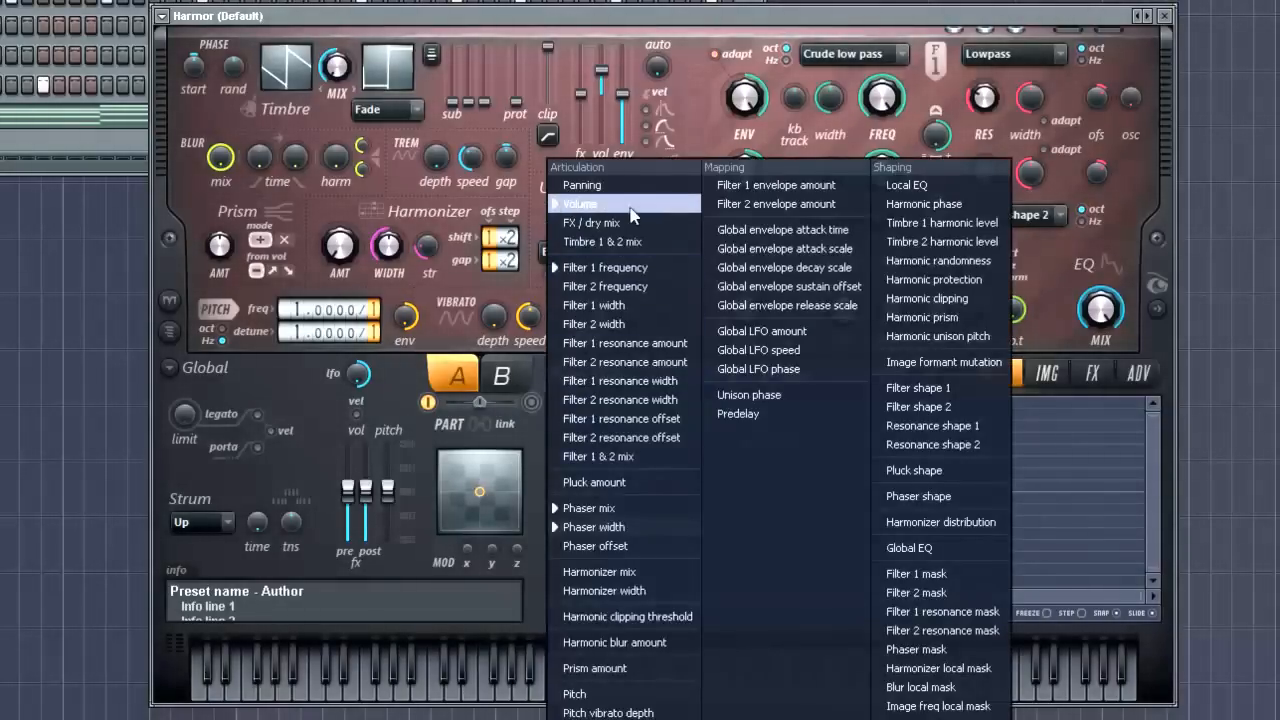
{"action": "left_click", "coordinate": [580, 204]}
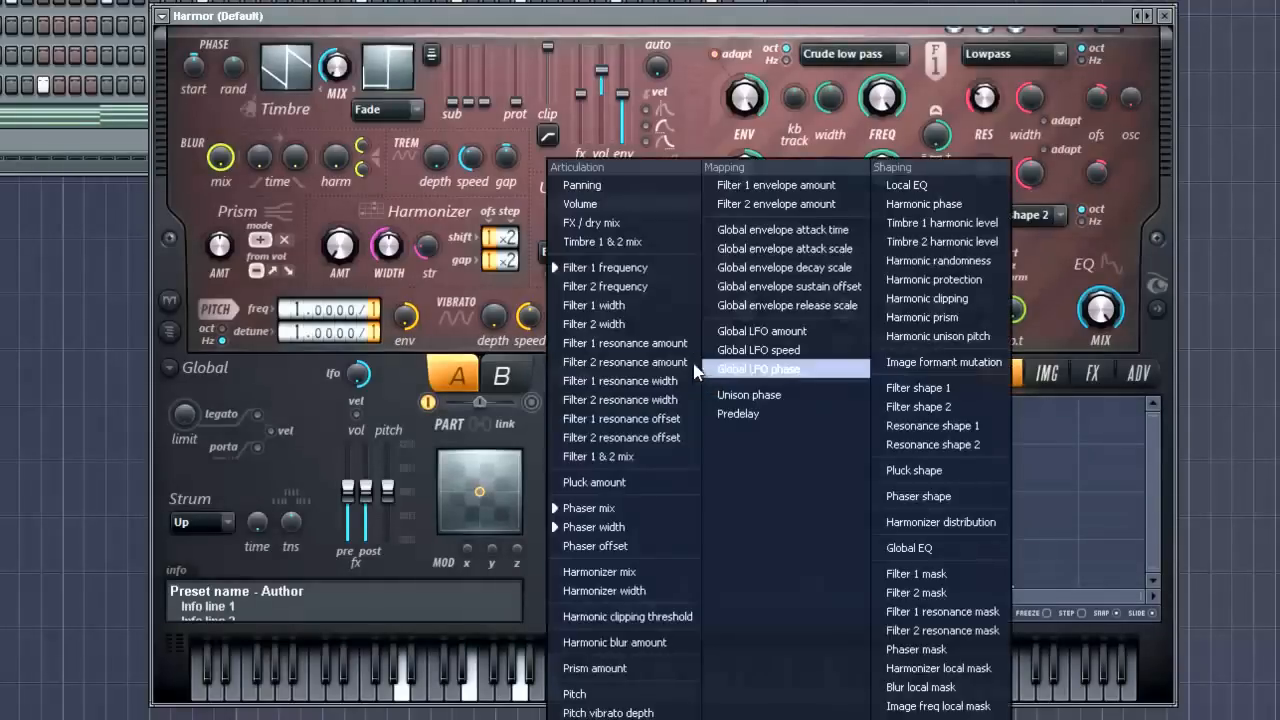
{"action": "left_click", "coordinate": [605, 267]}
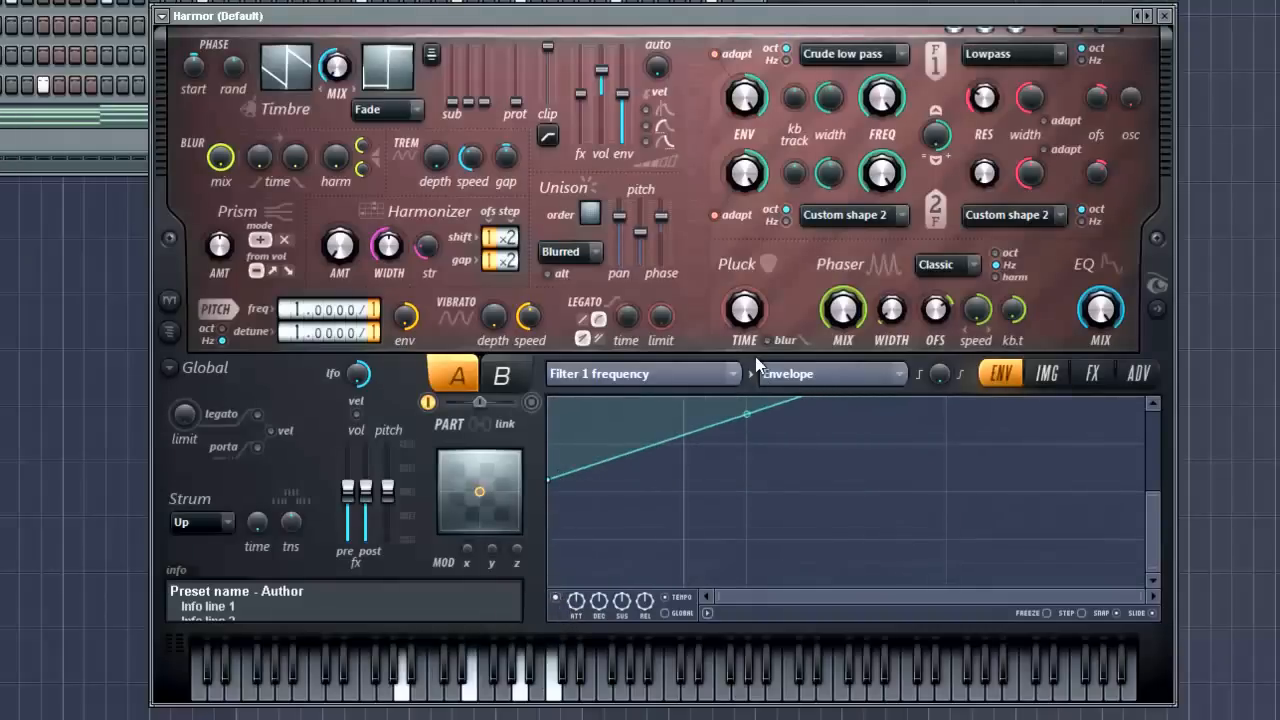
{"action": "mouse_move", "coordinate": [1163, 498]}
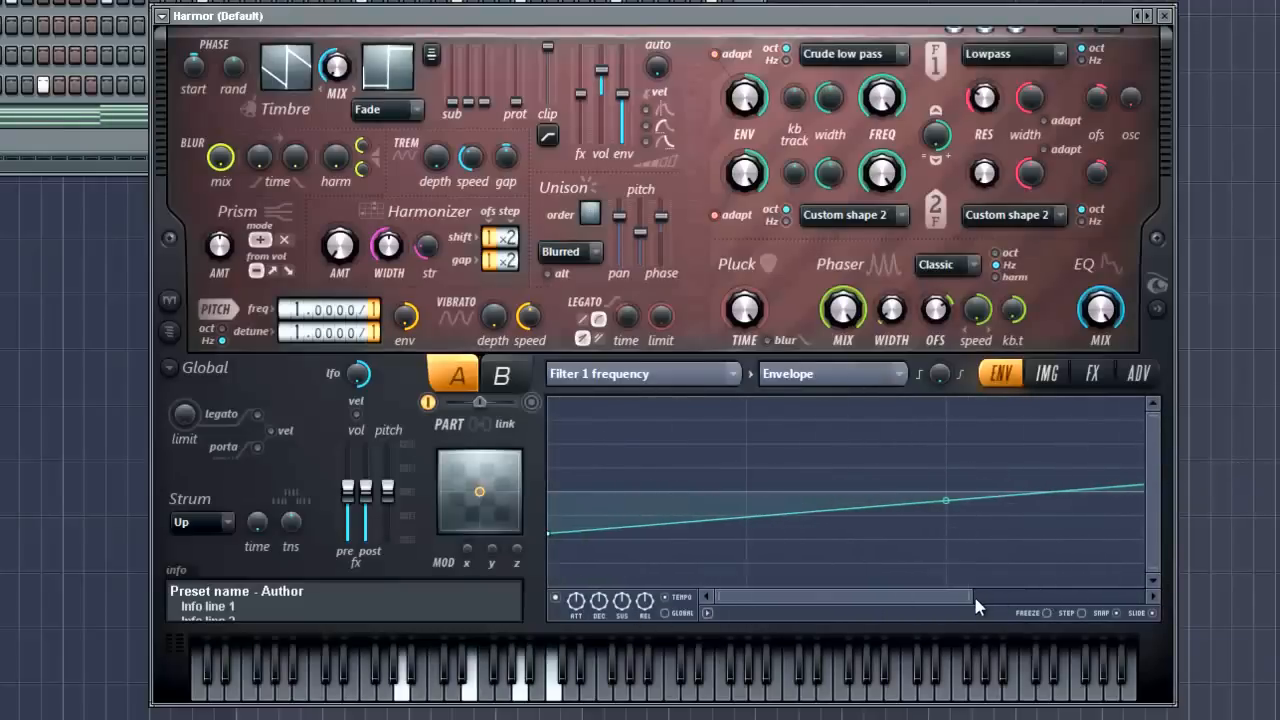
Extend the Filter 1 frequency envelope's end and curve it, ending two-thirds up.
{"action": "left_click_drag", "start_coordinate": [945, 498], "coordinate": [960, 470]}
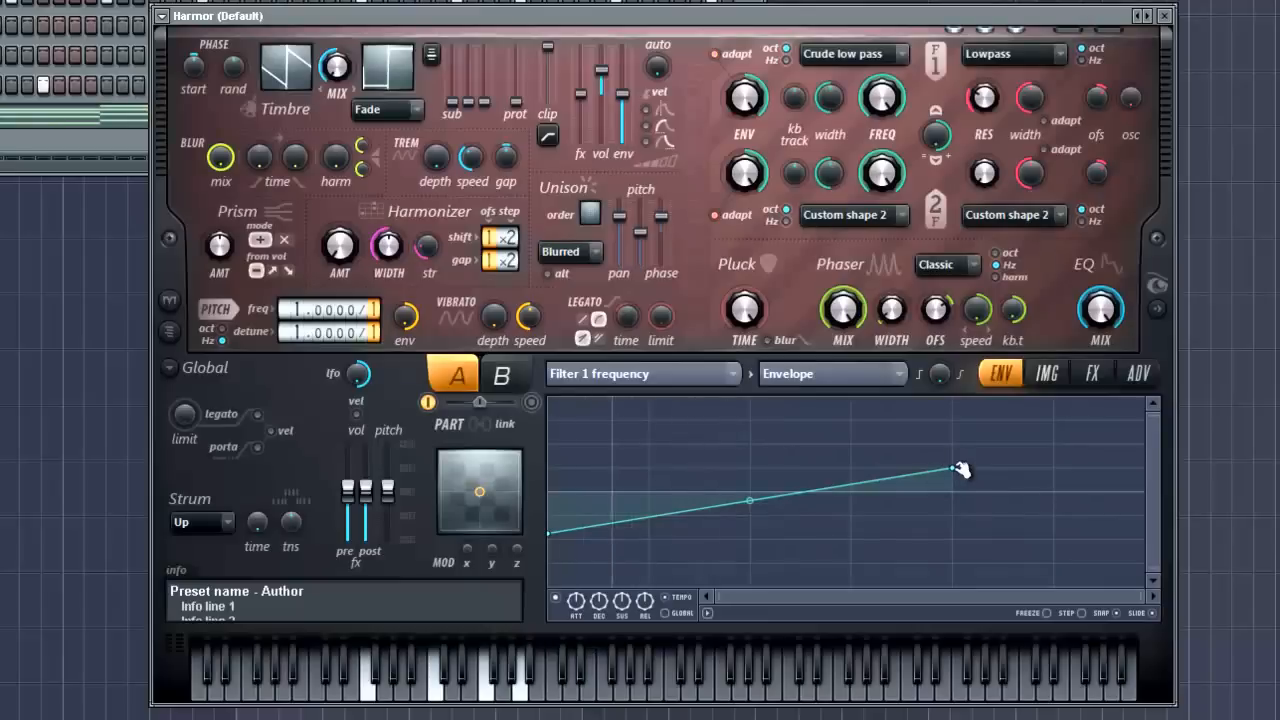
{"action": "left_click_drag", "start_coordinate": [960, 470], "coordinate": [1128, 468]}
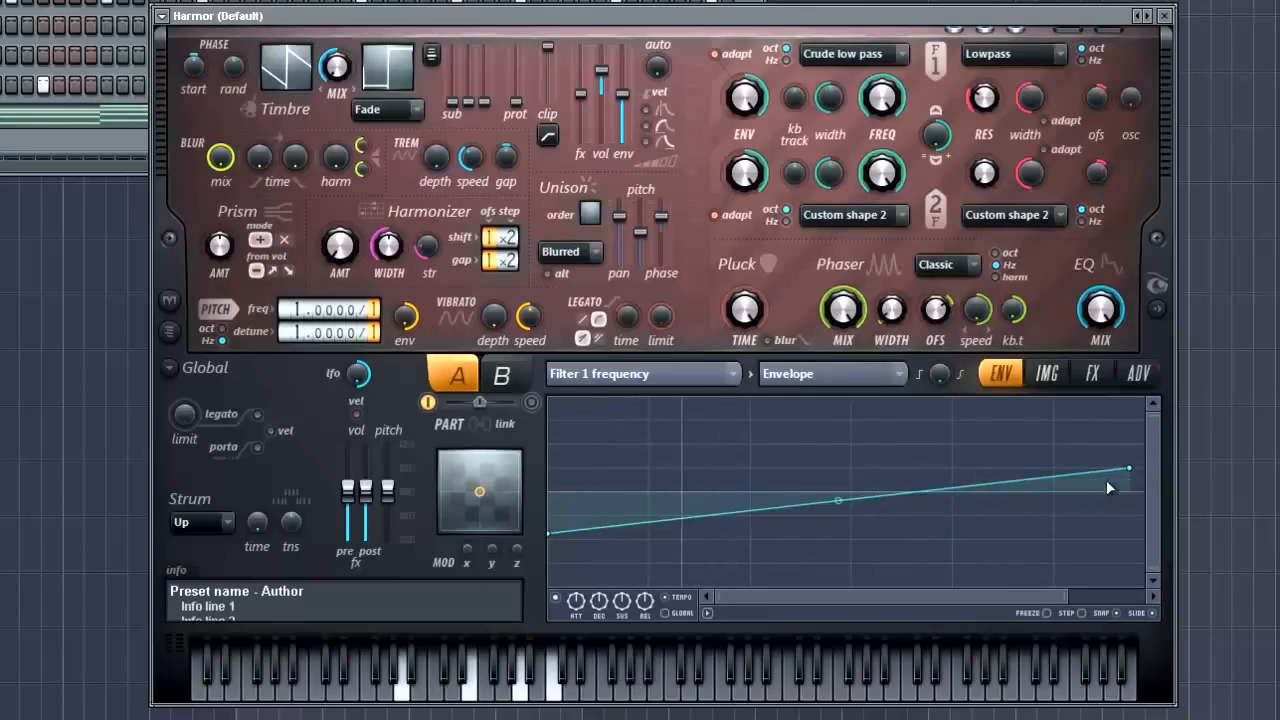
{"action": "left_click_drag", "start_coordinate": [838, 500], "coordinate": [863, 543]}
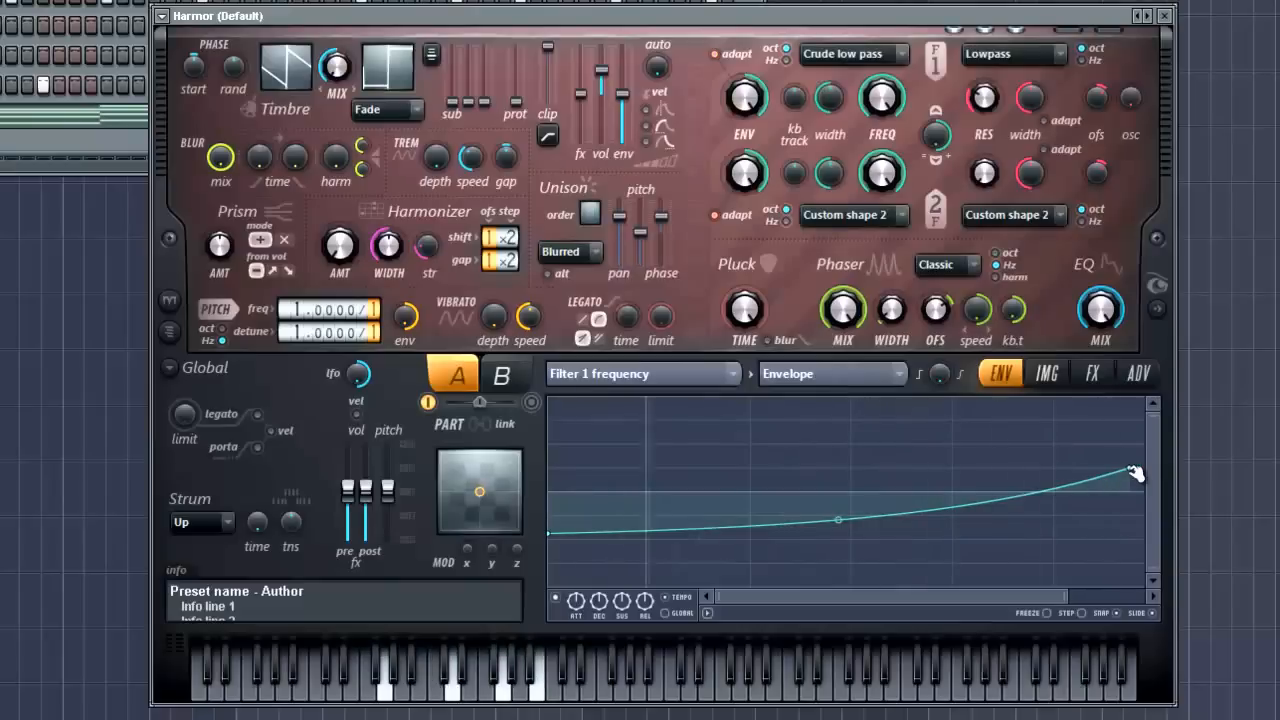
{"action": "left_click_drag", "start_coordinate": [1130, 470], "coordinate": [1130, 490]}
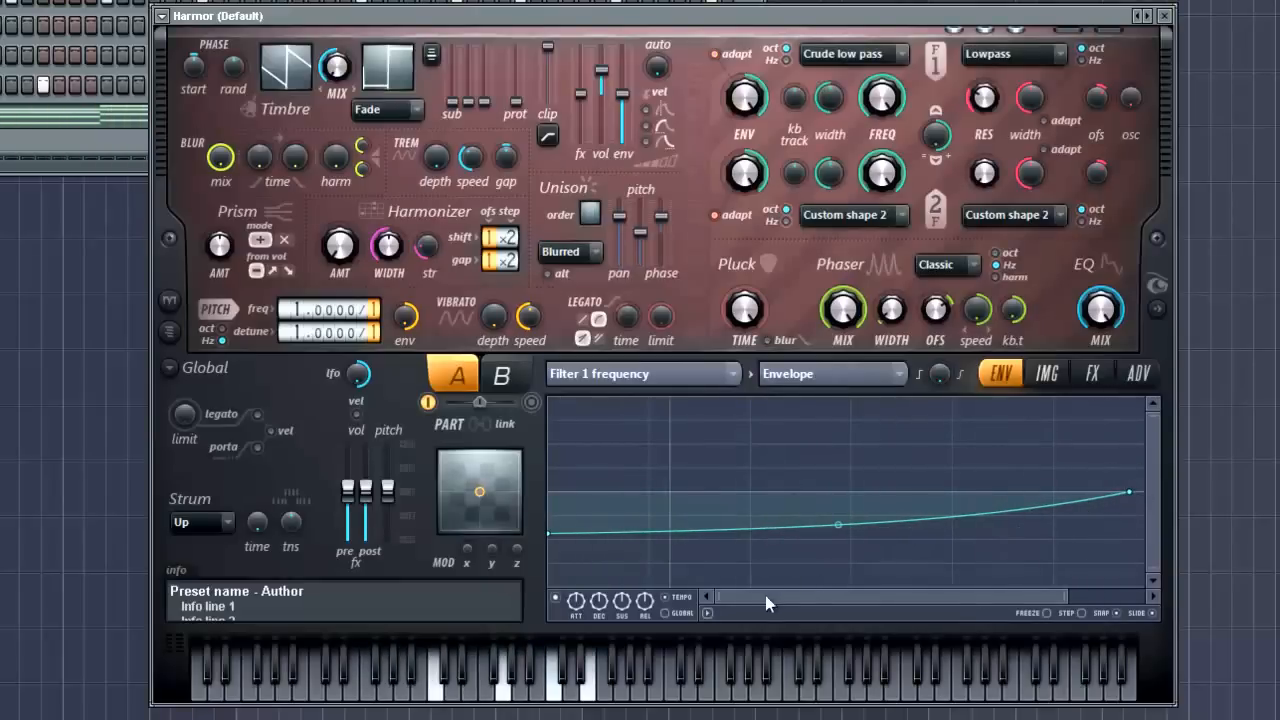
{"action": "left_click_drag", "start_coordinate": [1129, 491], "coordinate": [990, 491]}
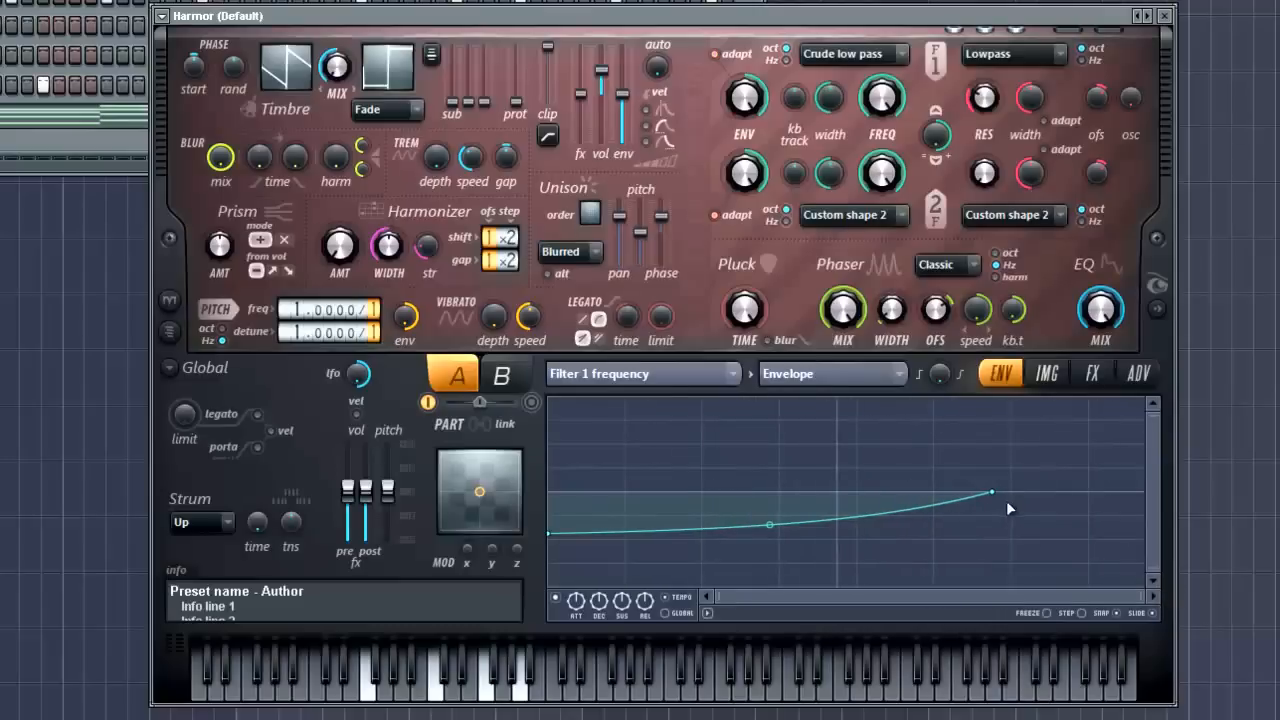
{"action": "left_click_drag", "start_coordinate": [990, 490], "coordinate": [1085, 493]}
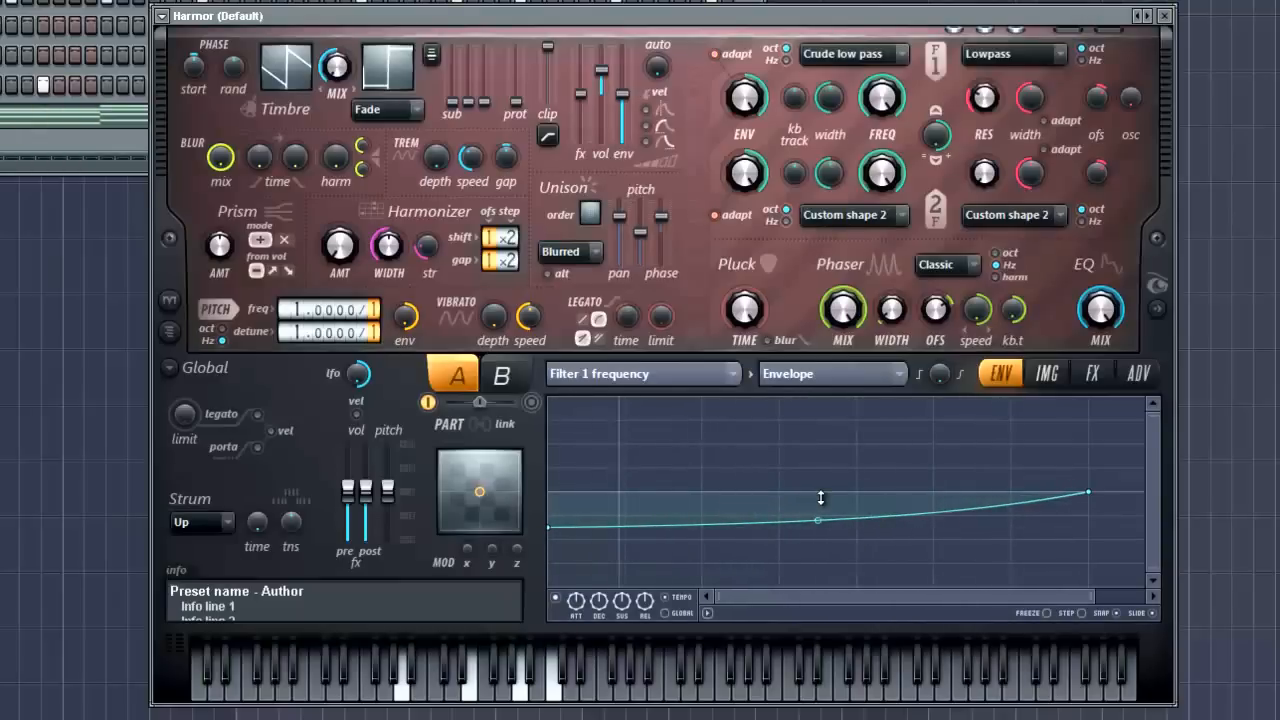
{"action": "mouse_move", "coordinate": [826, 360]}
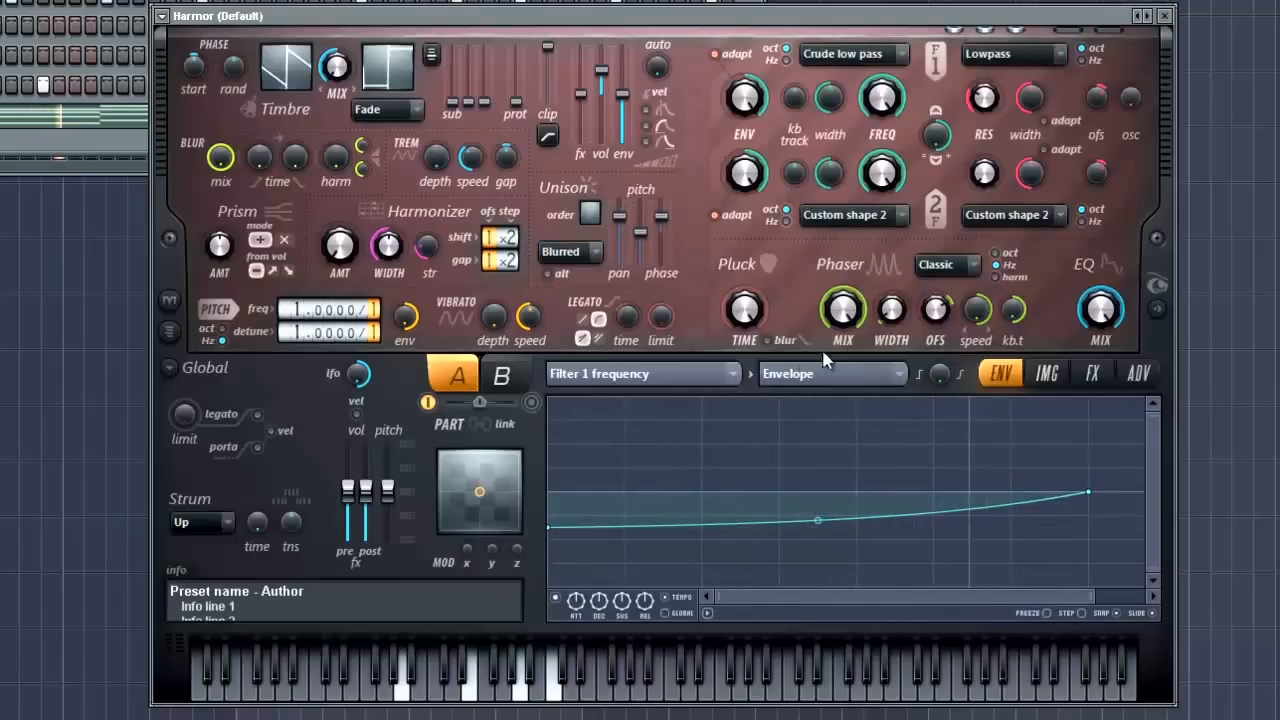
{"action": "mouse_move", "coordinate": [890, 310]}
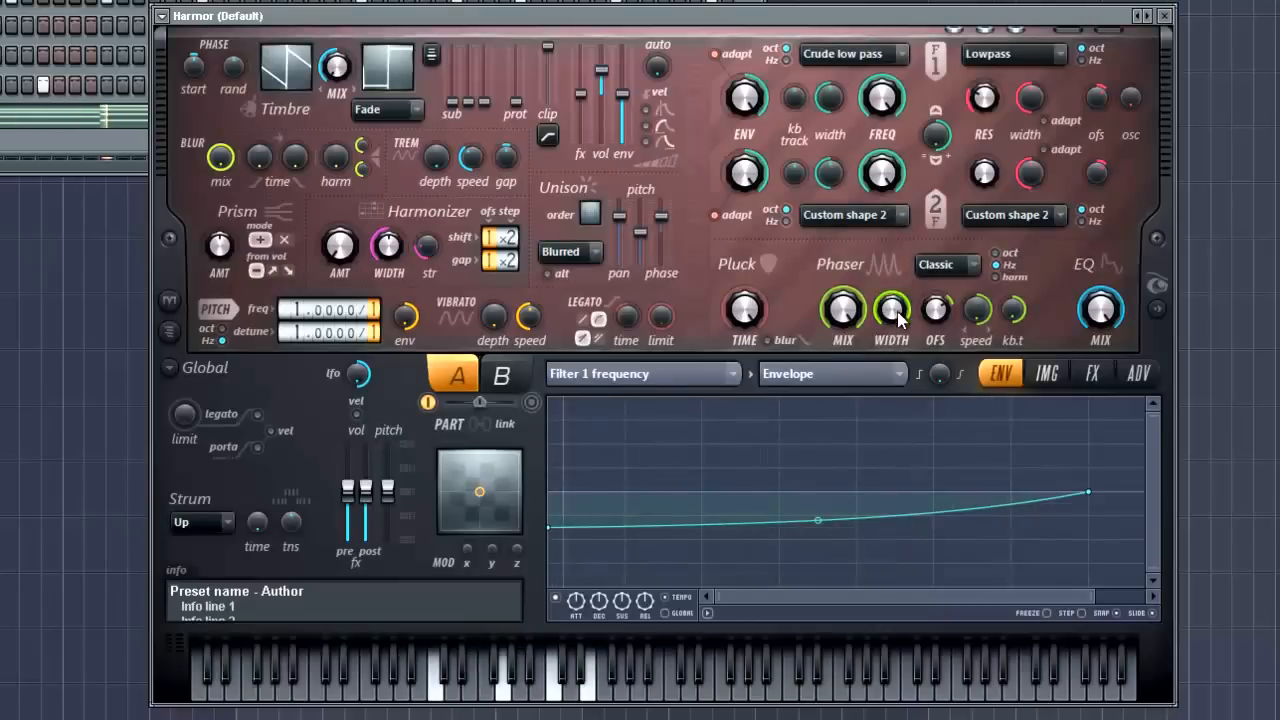
Change the phaser type from Classic to Condom.
{"action": "left_click", "coordinate": [945, 265]}
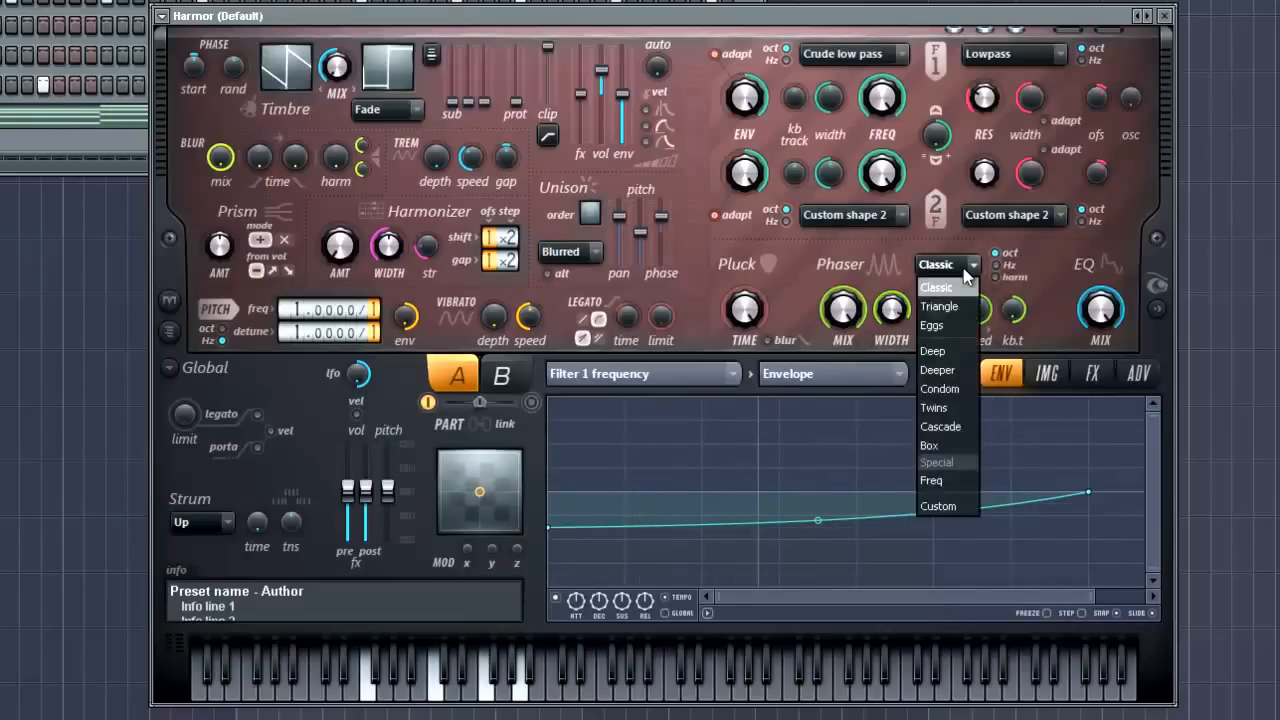
{"action": "left_click", "coordinate": [936, 287]}
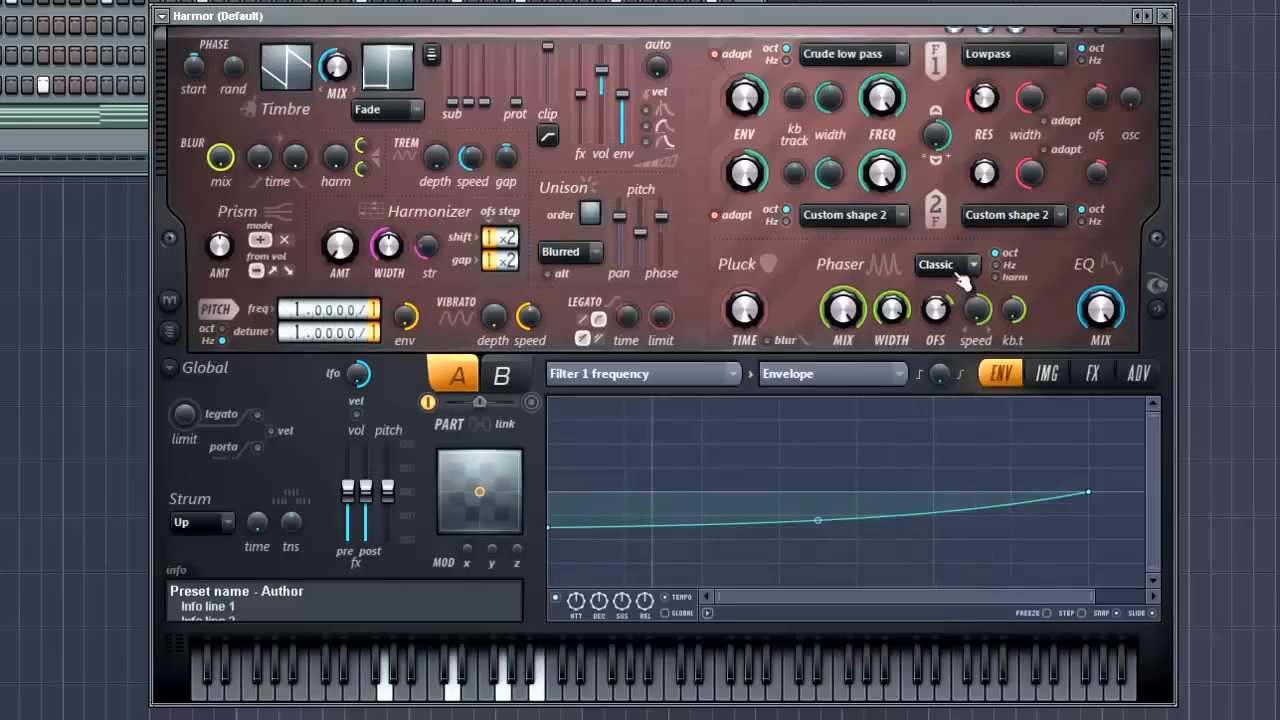
{"action": "left_click", "coordinate": [940, 264]}
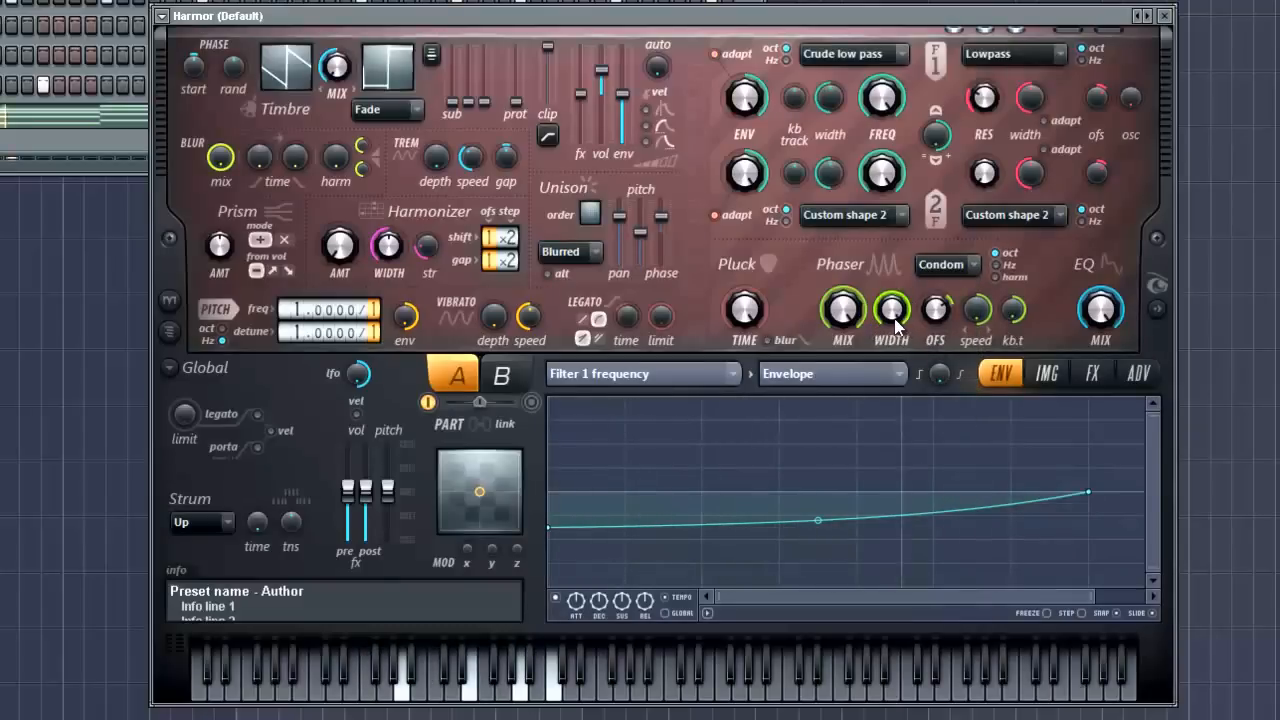
{"action": "mouse_move", "coordinate": [895, 375]}
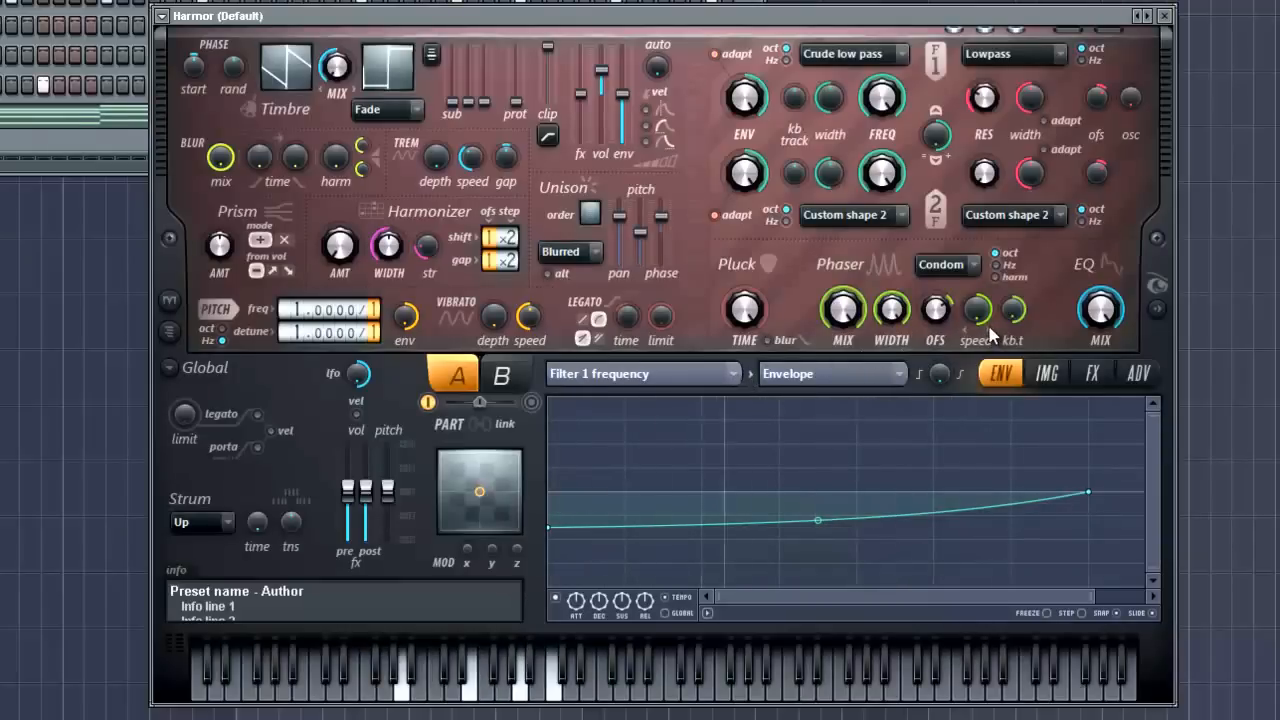
{"action": "mouse_move", "coordinate": [988, 419]}
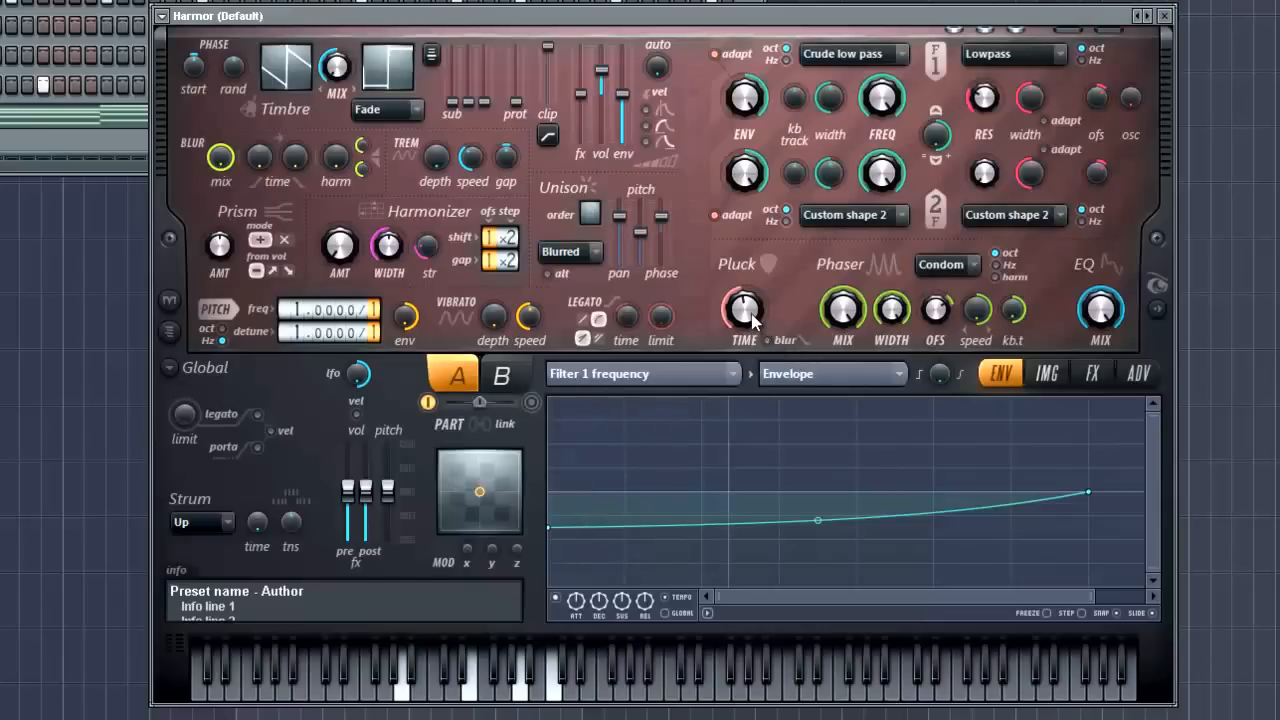
{"action": "mouse_move", "coordinate": [1090, 385]}
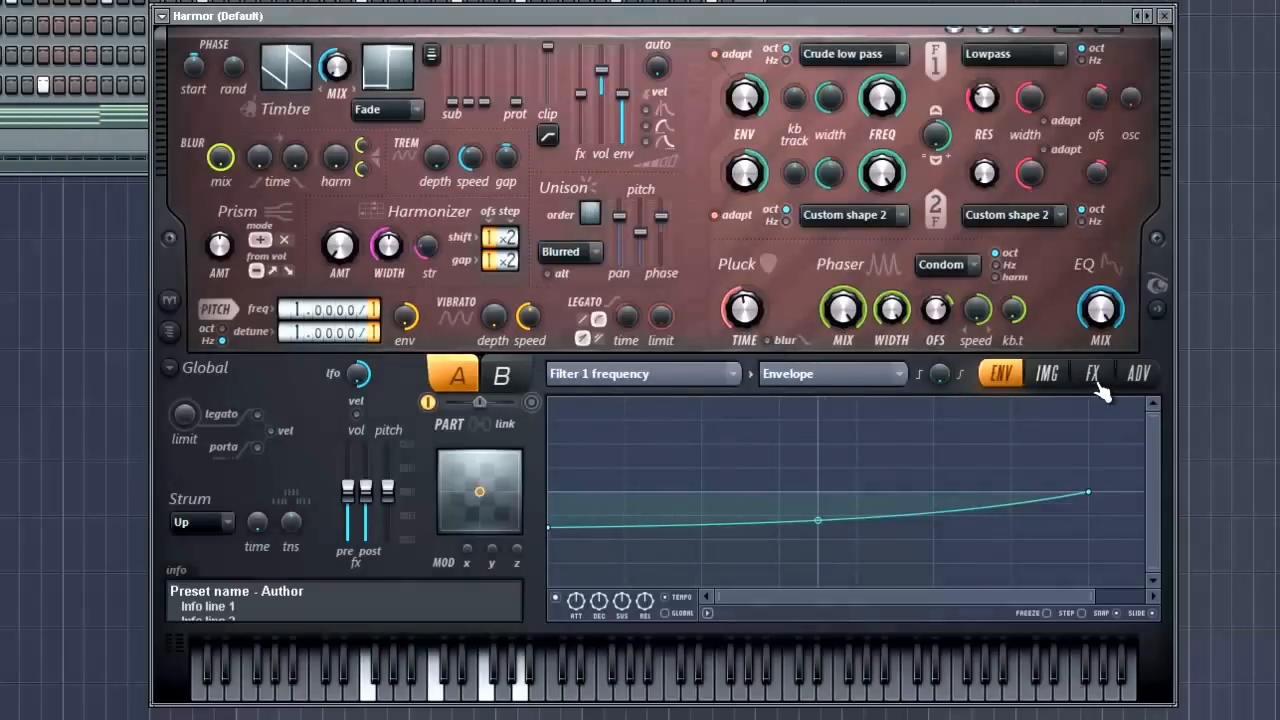
Set Harmor's effects compression mode to Heating.
{"action": "left_click", "coordinate": [1092, 373]}
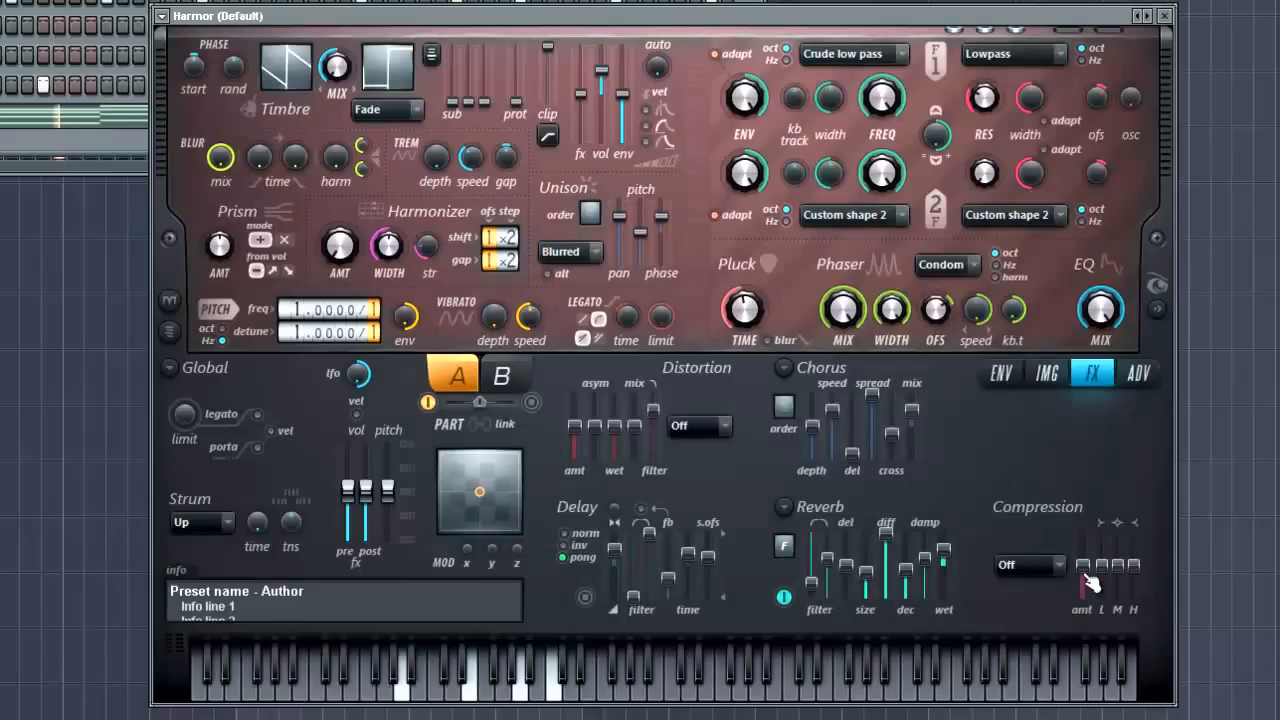
{"action": "left_click", "coordinate": [1025, 565]}
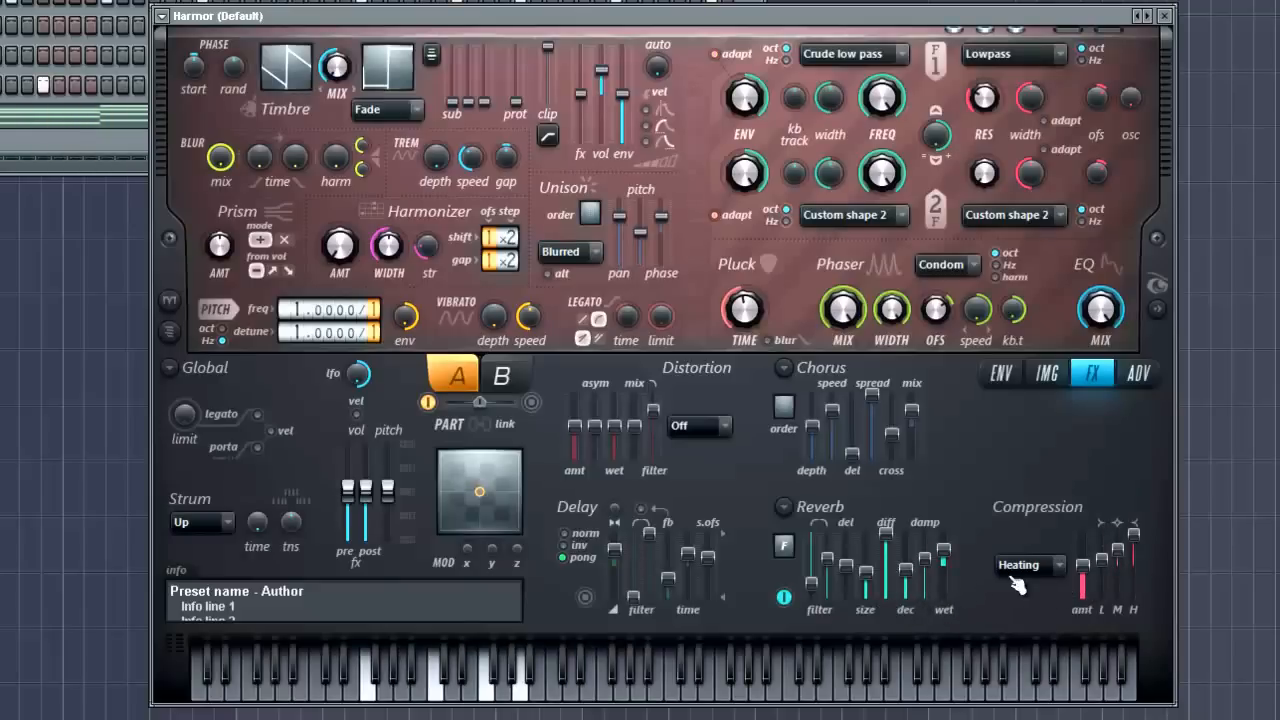
{"action": "left_click", "coordinate": [1025, 565]}
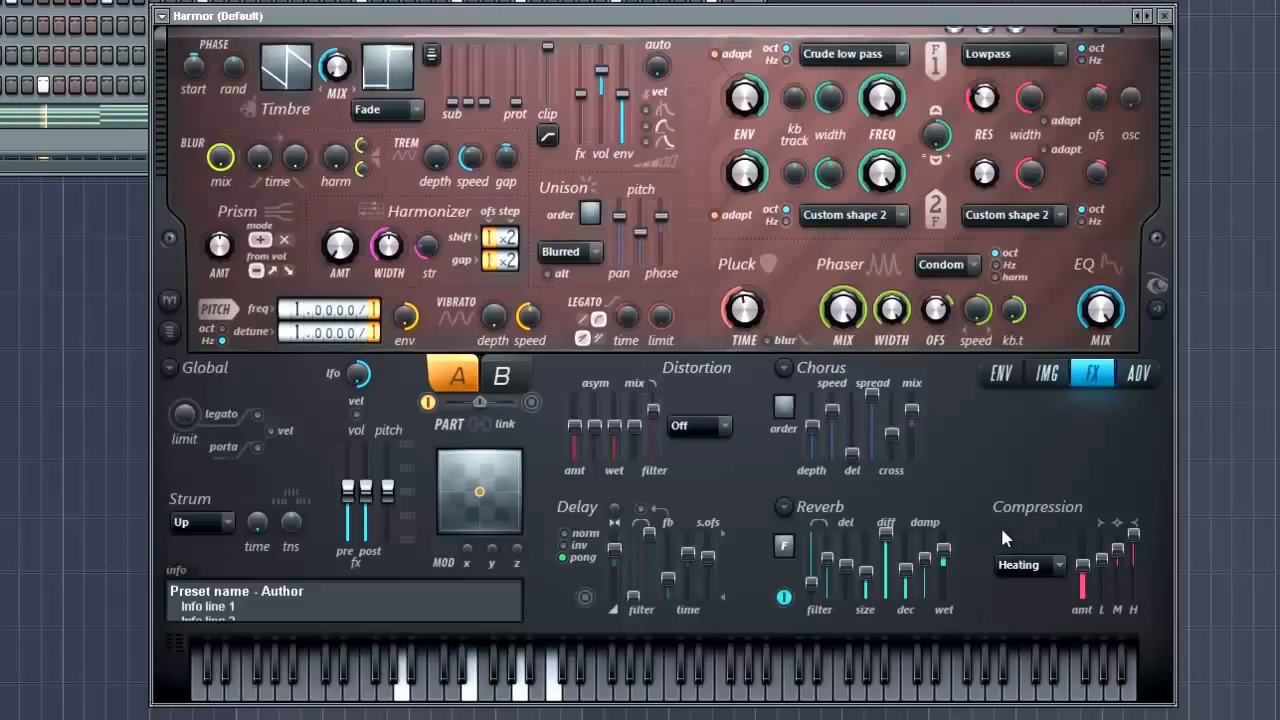
{"action": "left_click", "coordinate": [1025, 565]}
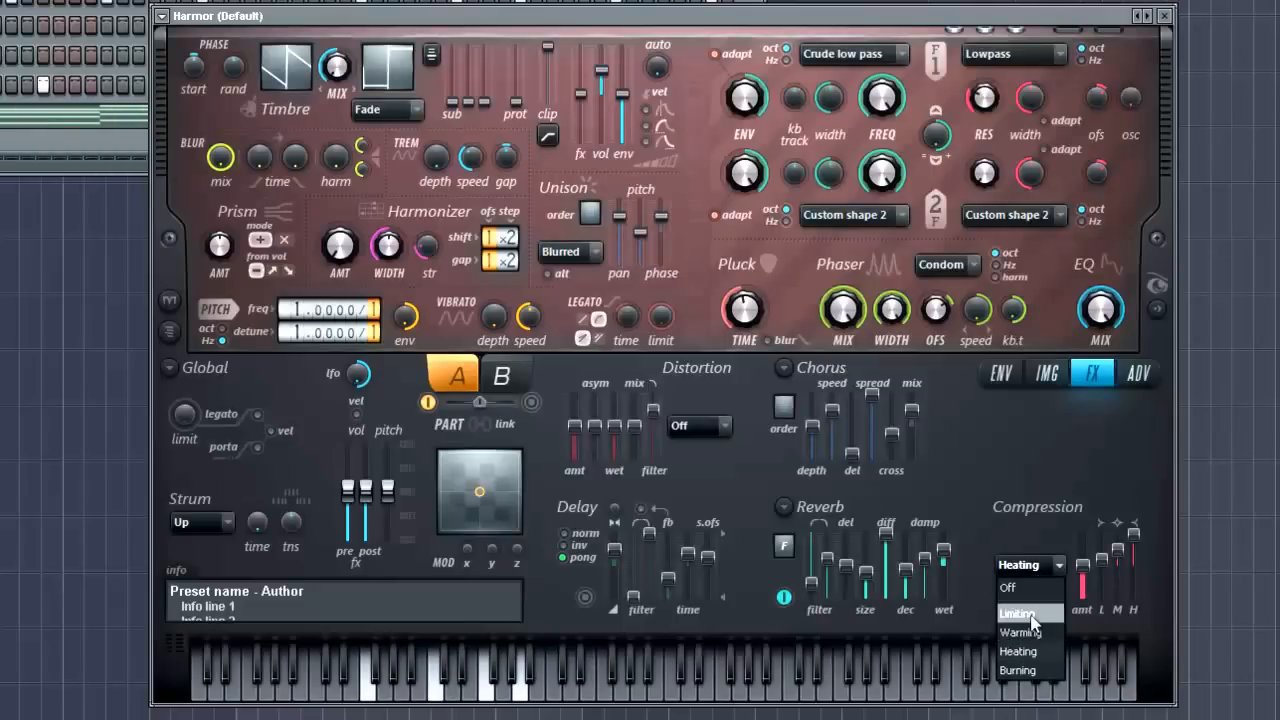
{"action": "left_click", "coordinate": [1019, 651]}
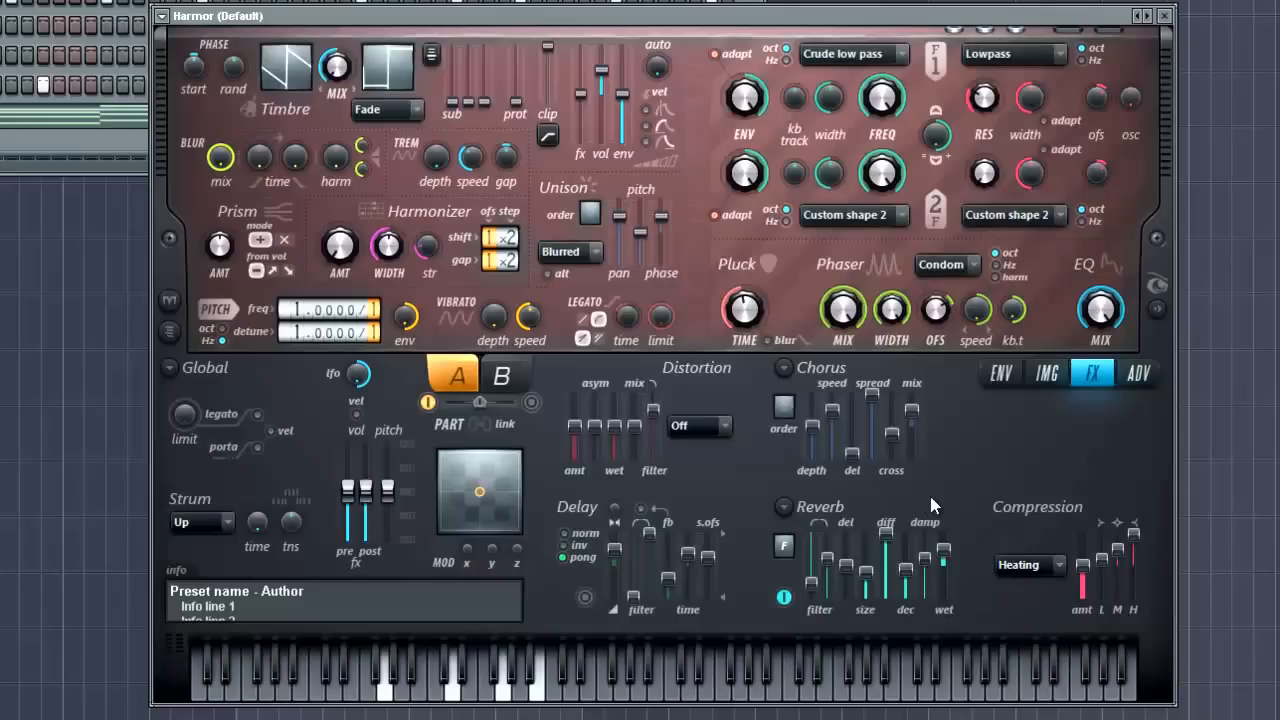
{"action": "mouse_move", "coordinate": [1155, 33]}
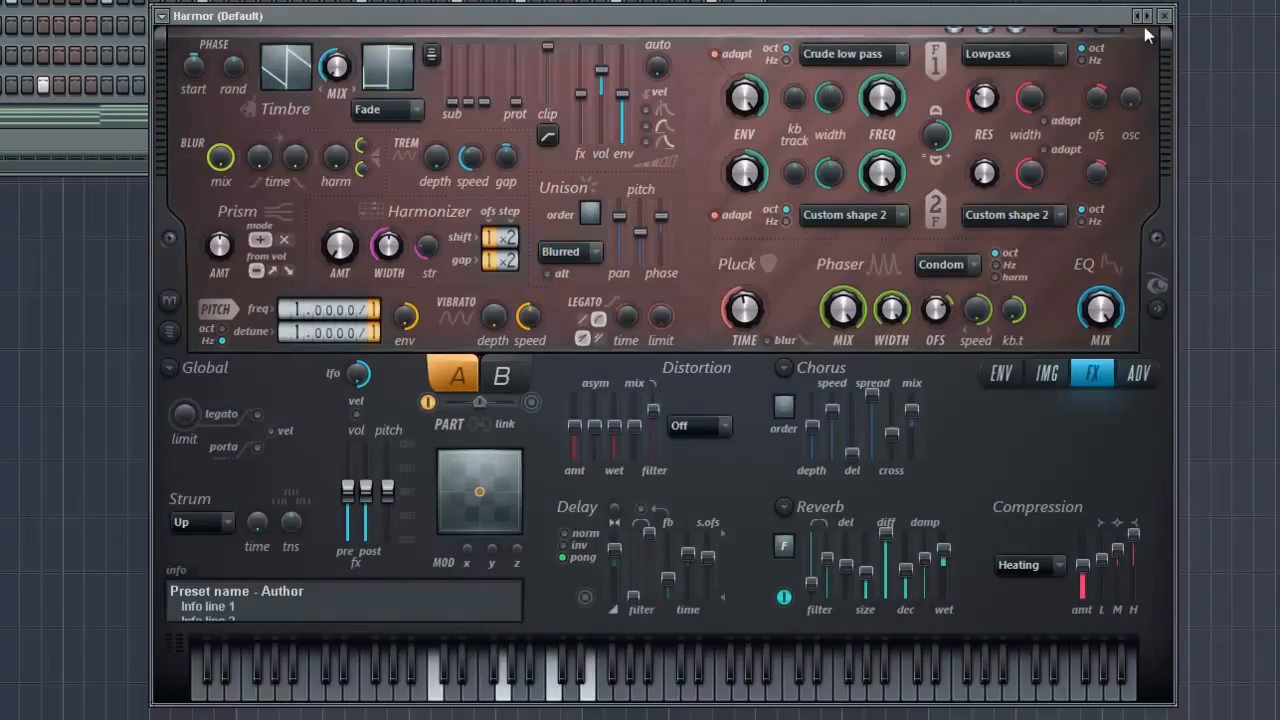
Save the patch as a preset inside the Dan-D Power up Pad folder.
{"action": "left_click", "coordinate": [161, 16]}
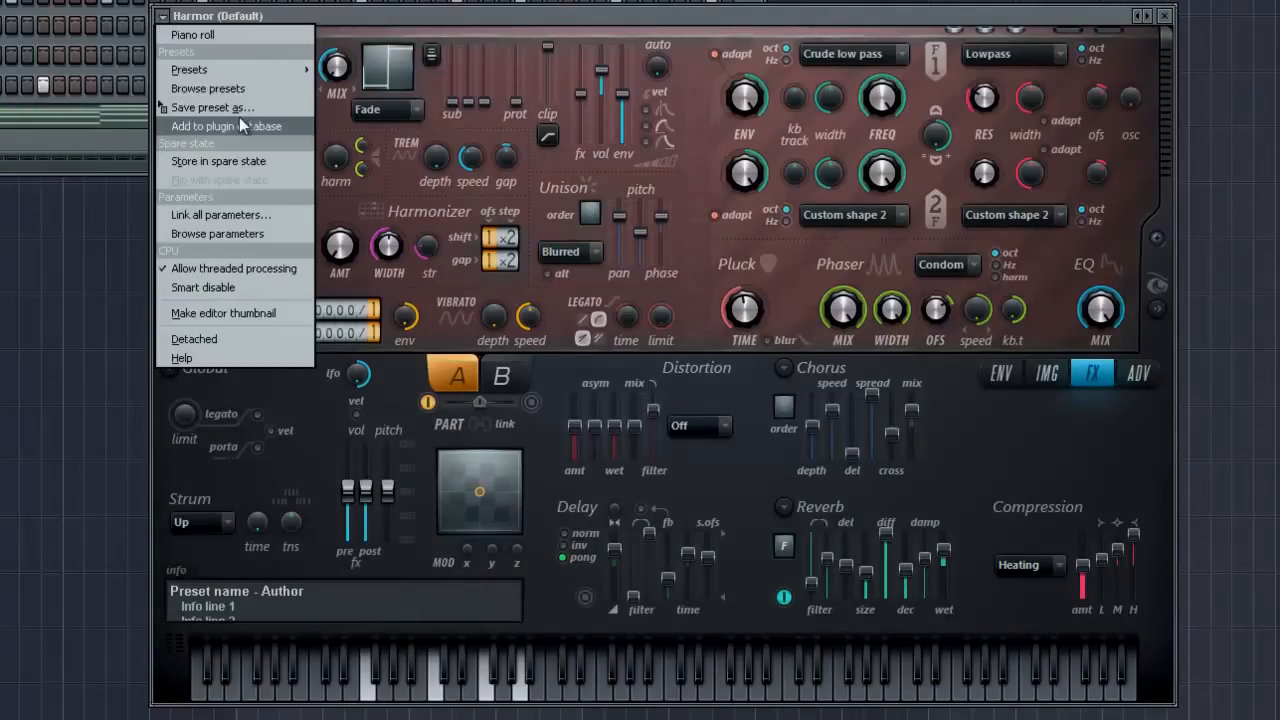
{"action": "left_click", "coordinate": [210, 107]}
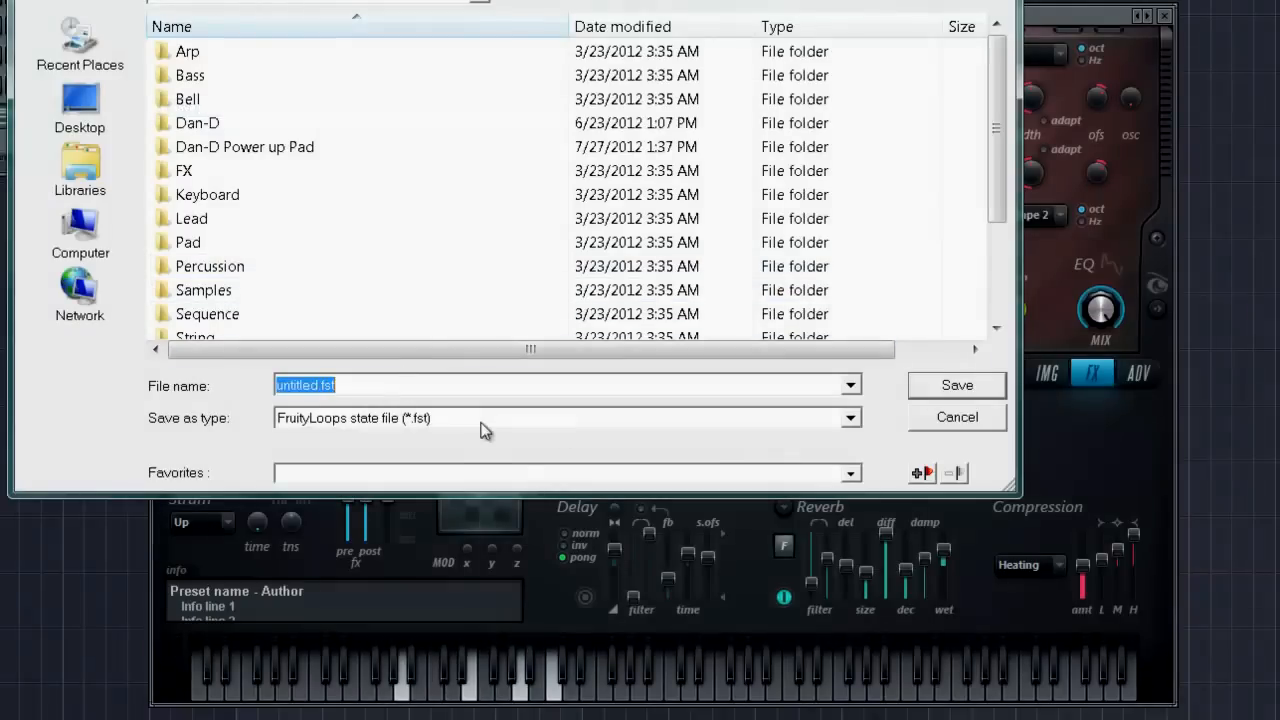
{"action": "double_click", "coordinate": [244, 146]}
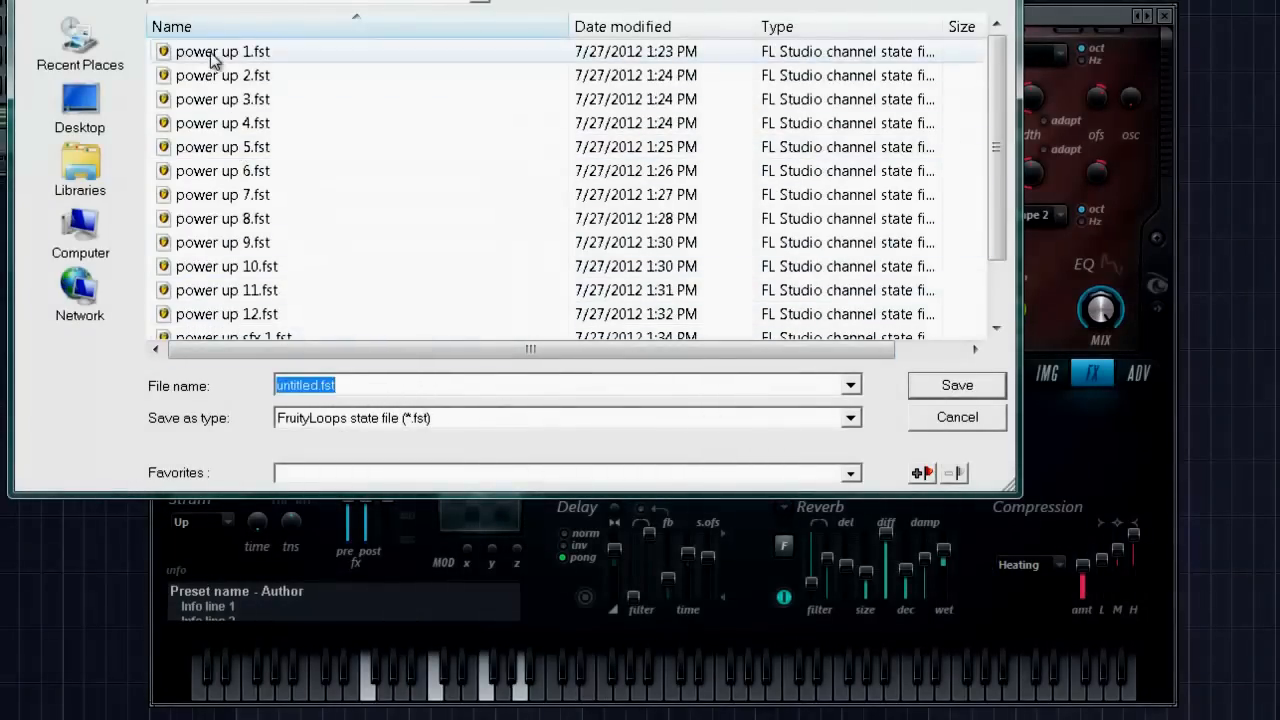
{"action": "left_click", "coordinate": [222, 51]}
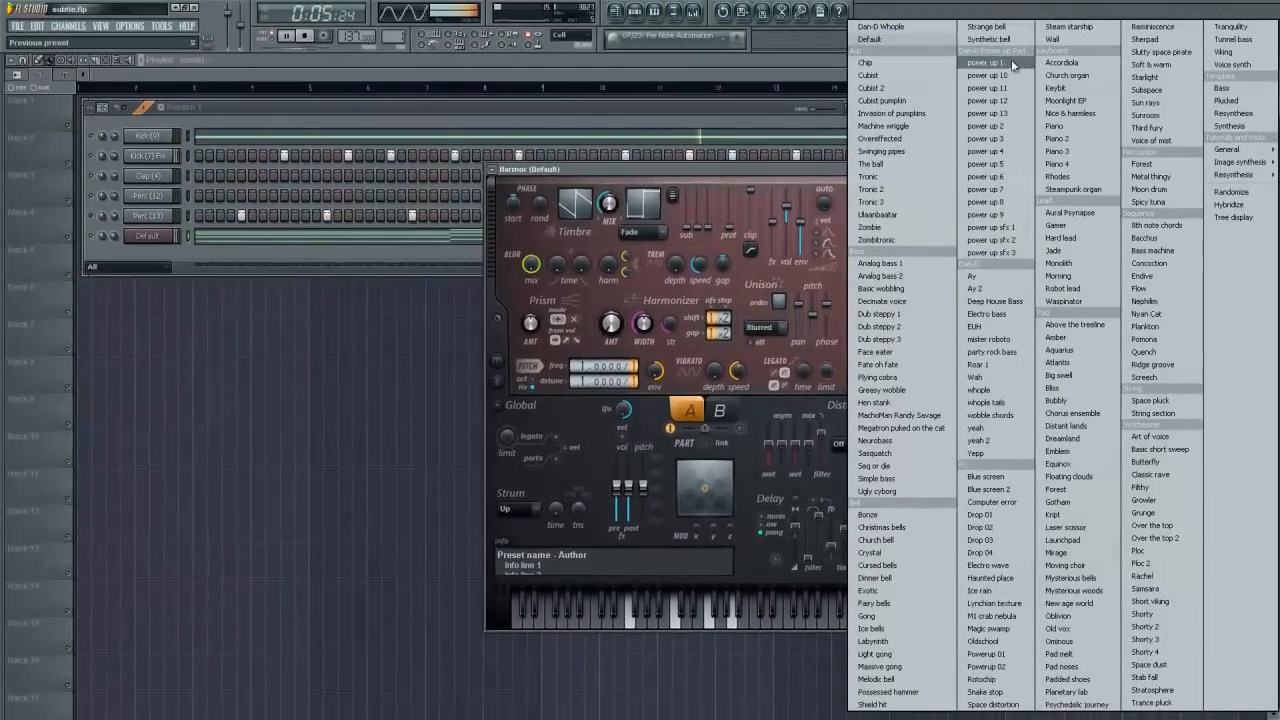
Load the power up 13 preset, then close and reopen the Harmor channel.
{"action": "left_click", "coordinate": [991, 252]}
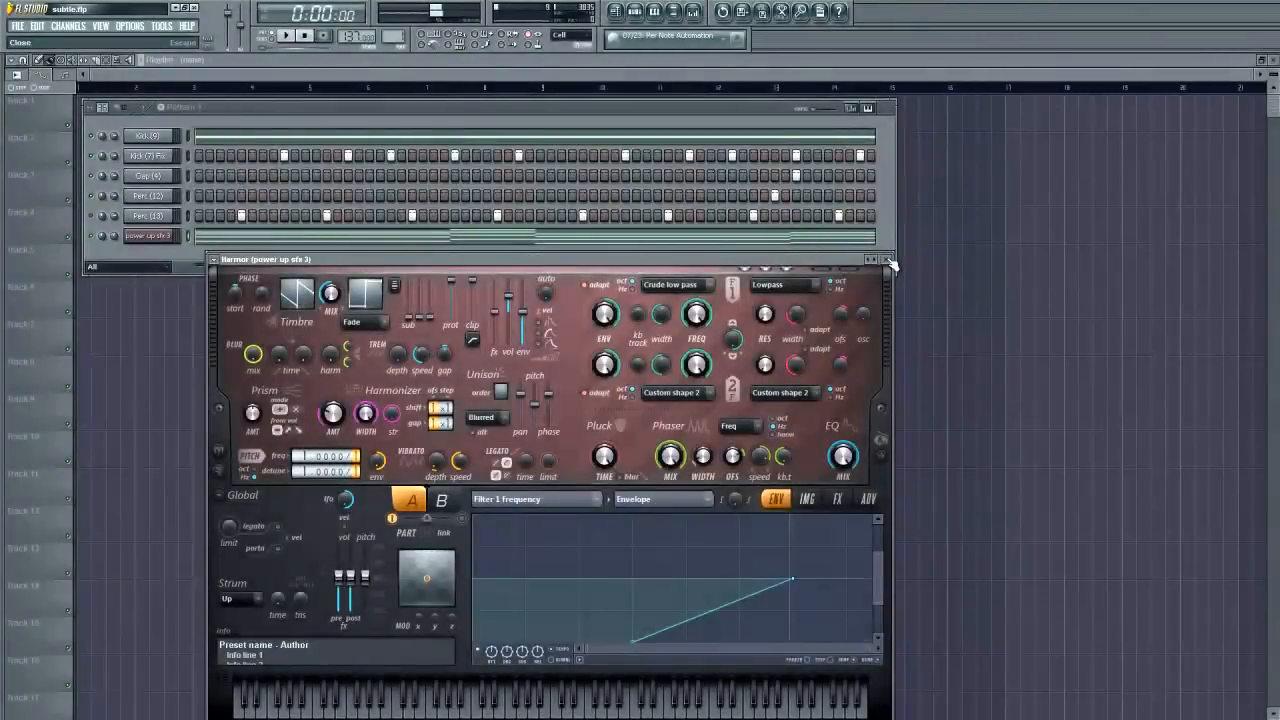
{"action": "left_click", "coordinate": [888, 260]}
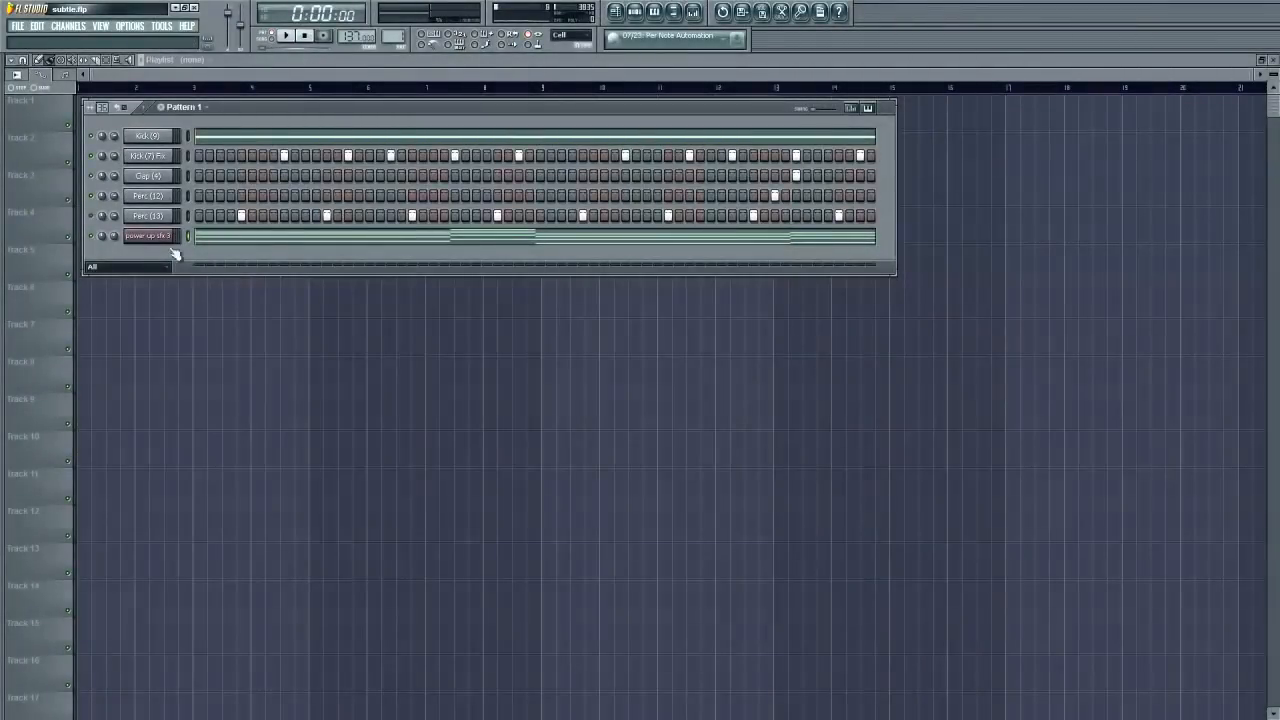
{"action": "left_click", "coordinate": [150, 236]}
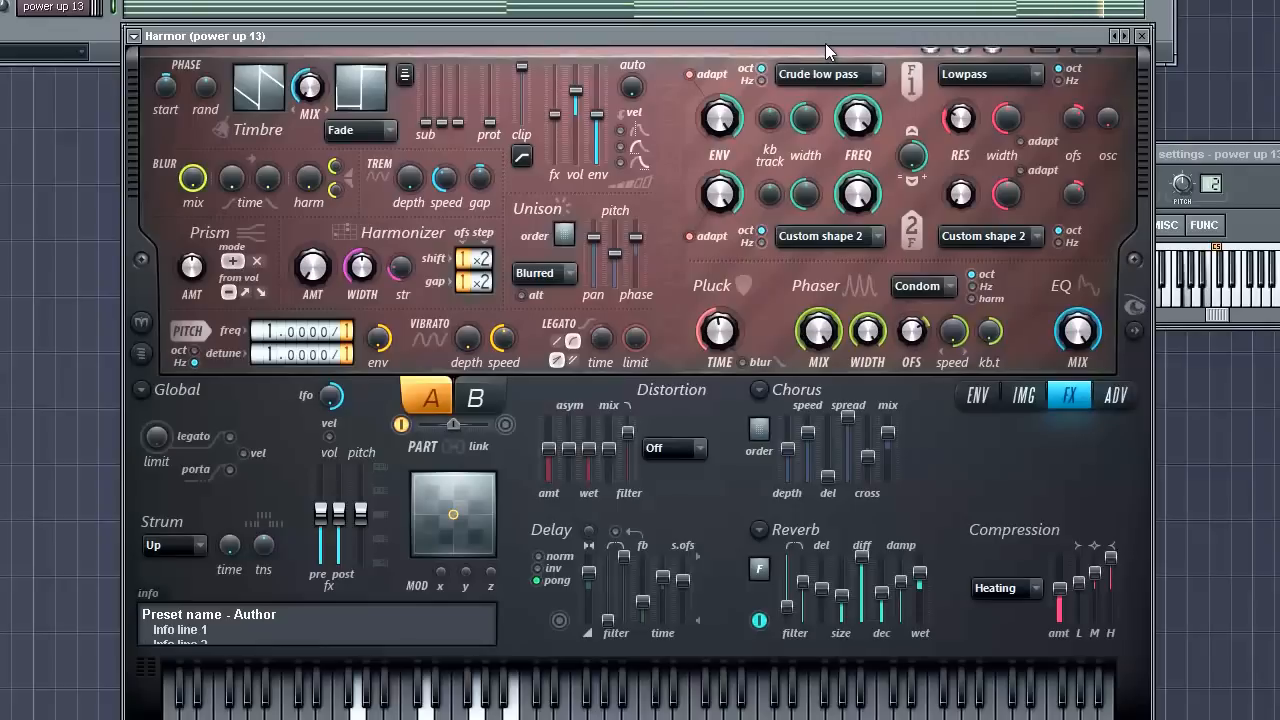
{"action": "mouse_move", "coordinate": [1150, 77]}
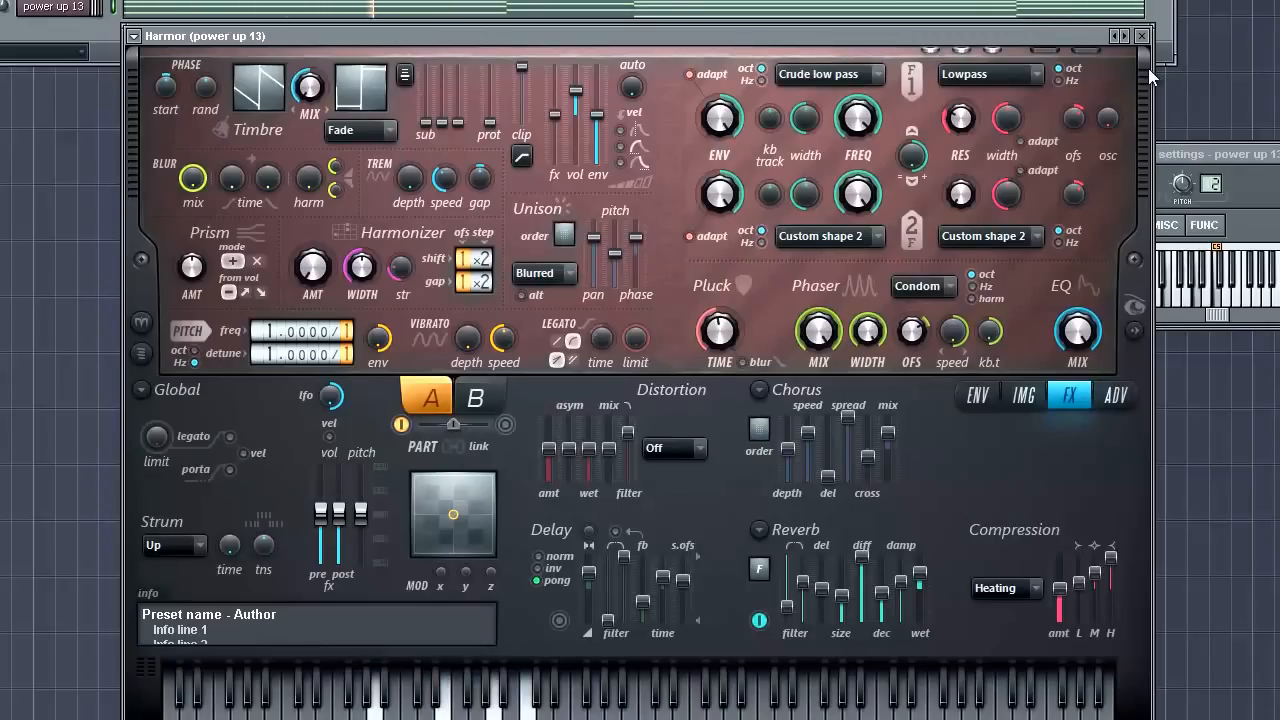
{"action": "mouse_move", "coordinate": [660, 235]}
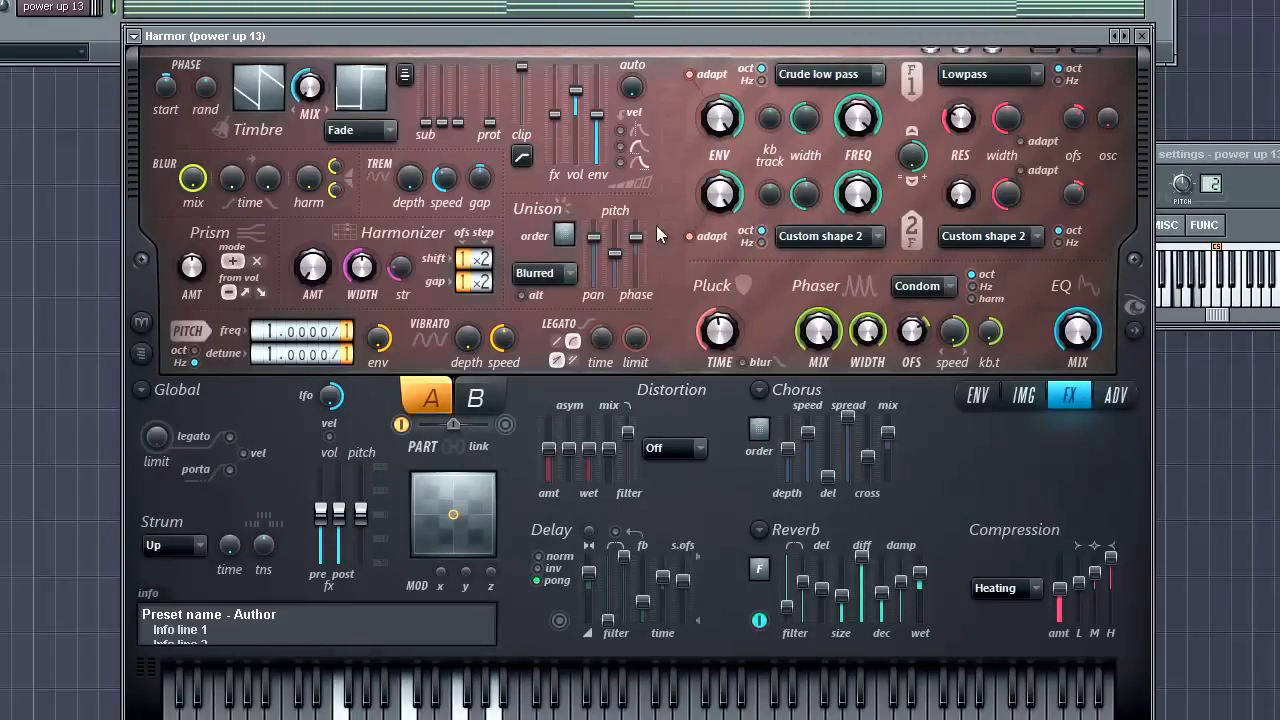
Show the ENV page with the curved Filter 1 frequency envelope.
{"action": "left_click", "coordinate": [976, 395]}
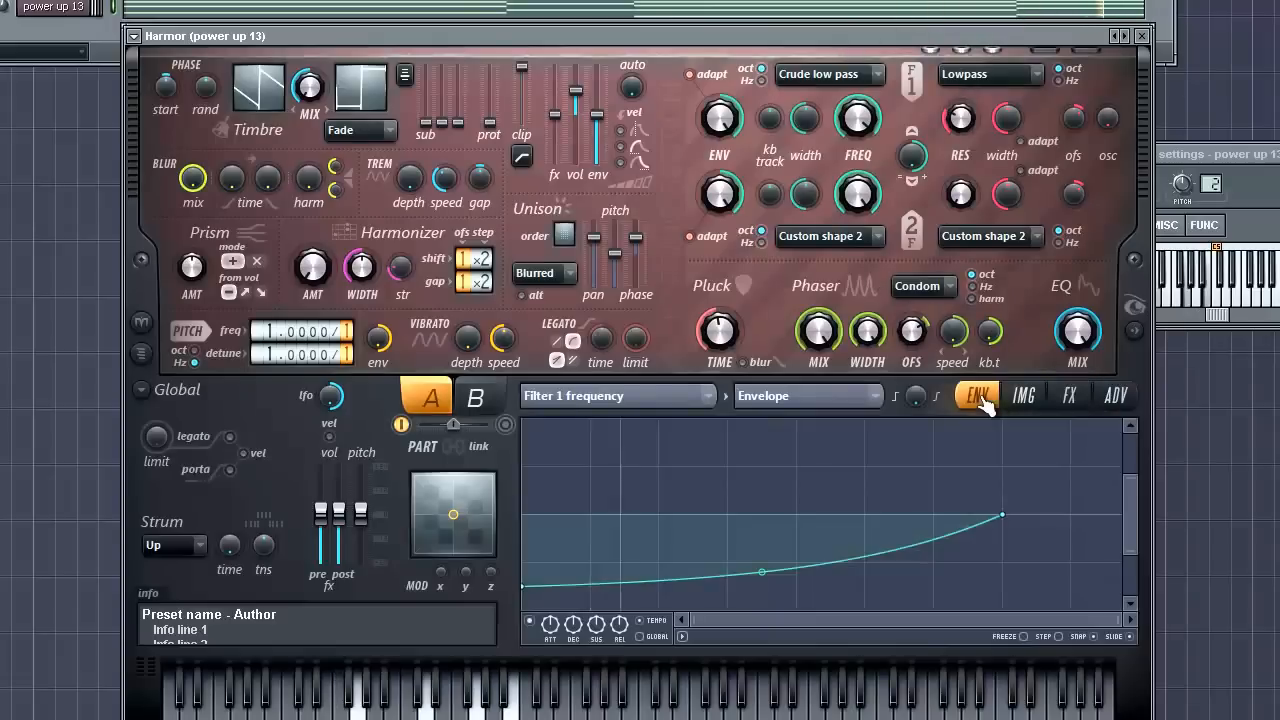
{"action": "mouse_move", "coordinate": [820, 270]}
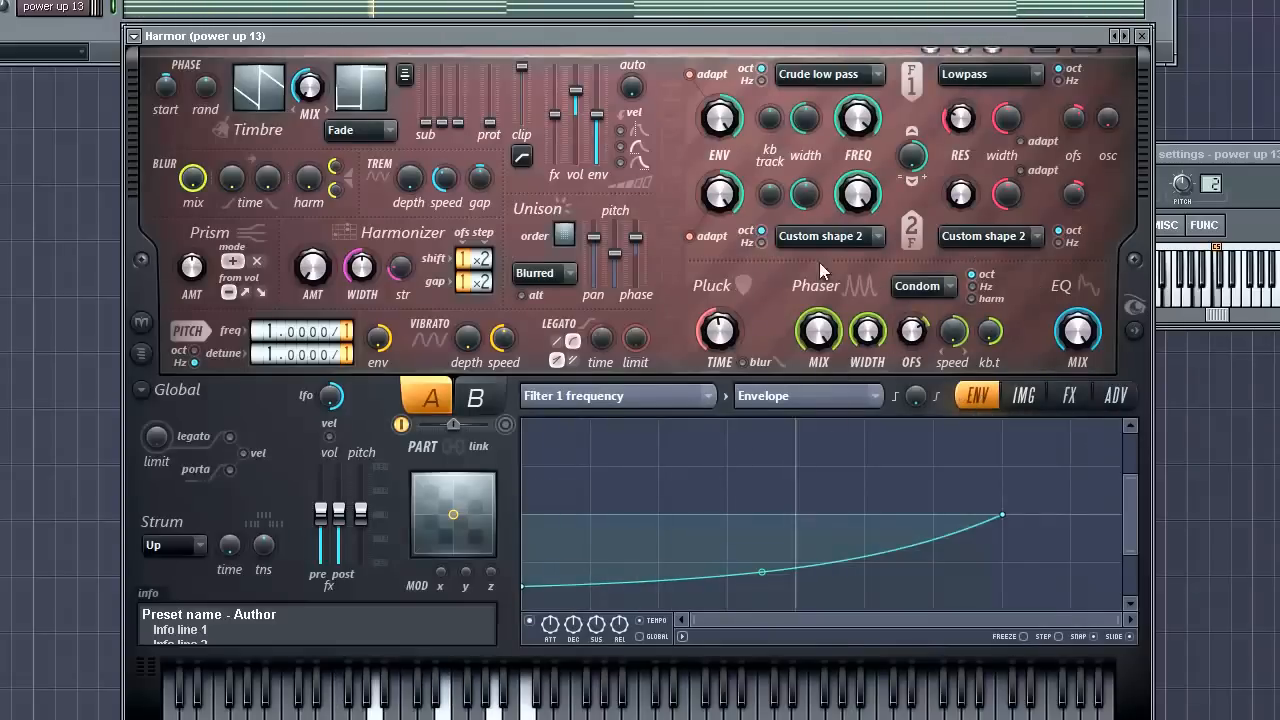